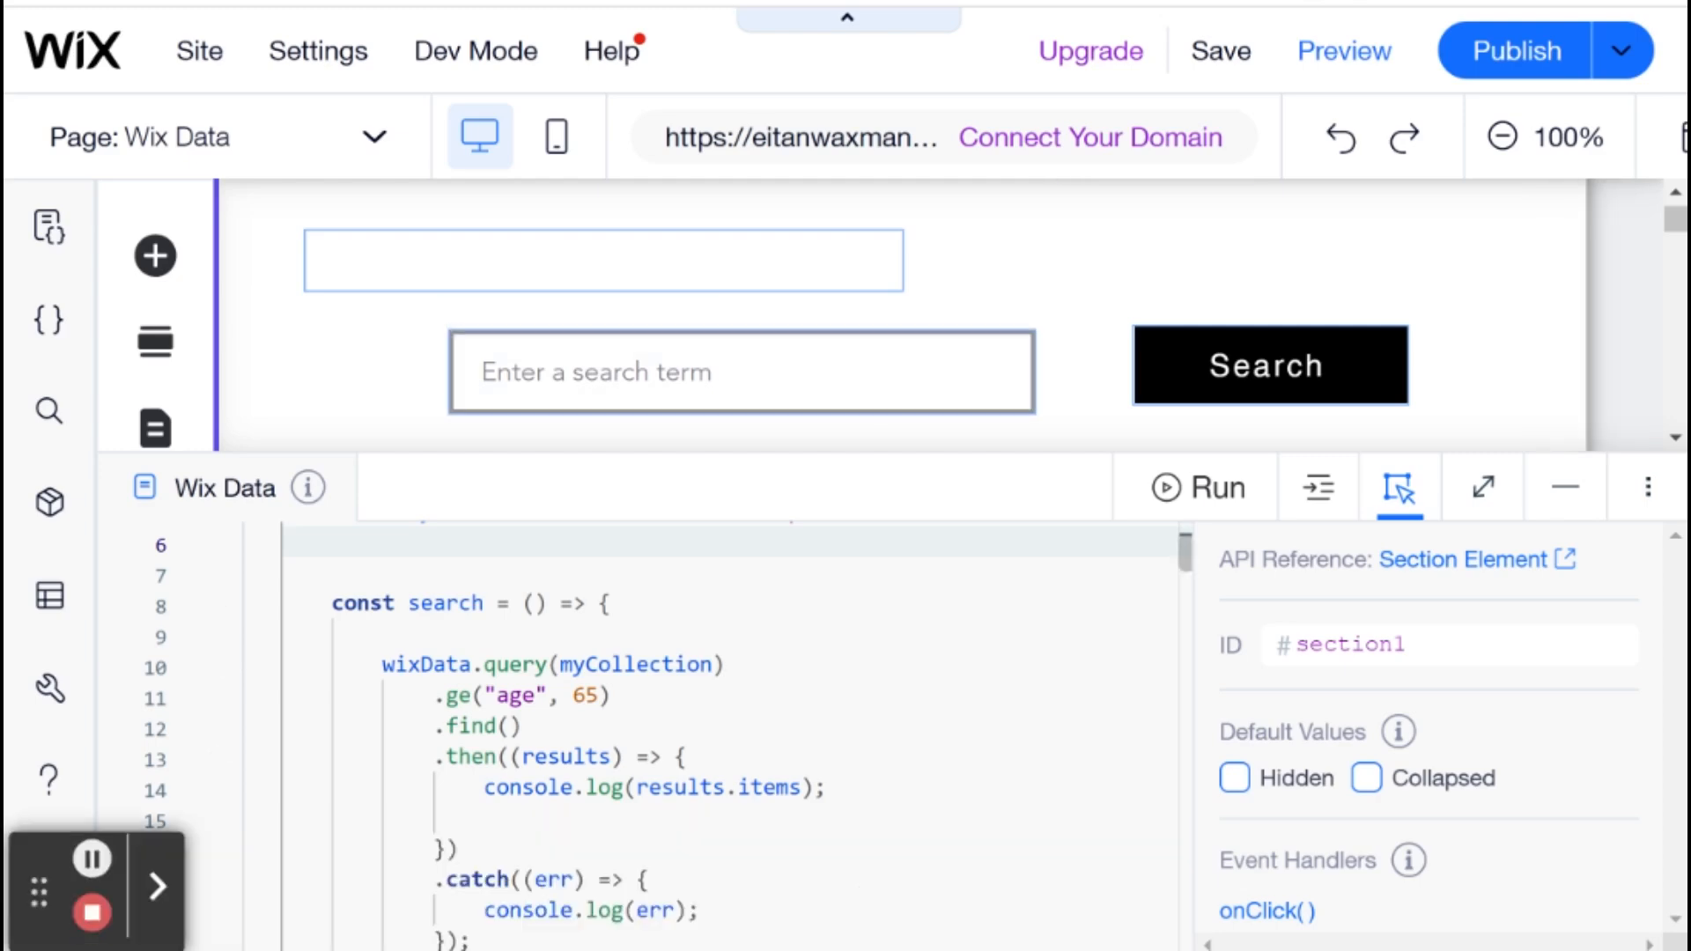
- Add the comment '// and --- refine query (A & B)' above the search function
click(334, 602)
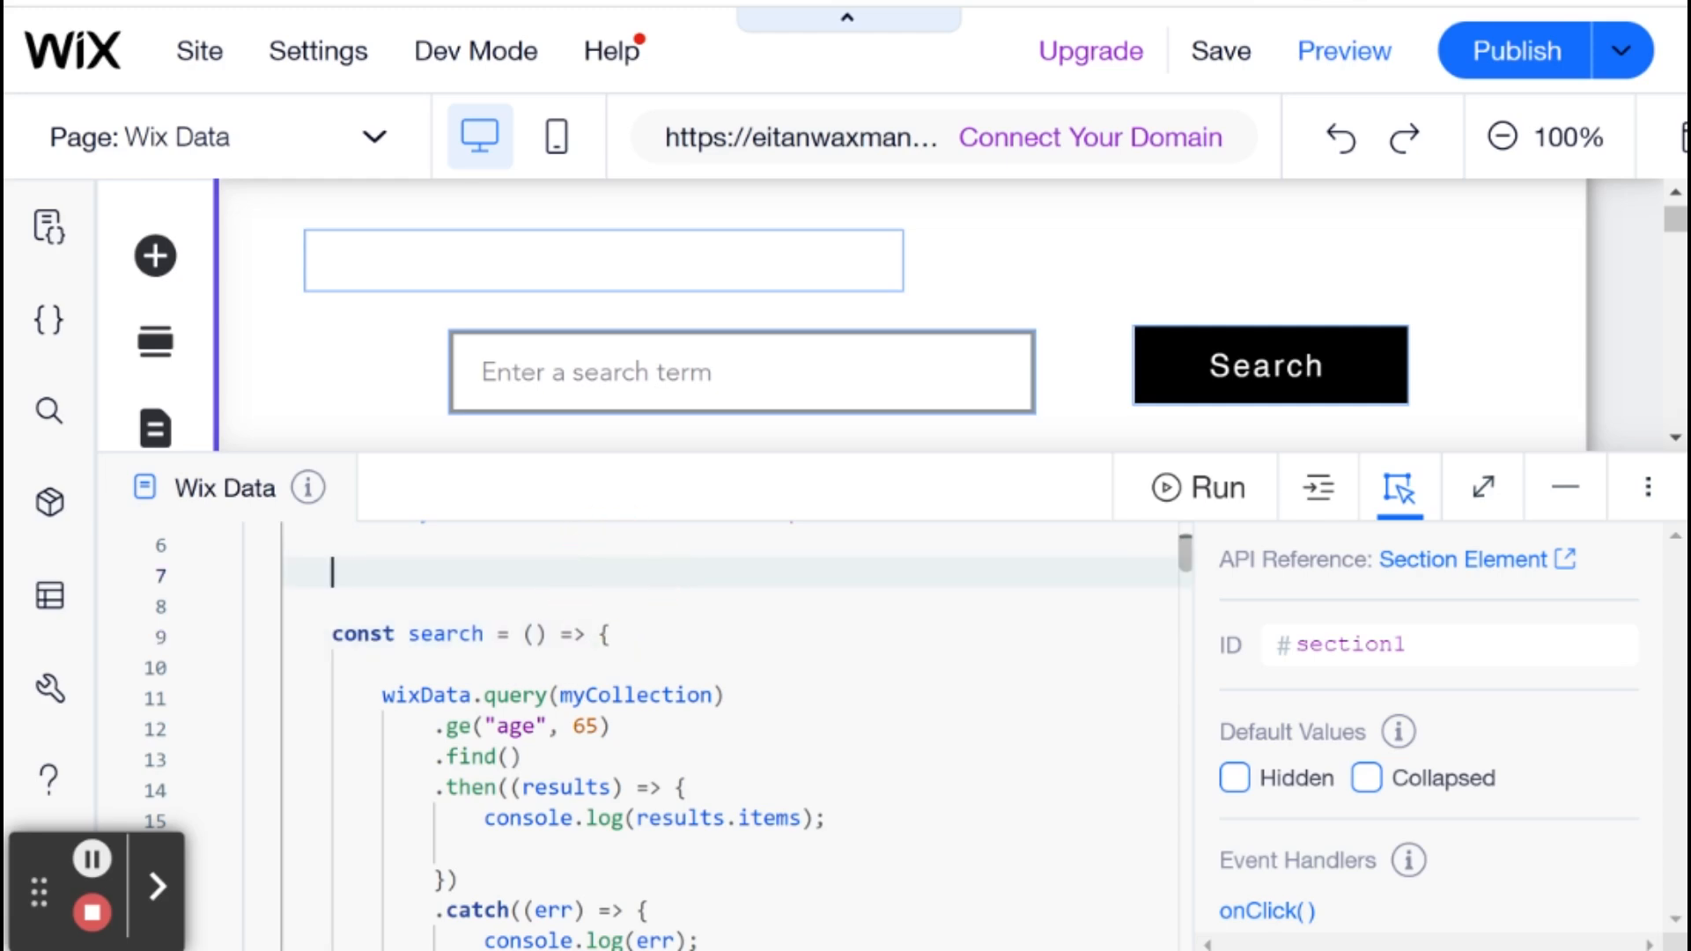
text(and)
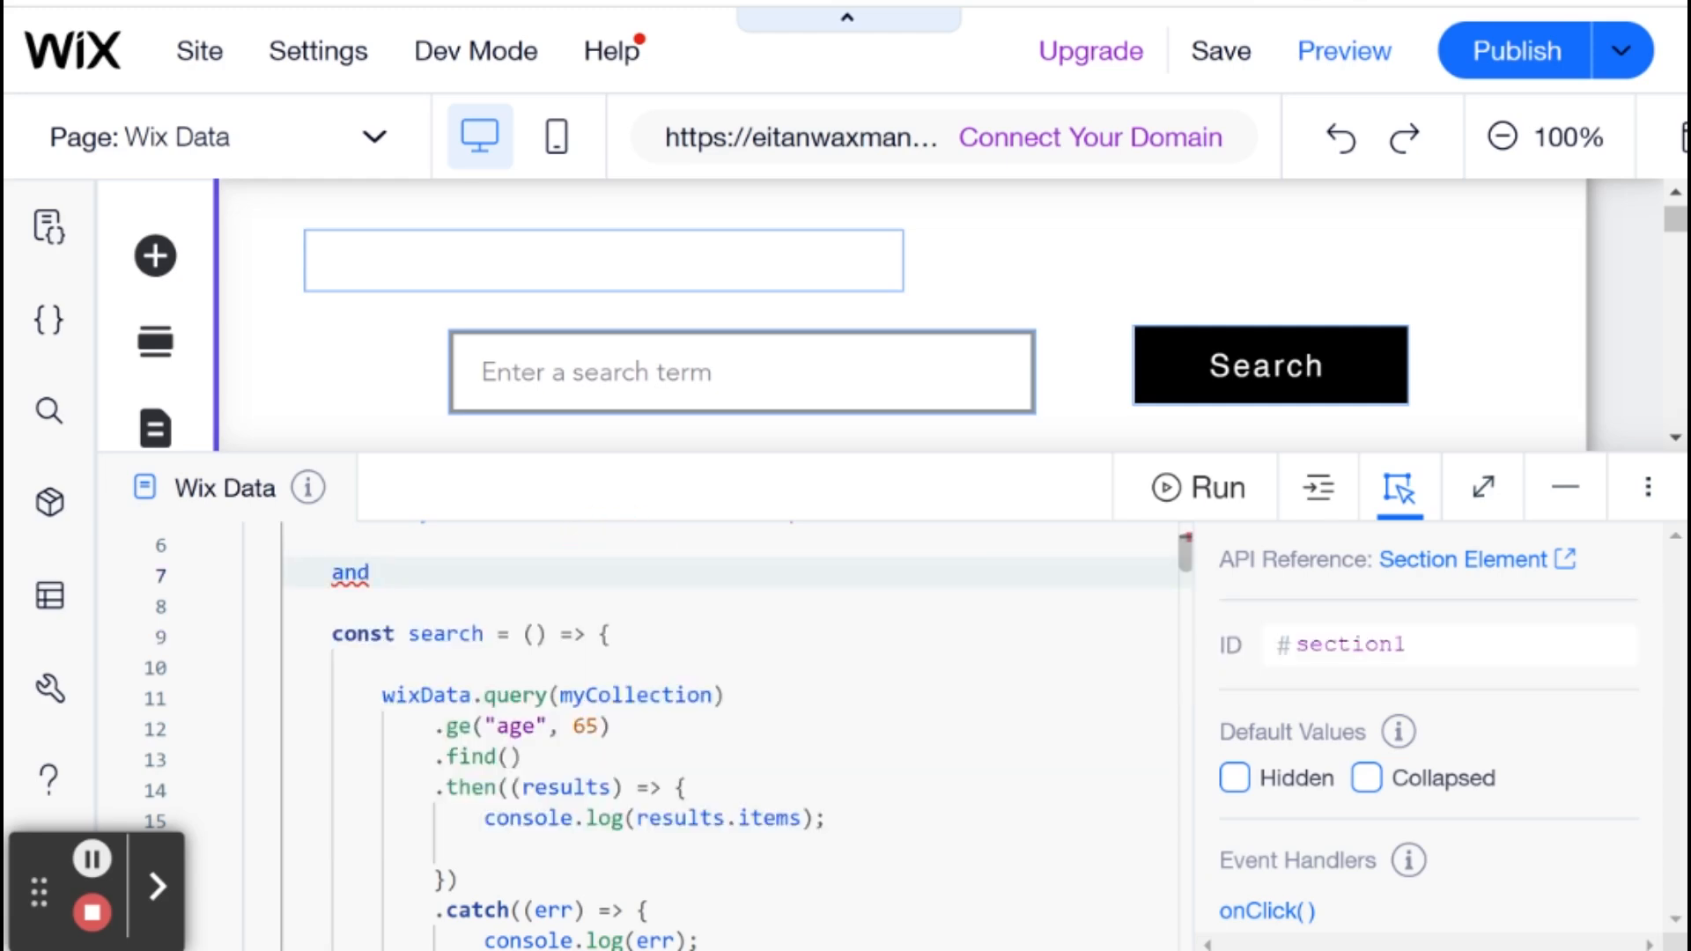
text(--- refine)
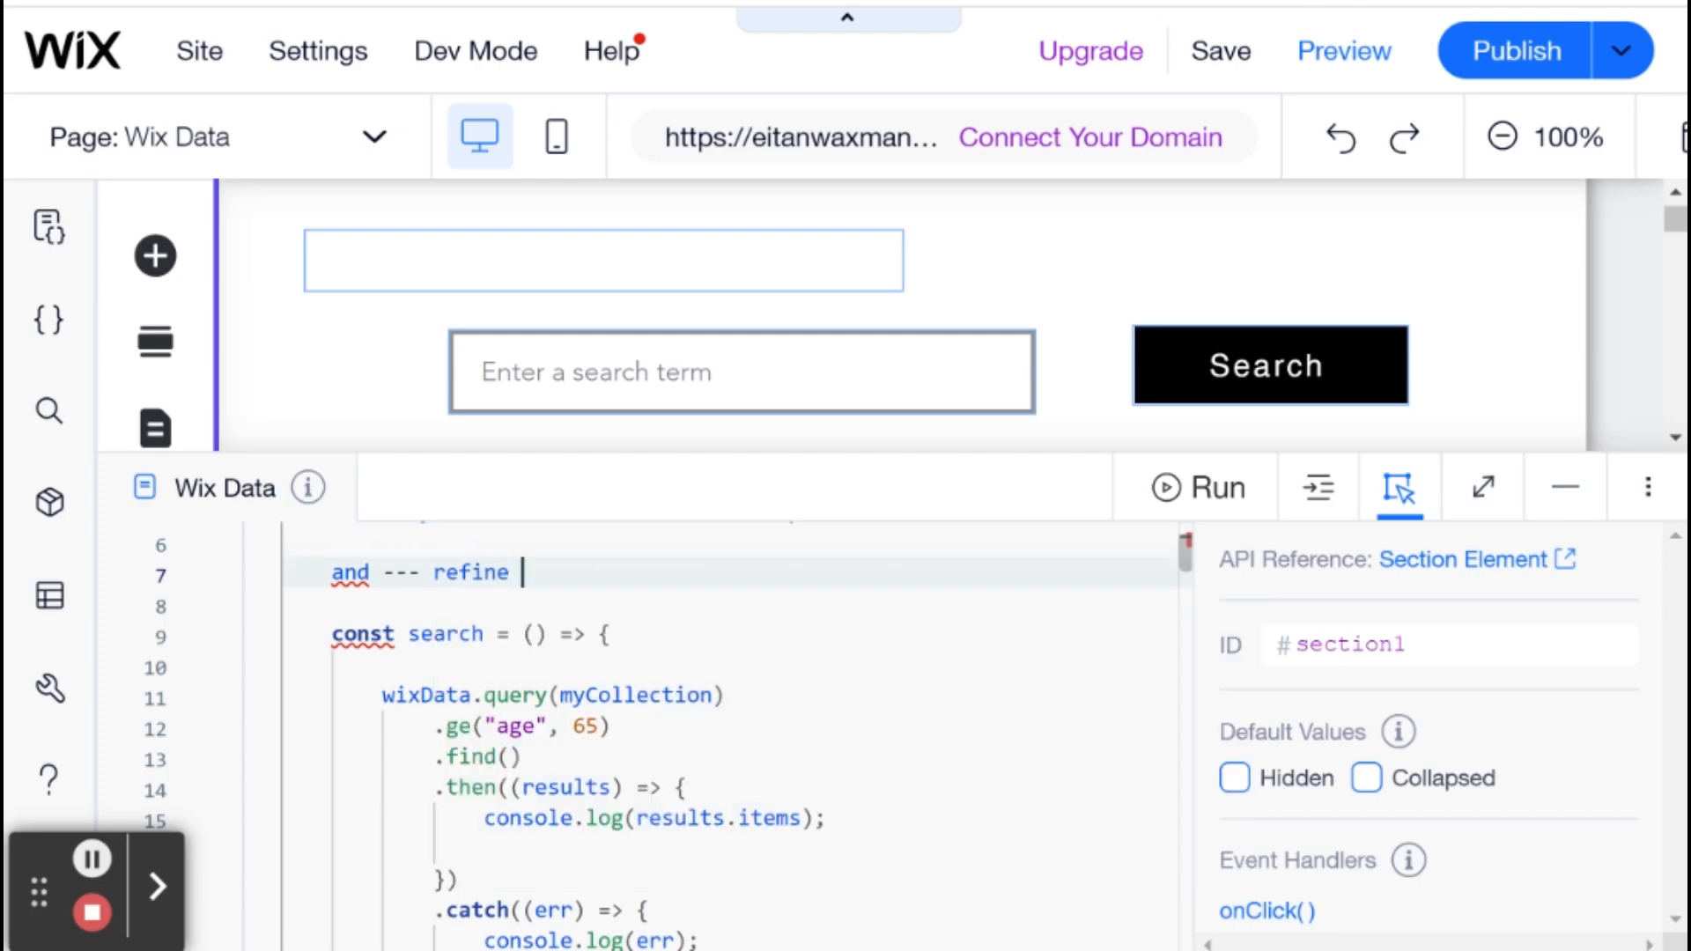
text(query)
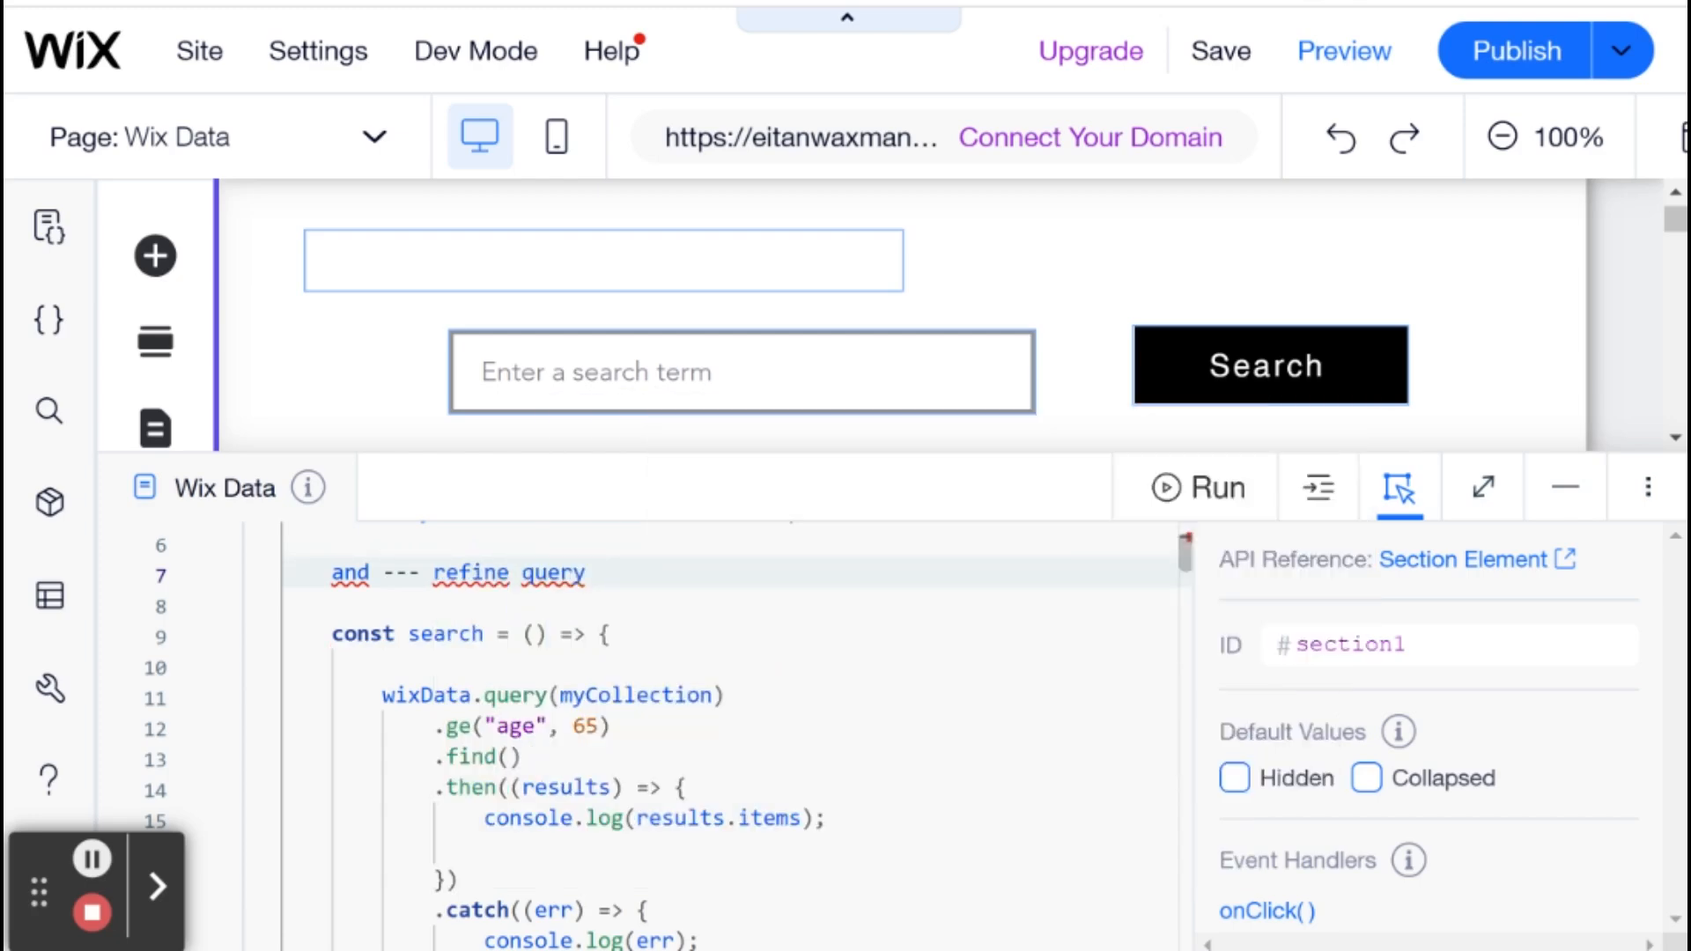
text(())
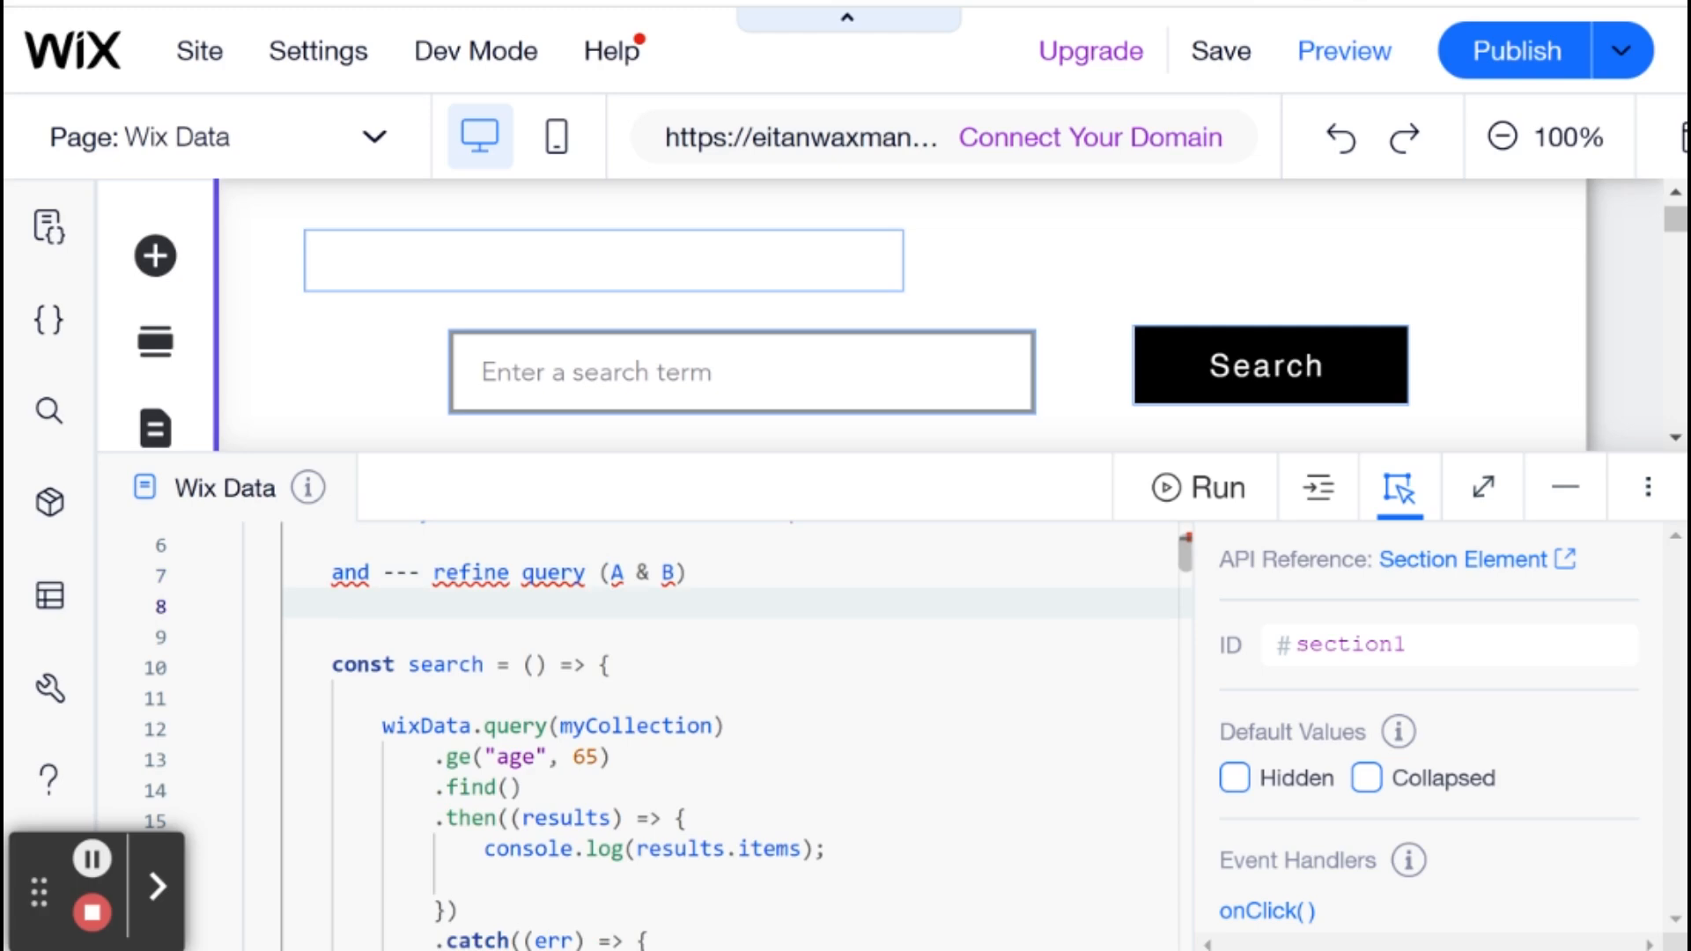
- Add the comment '// or --- expand query (A || B)' beneath it
text(or ---)
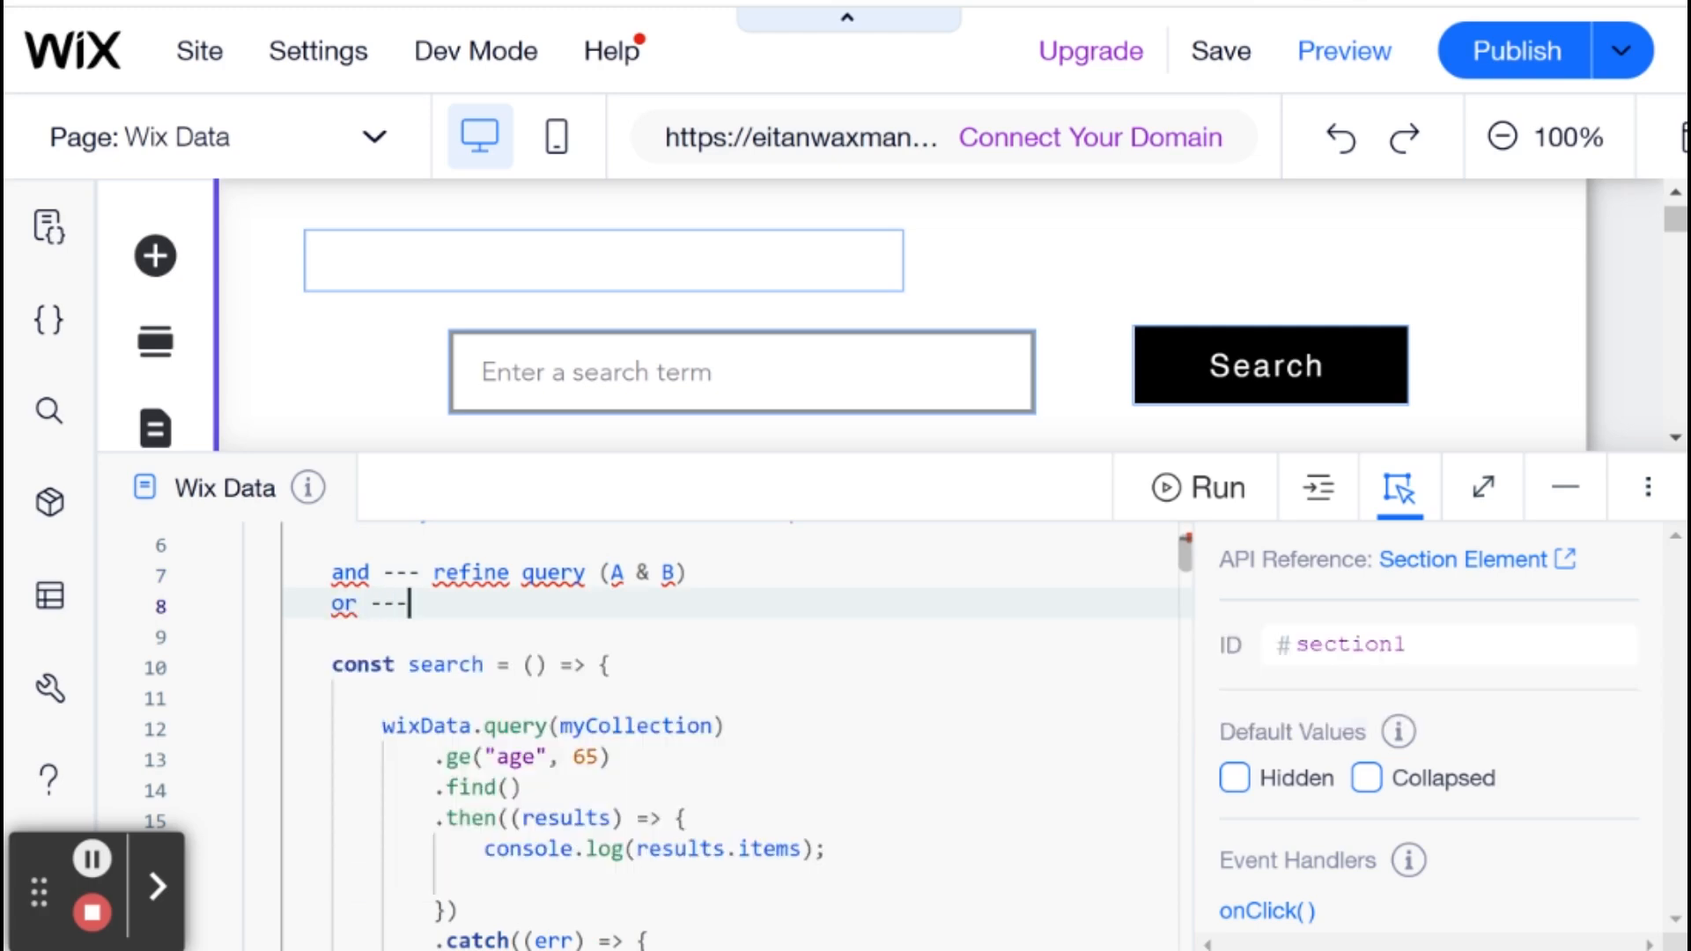
text(expand query ()
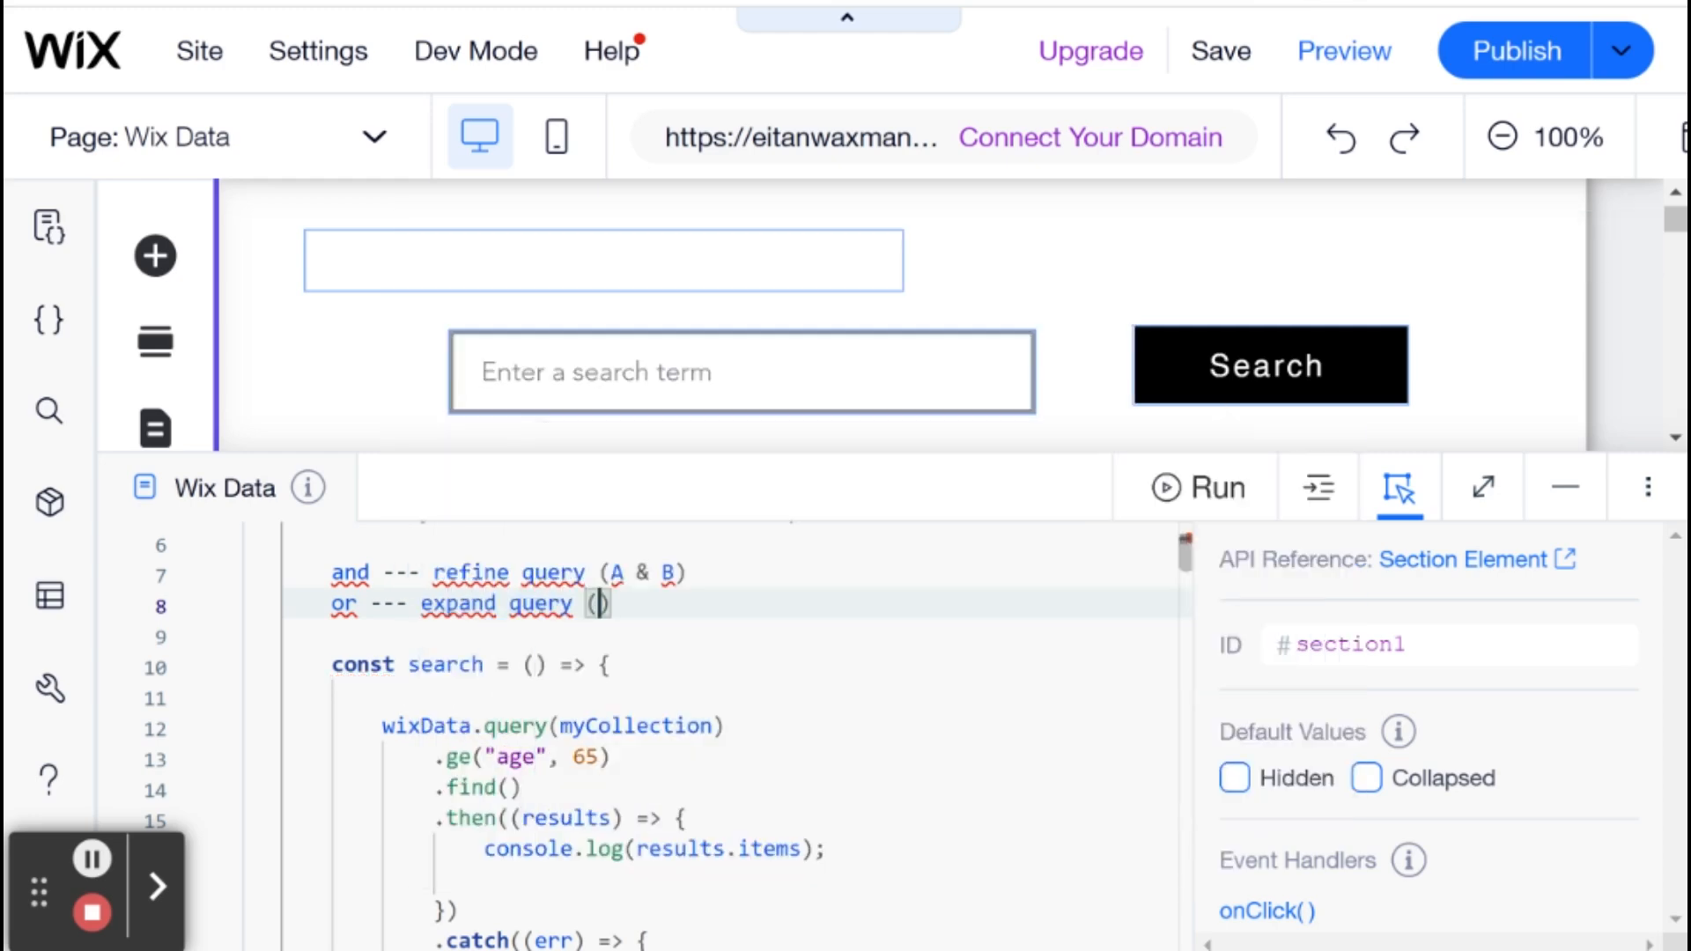
text(A)
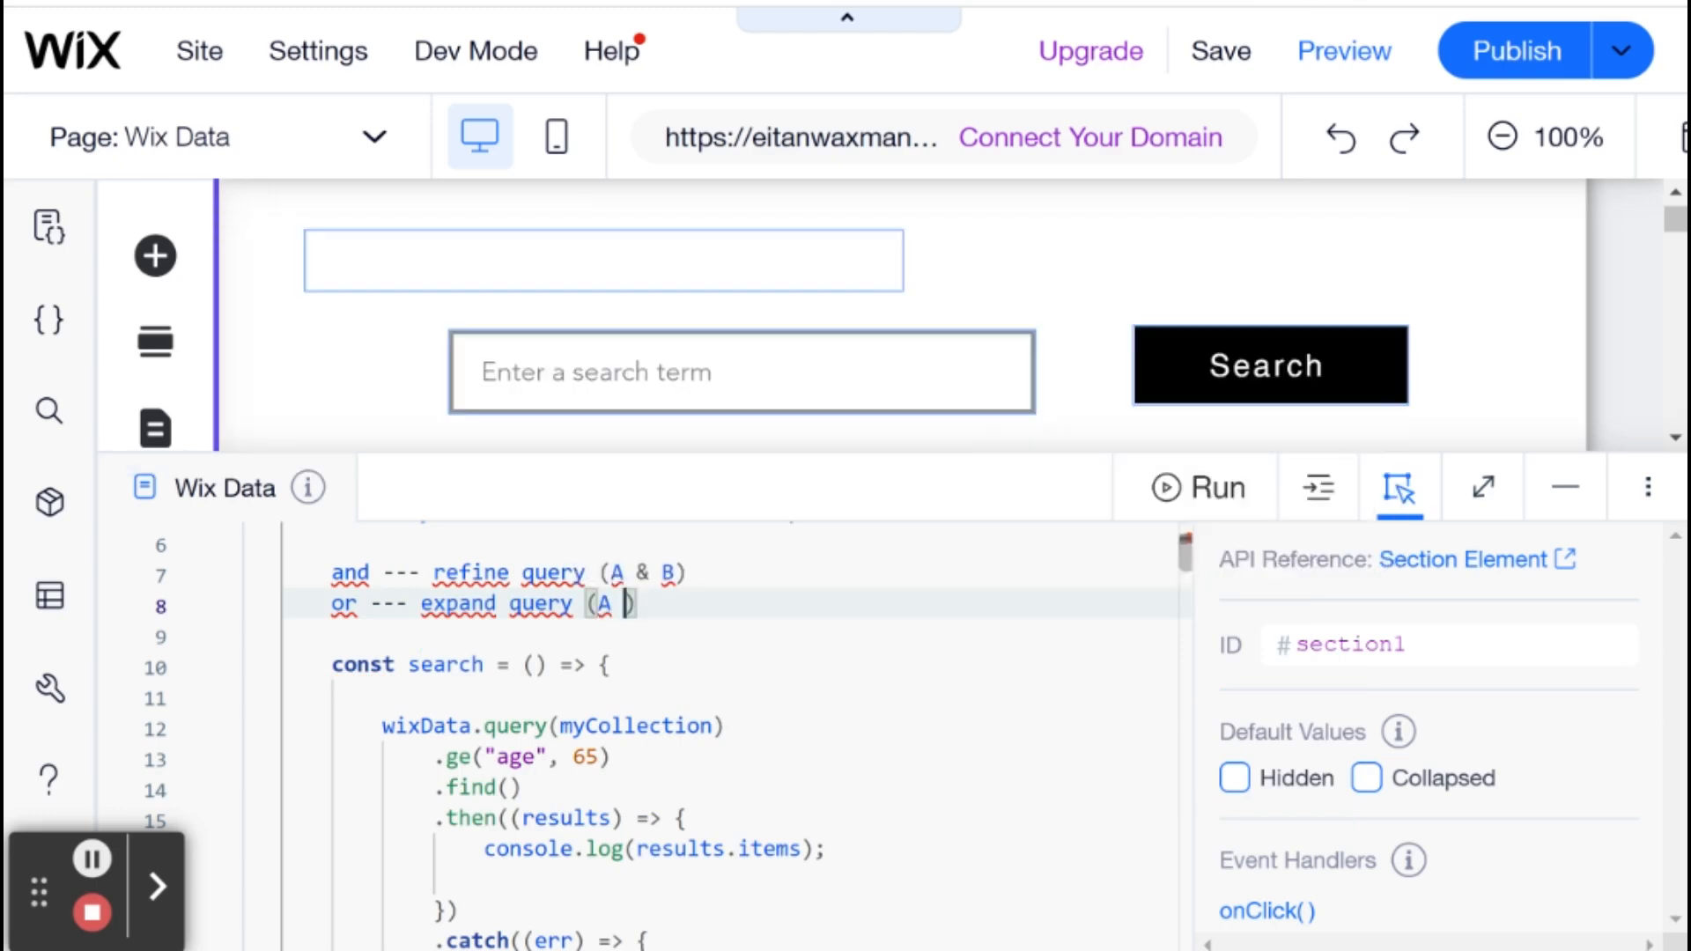
text(|| B)
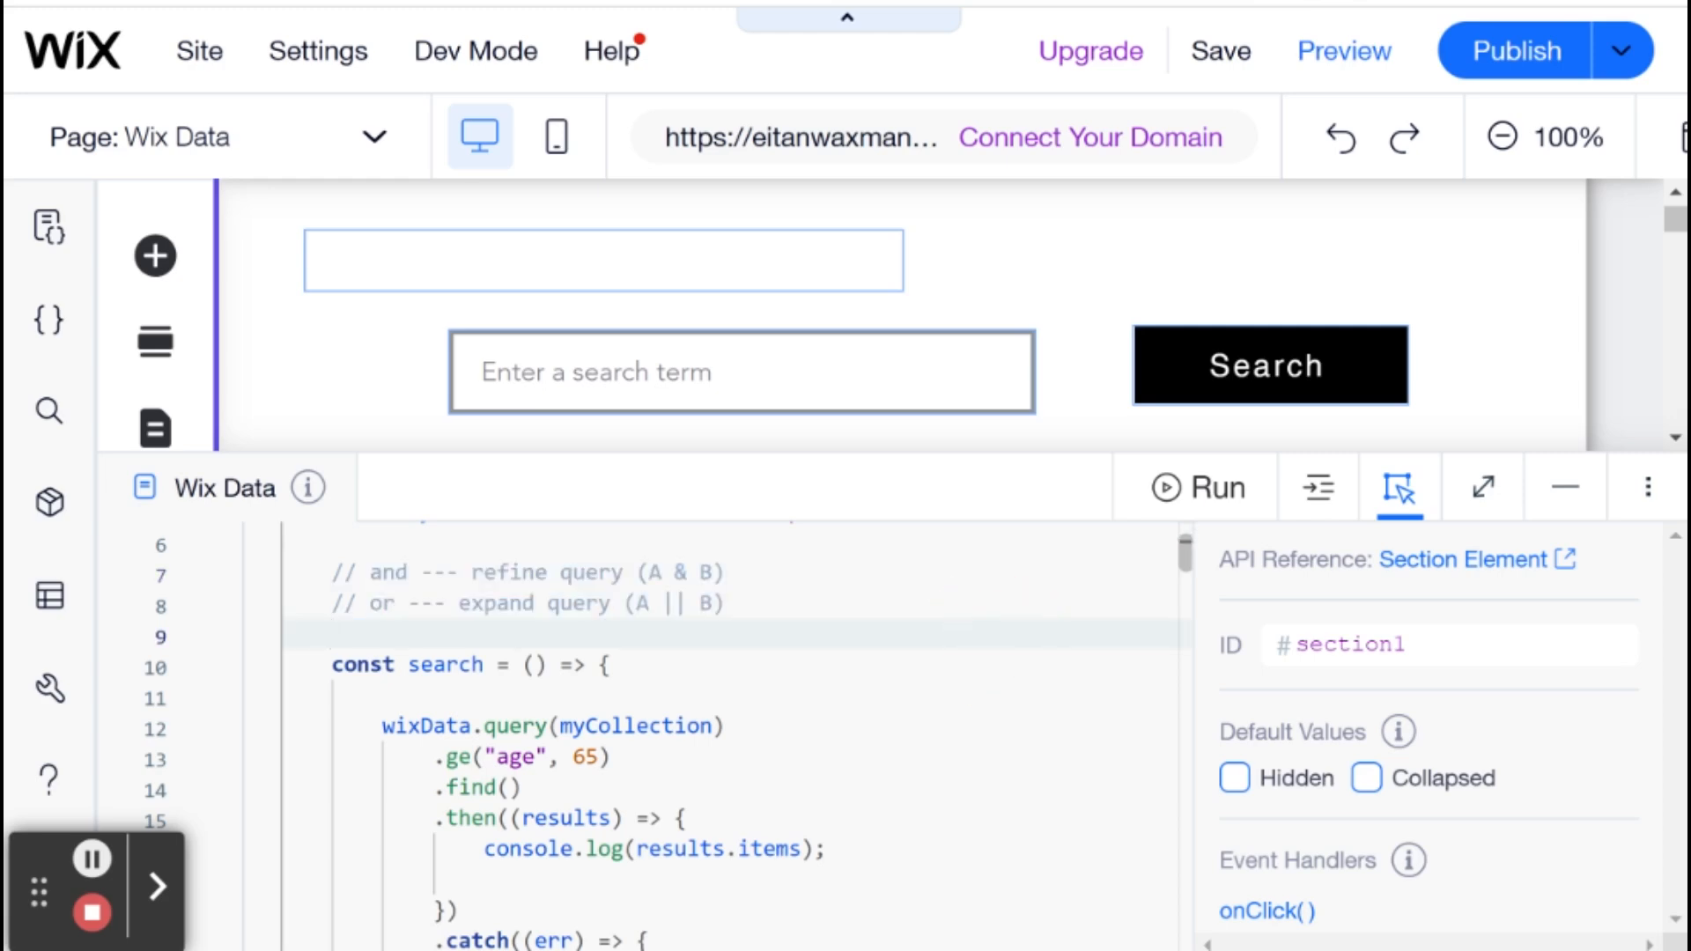
mouse_move(1000, 462)
text(lt)
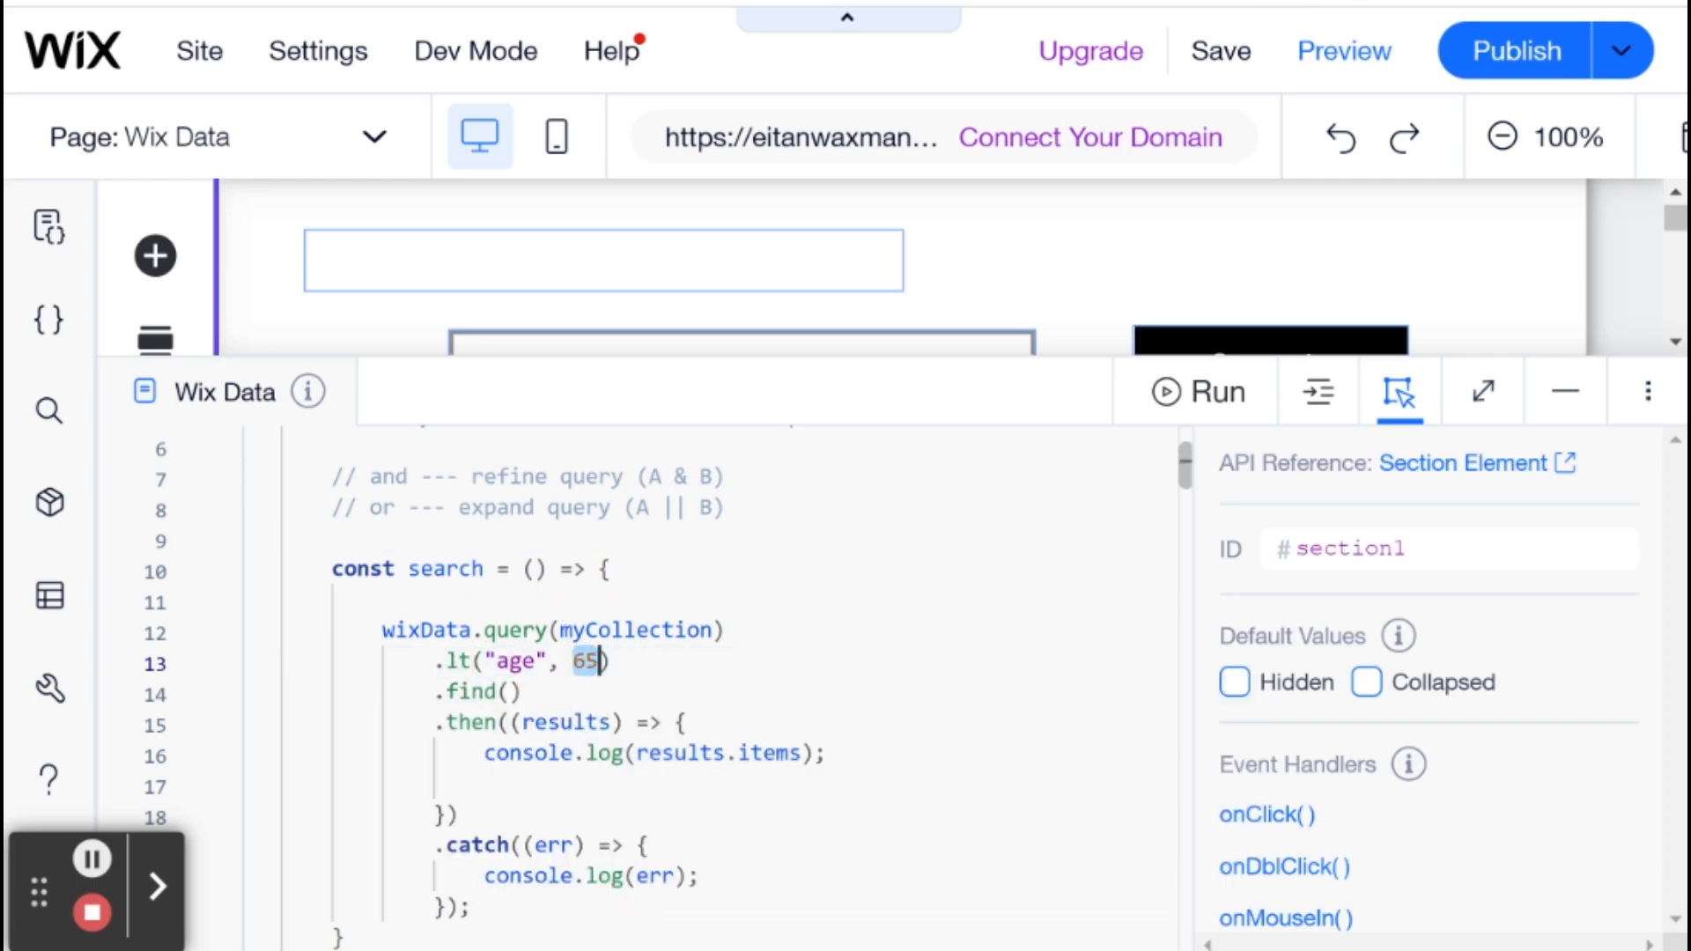
- Change the age condition to .lt("age", 35) and begin a nested wixData.query for the and clause
text(35)
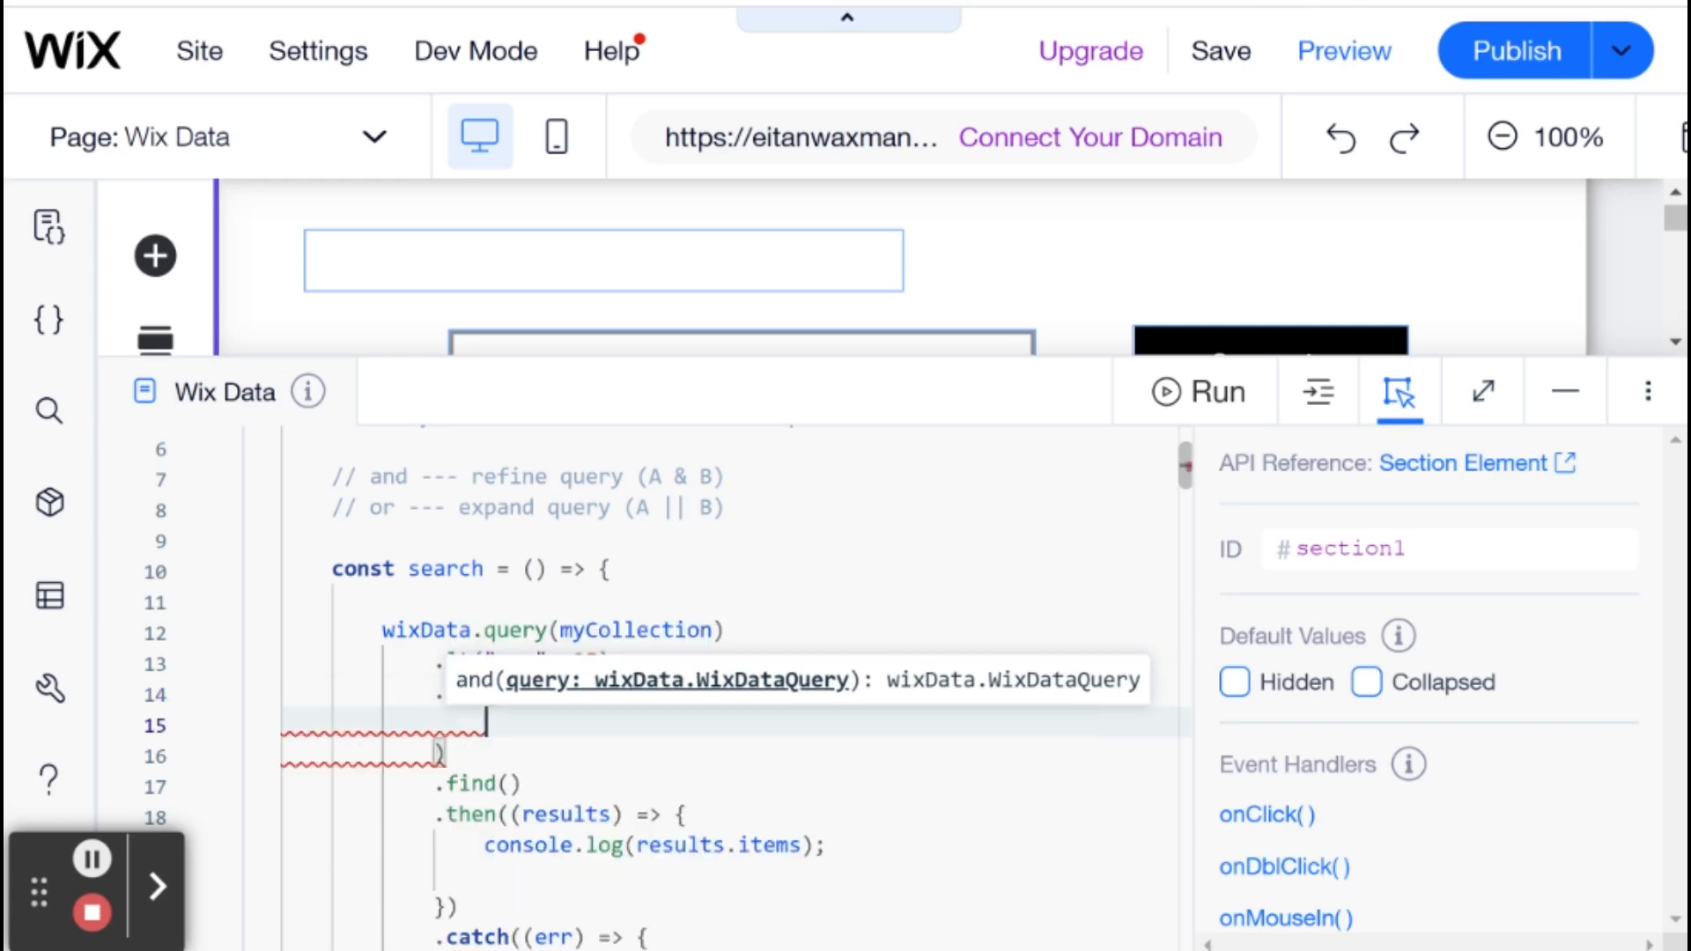
text(wixDa)
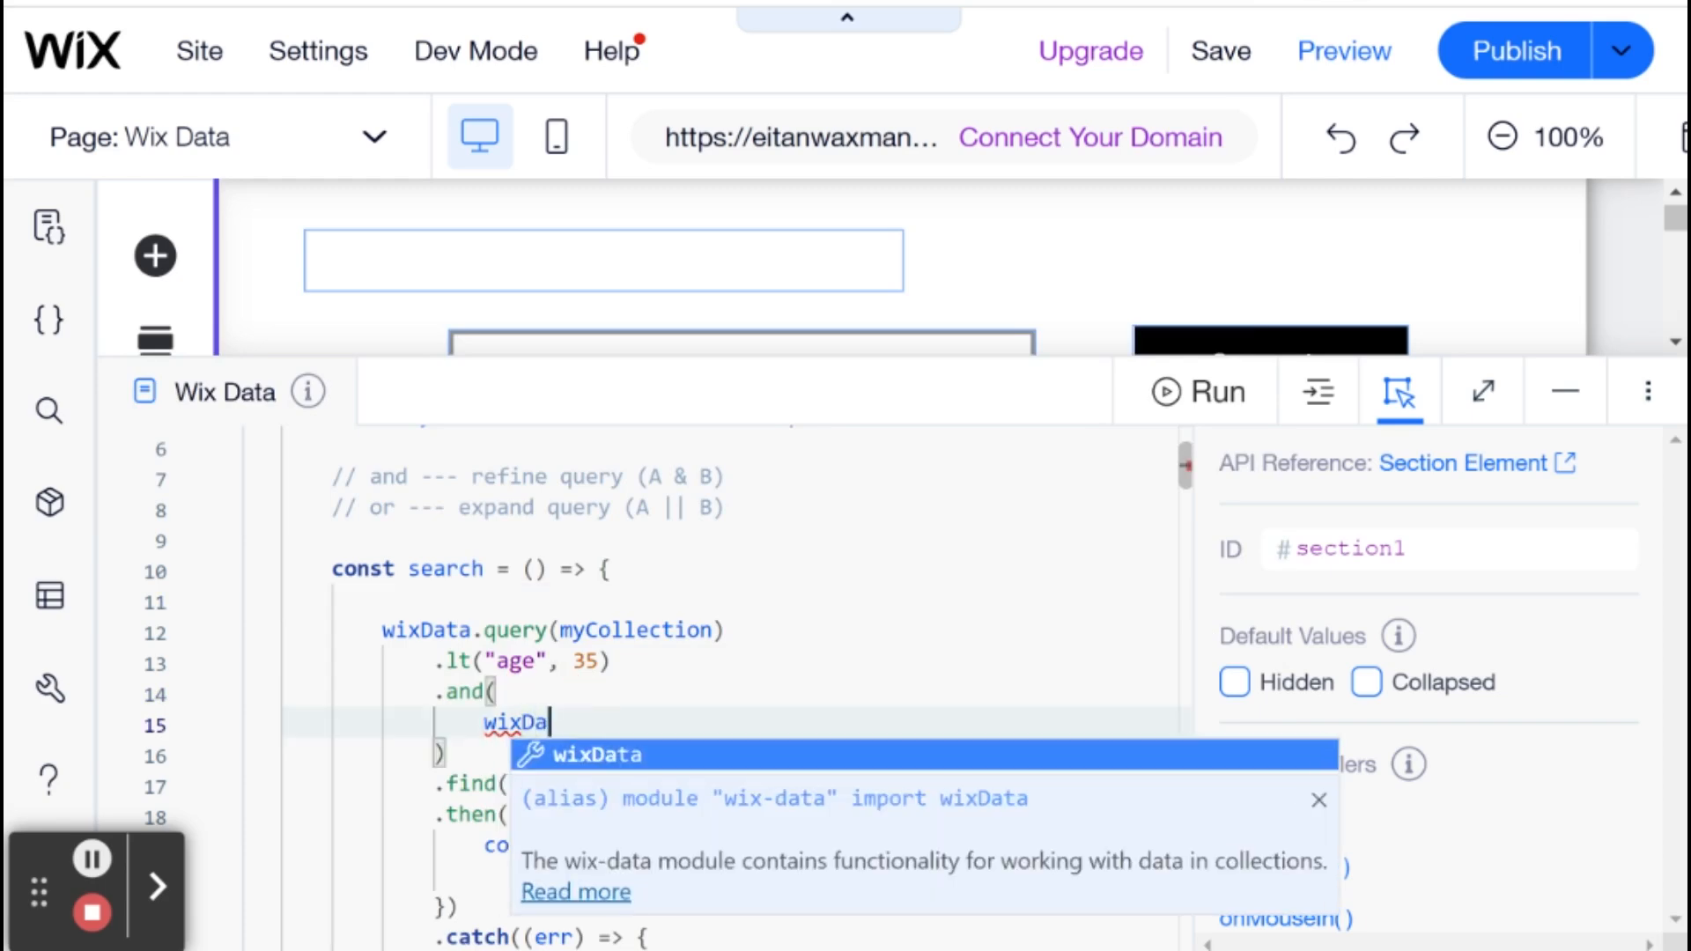
text(.query(myCollection)
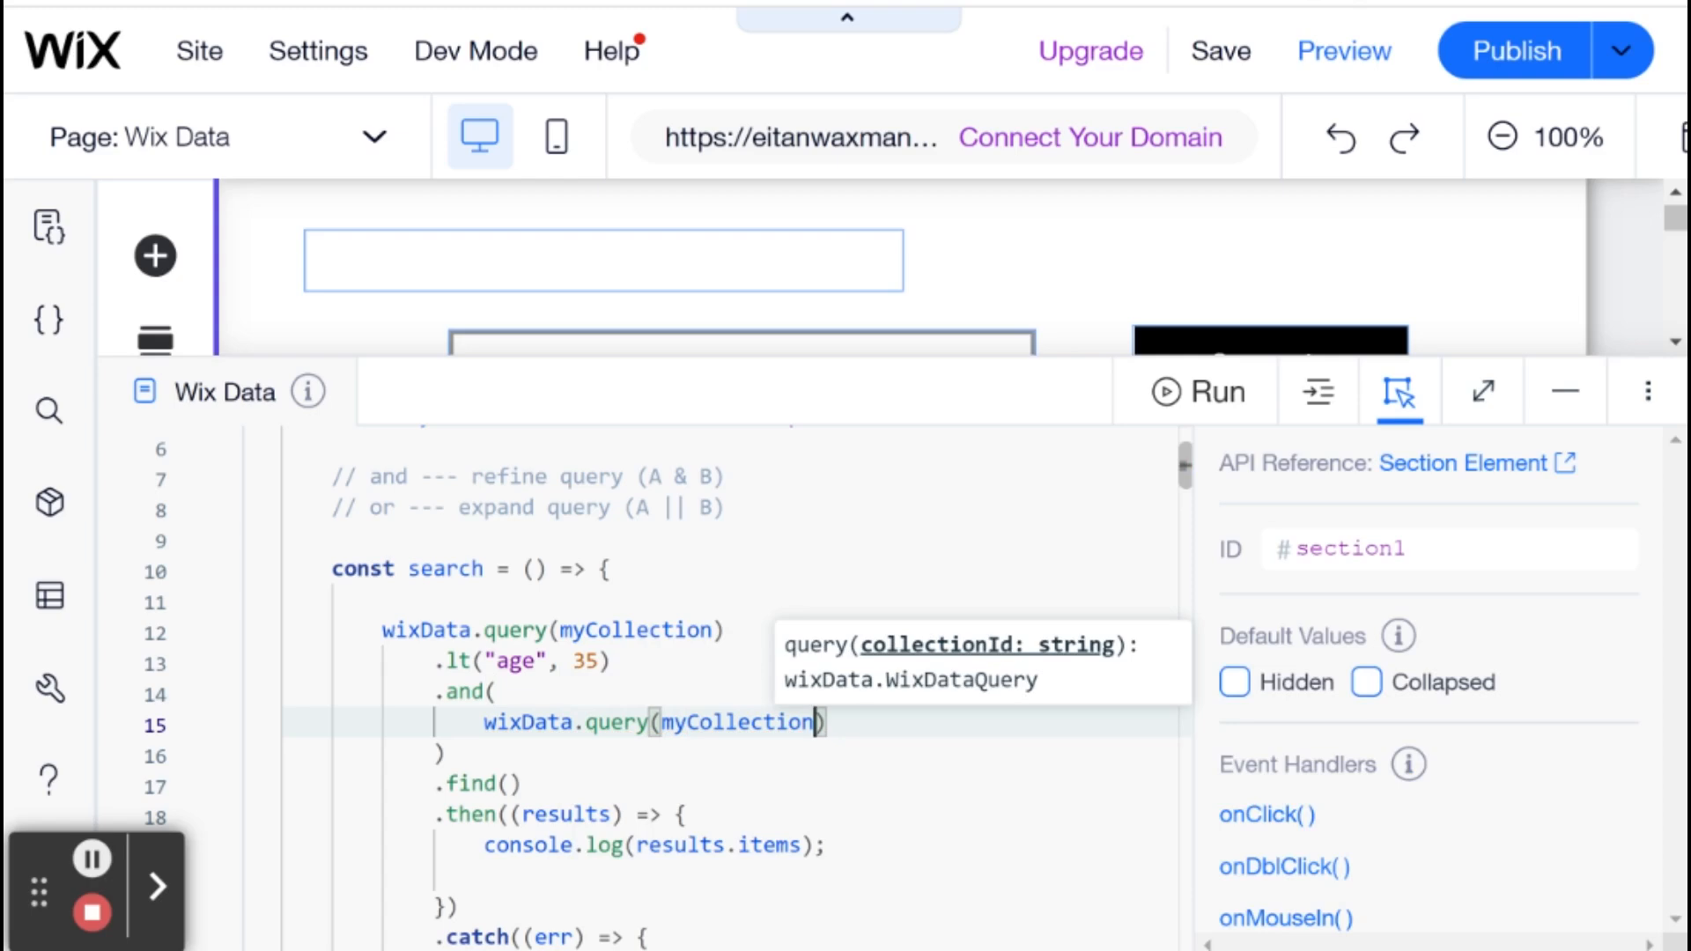
text(.contains)
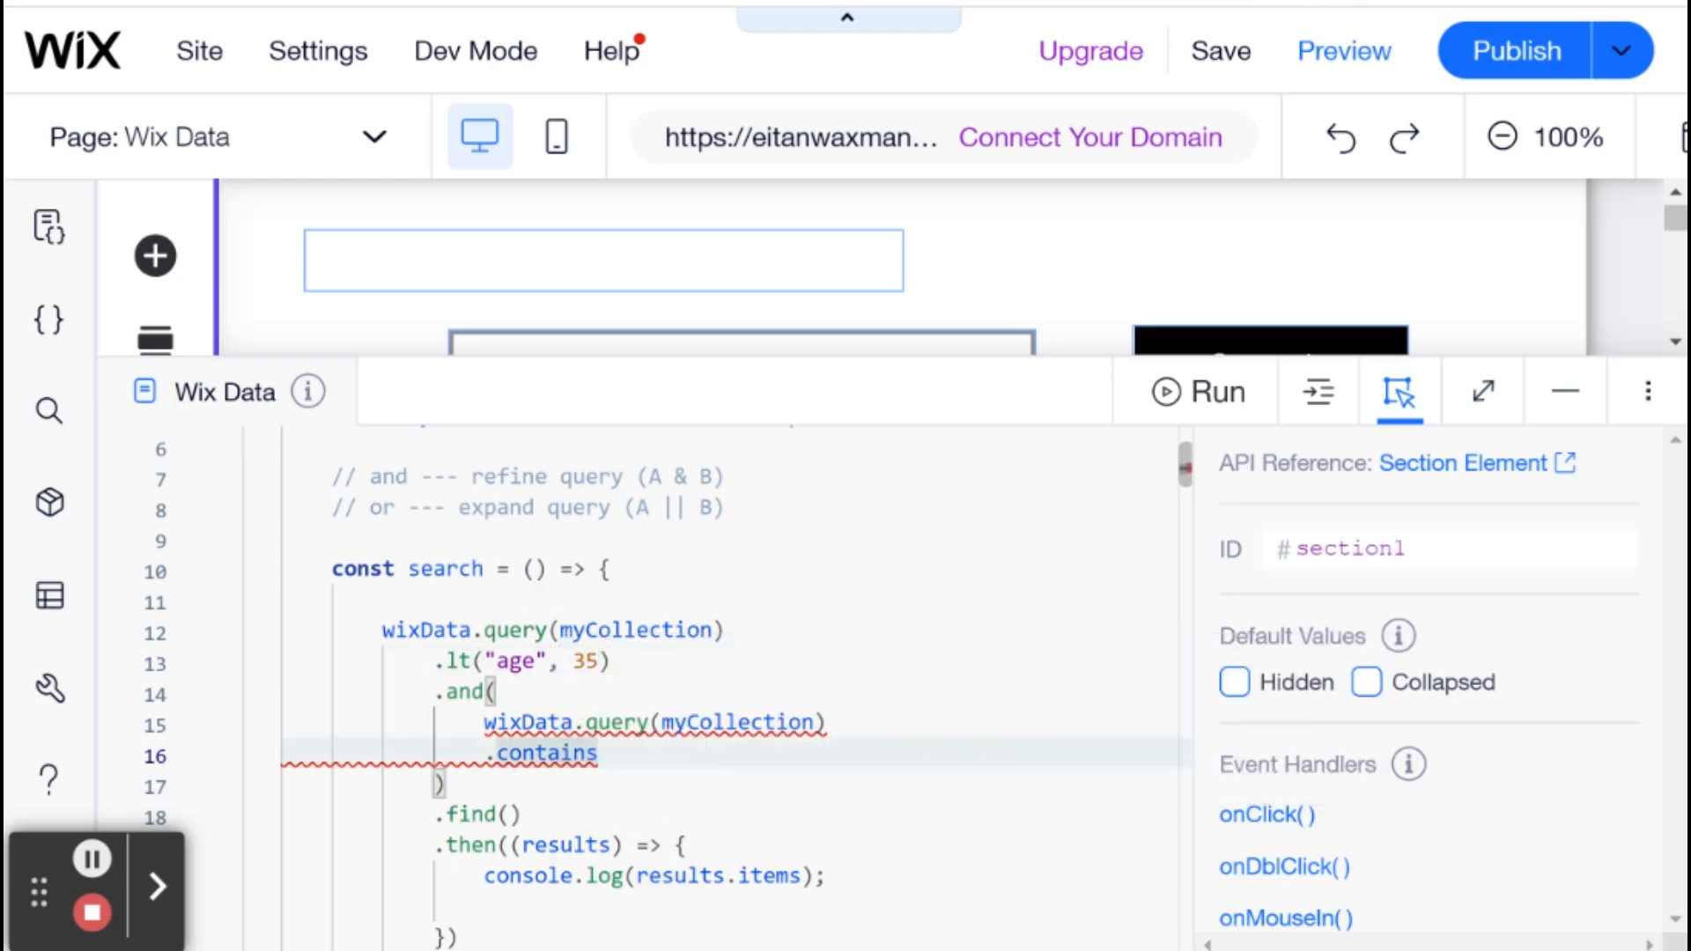
- Complete .and(...contains("gender", "Female")) and format the page code
text((""))
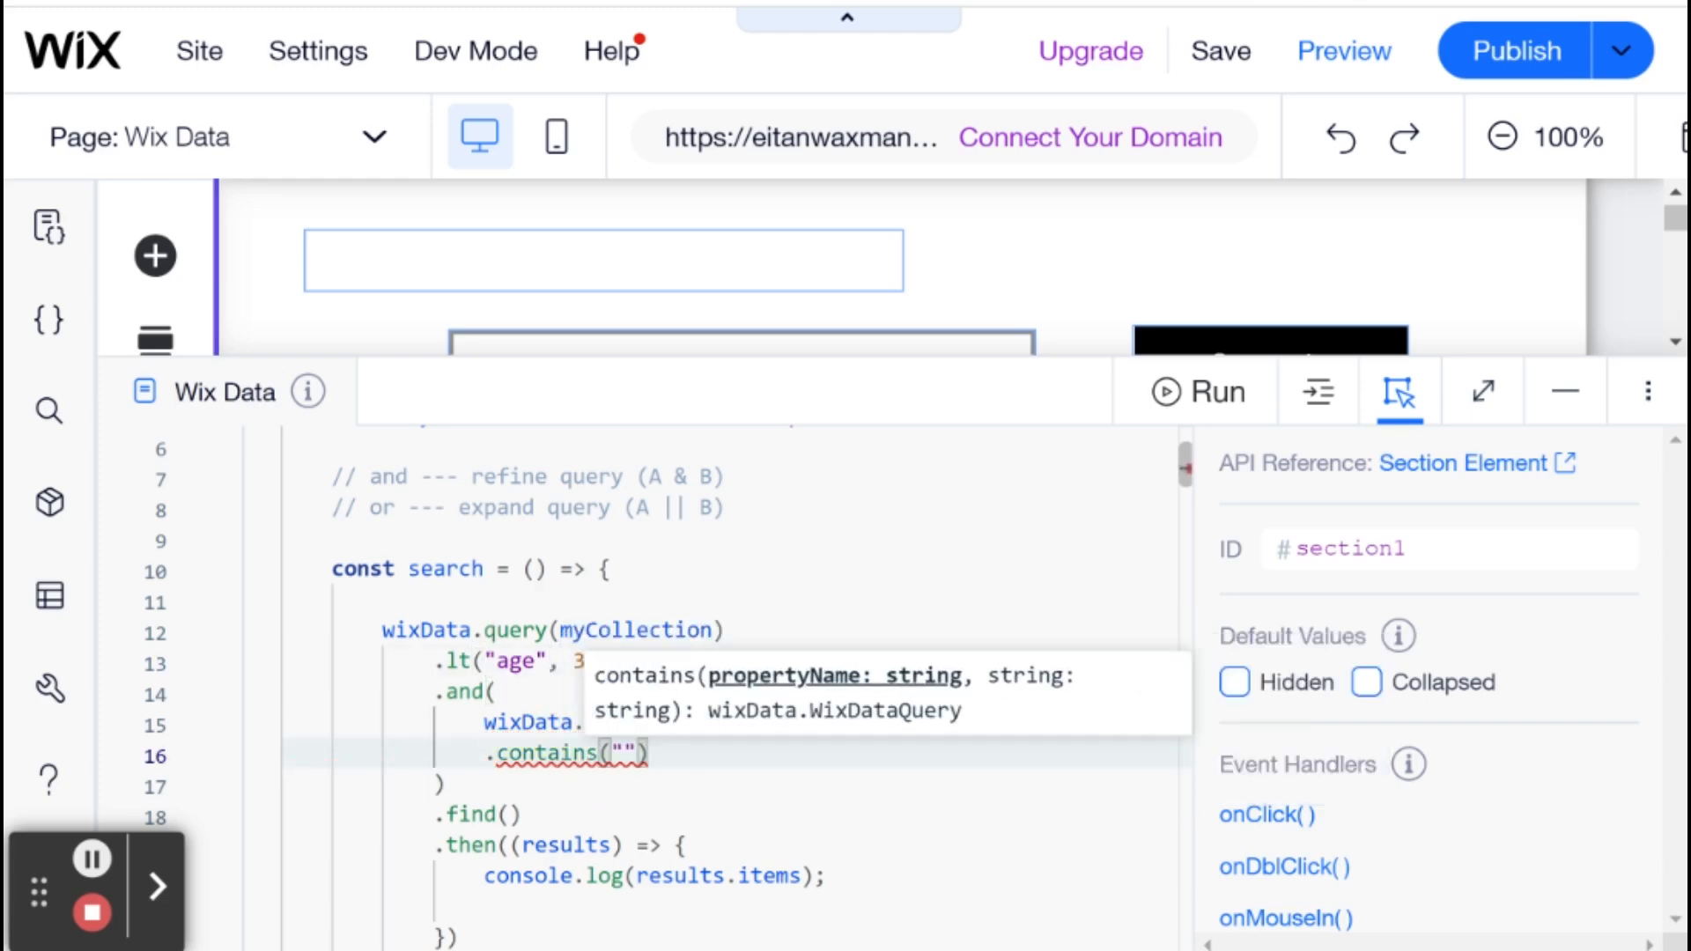
text(gender)
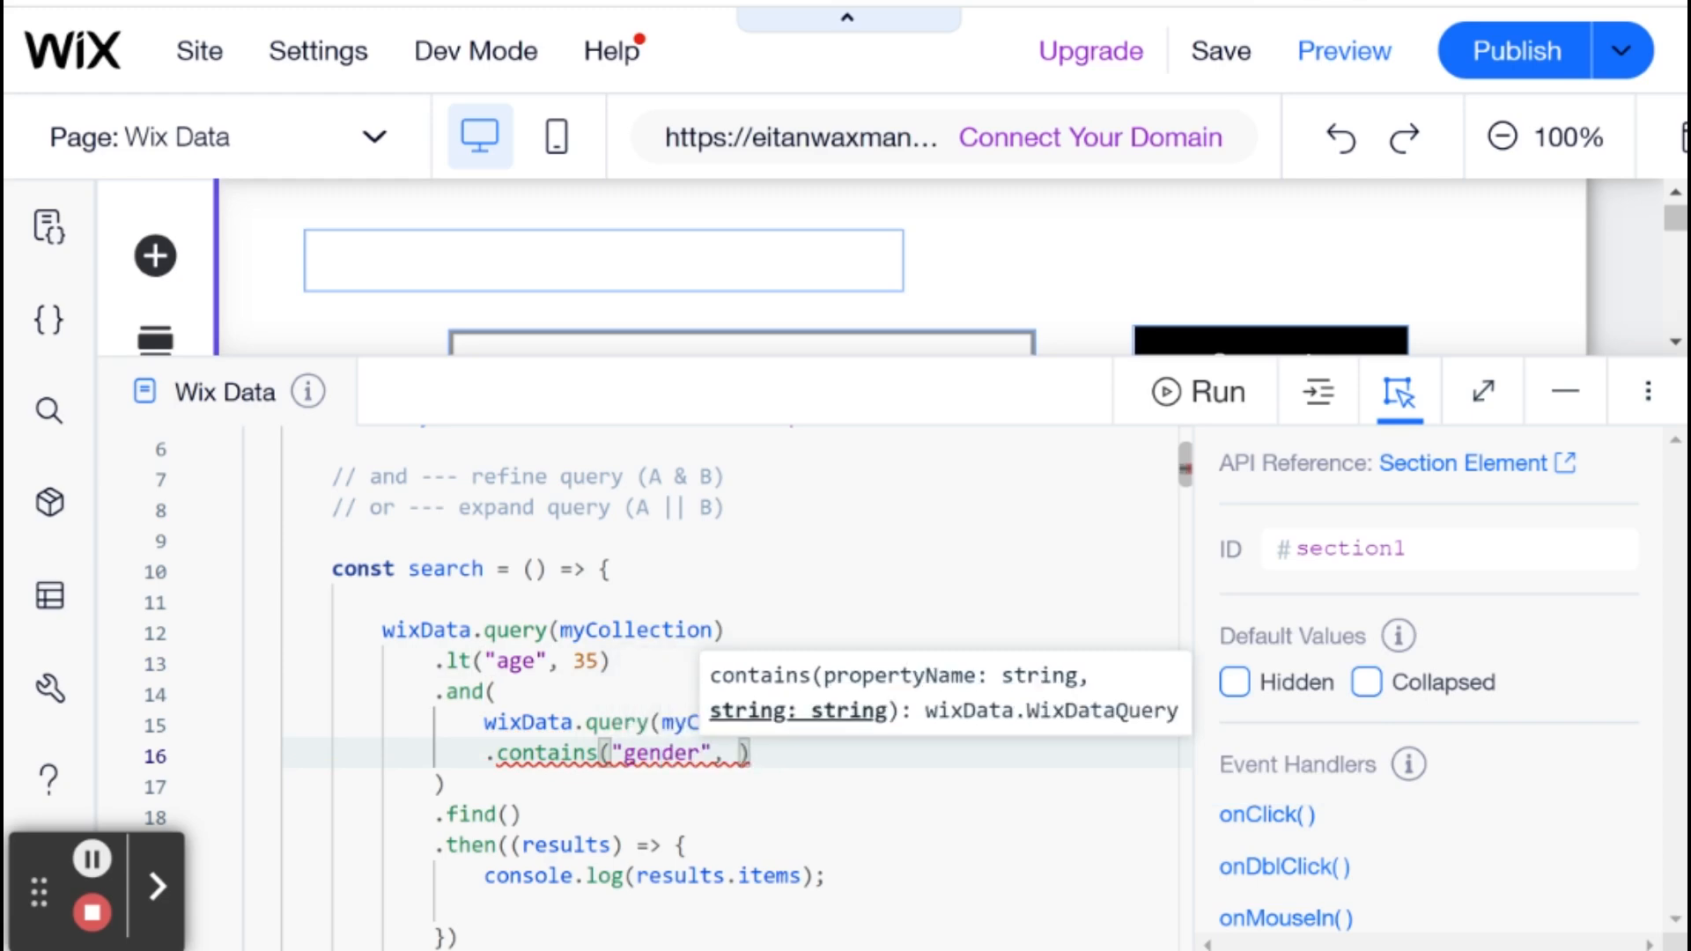
text("")
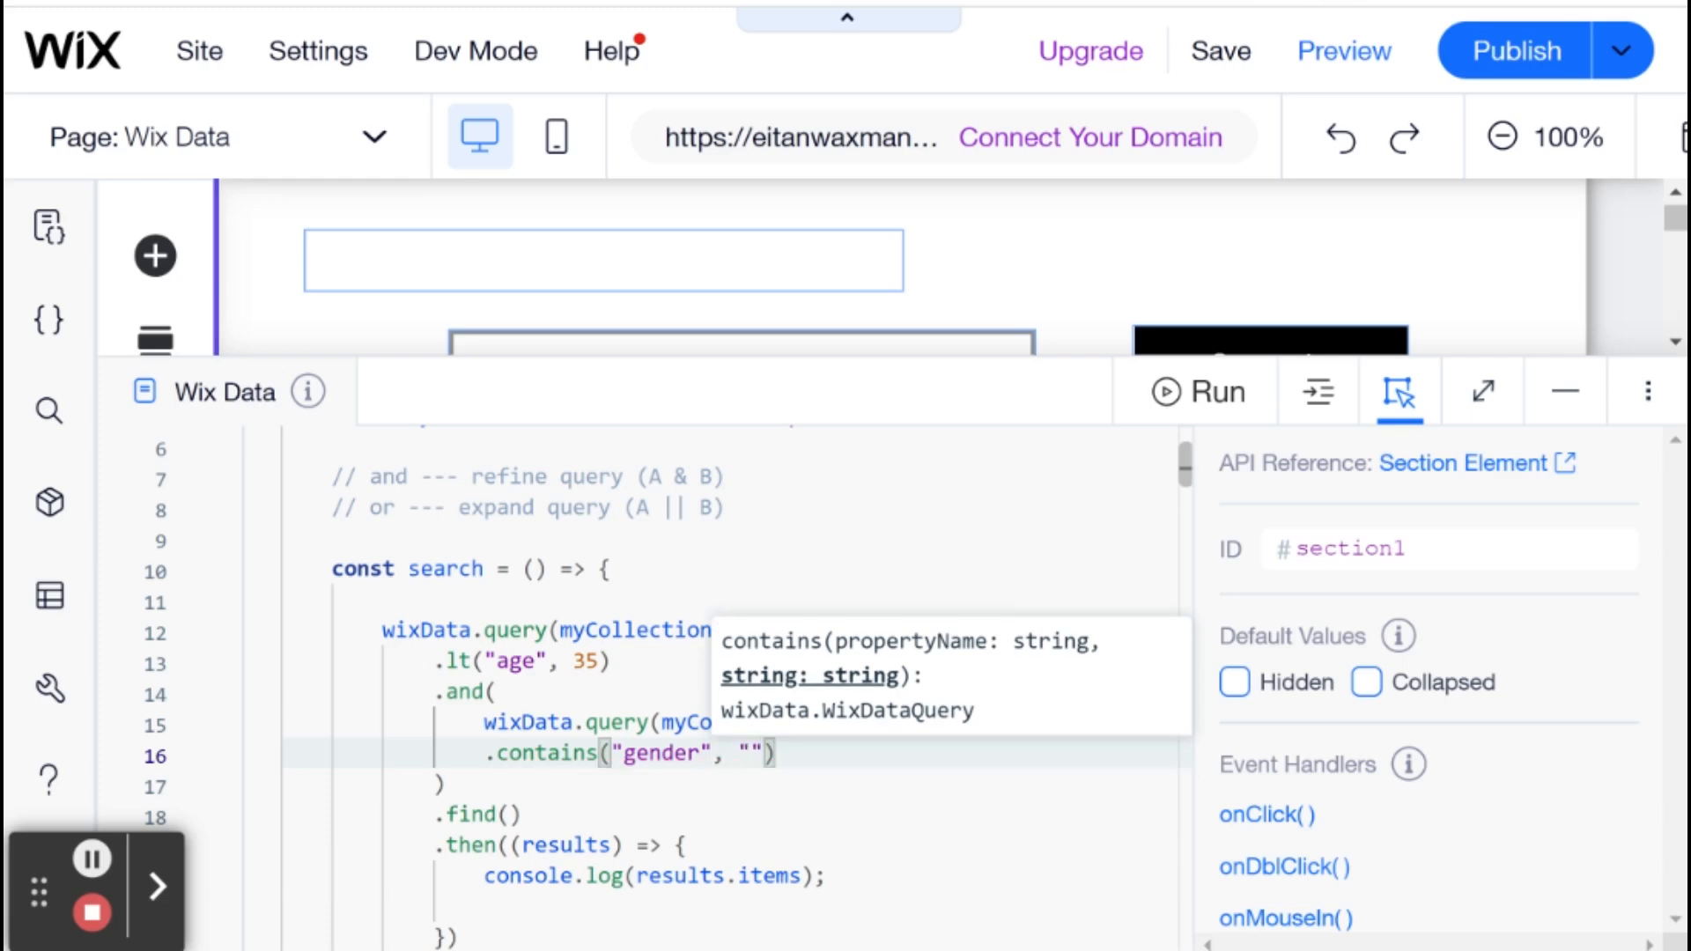
text(Femaile)
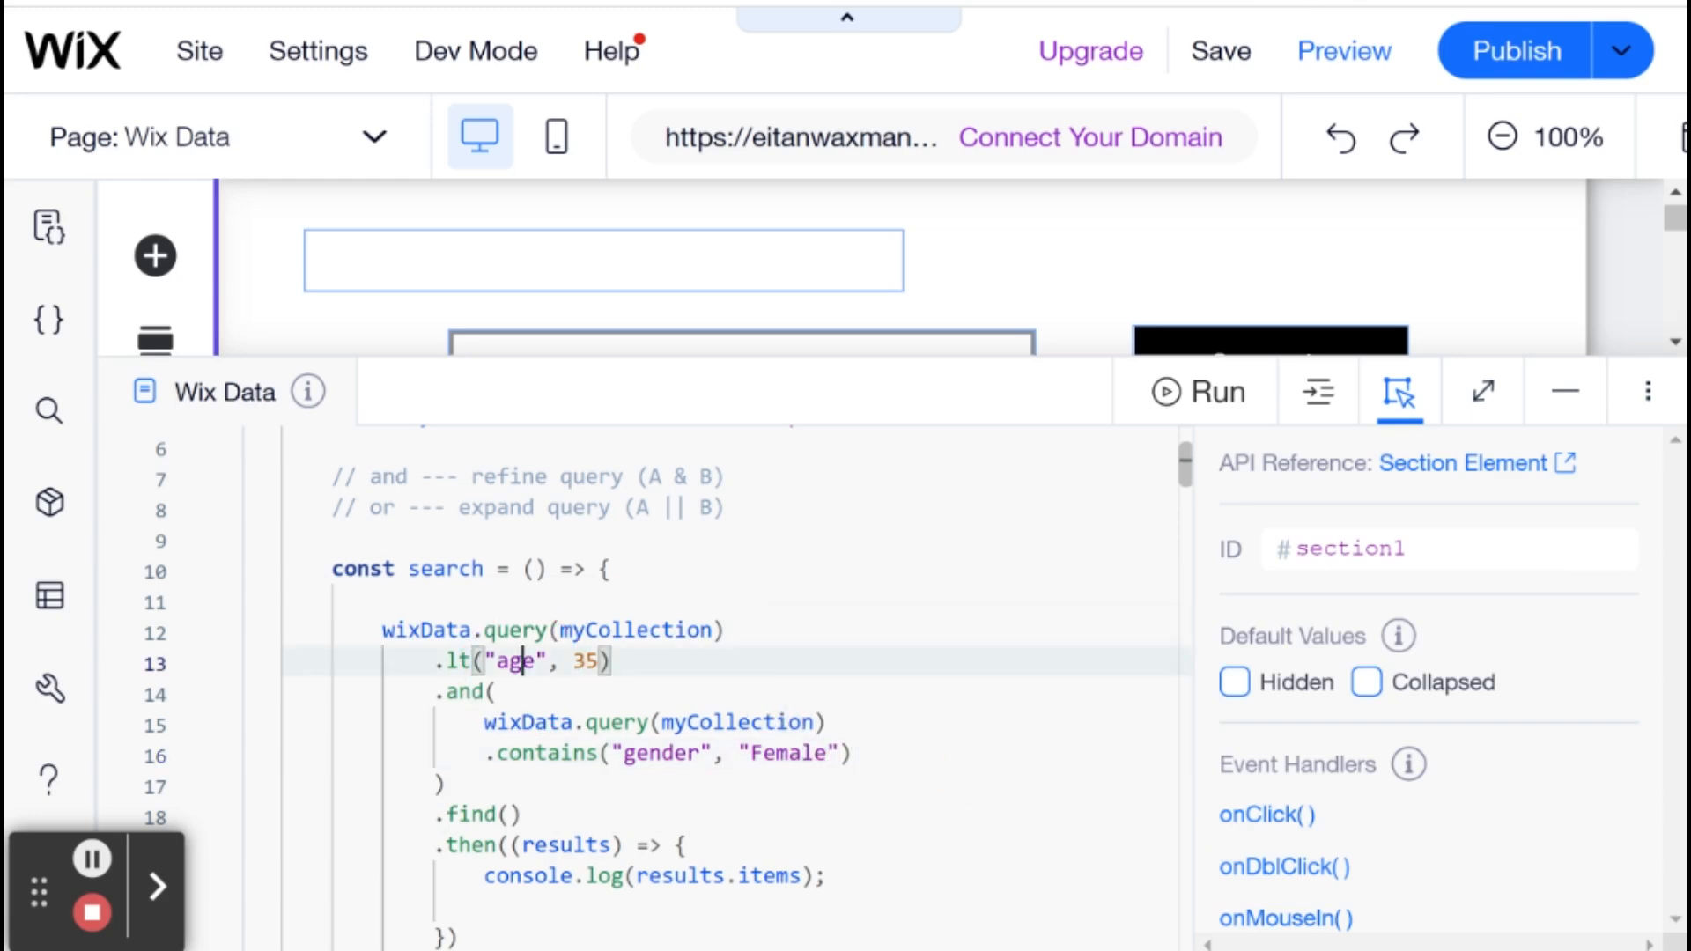
click(441, 813)
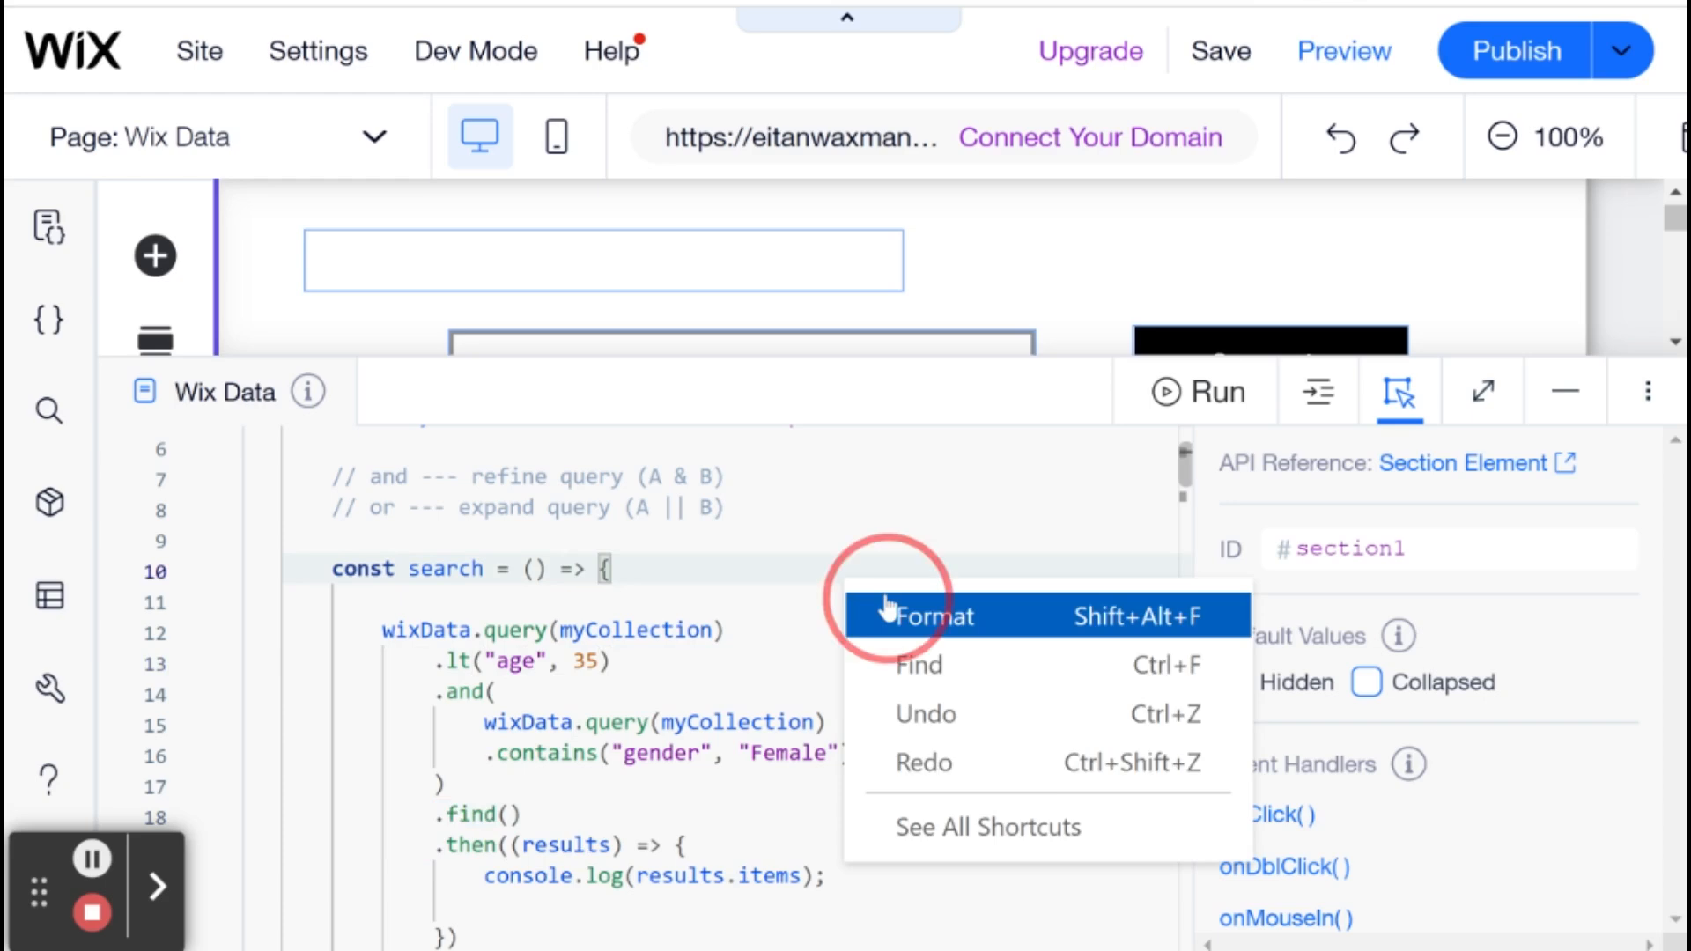
click(934, 617)
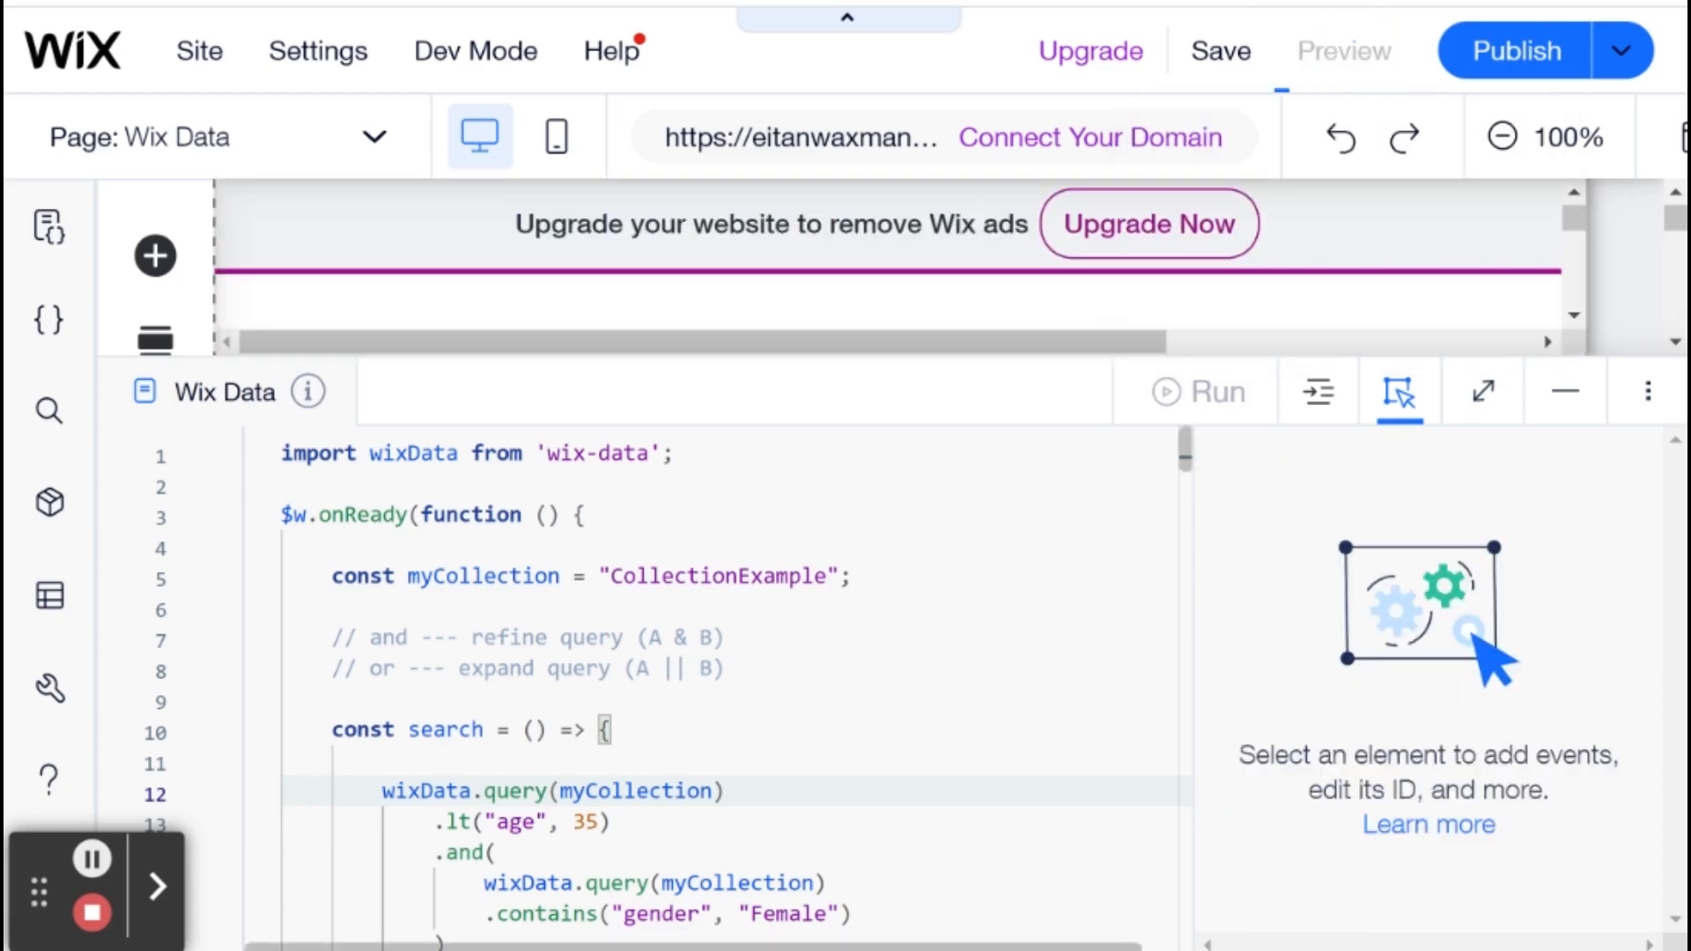
- Preview the site and inspect the Array(7) of results logged in the Developer Console
click(1342, 52)
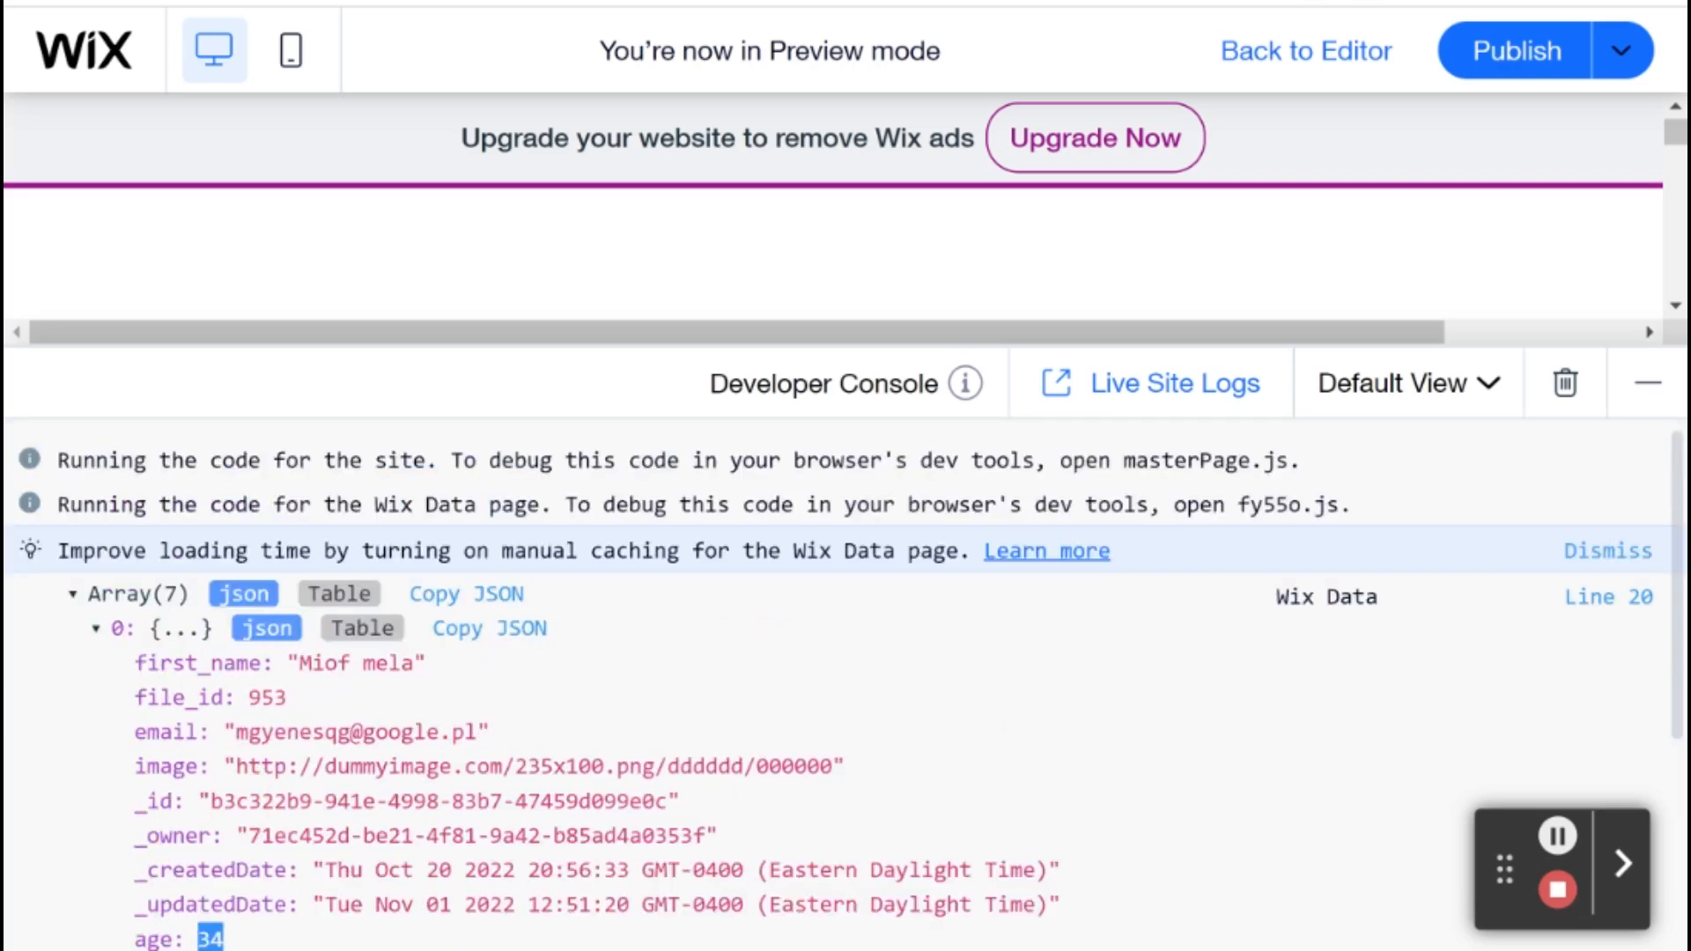
scroll(down, 3)
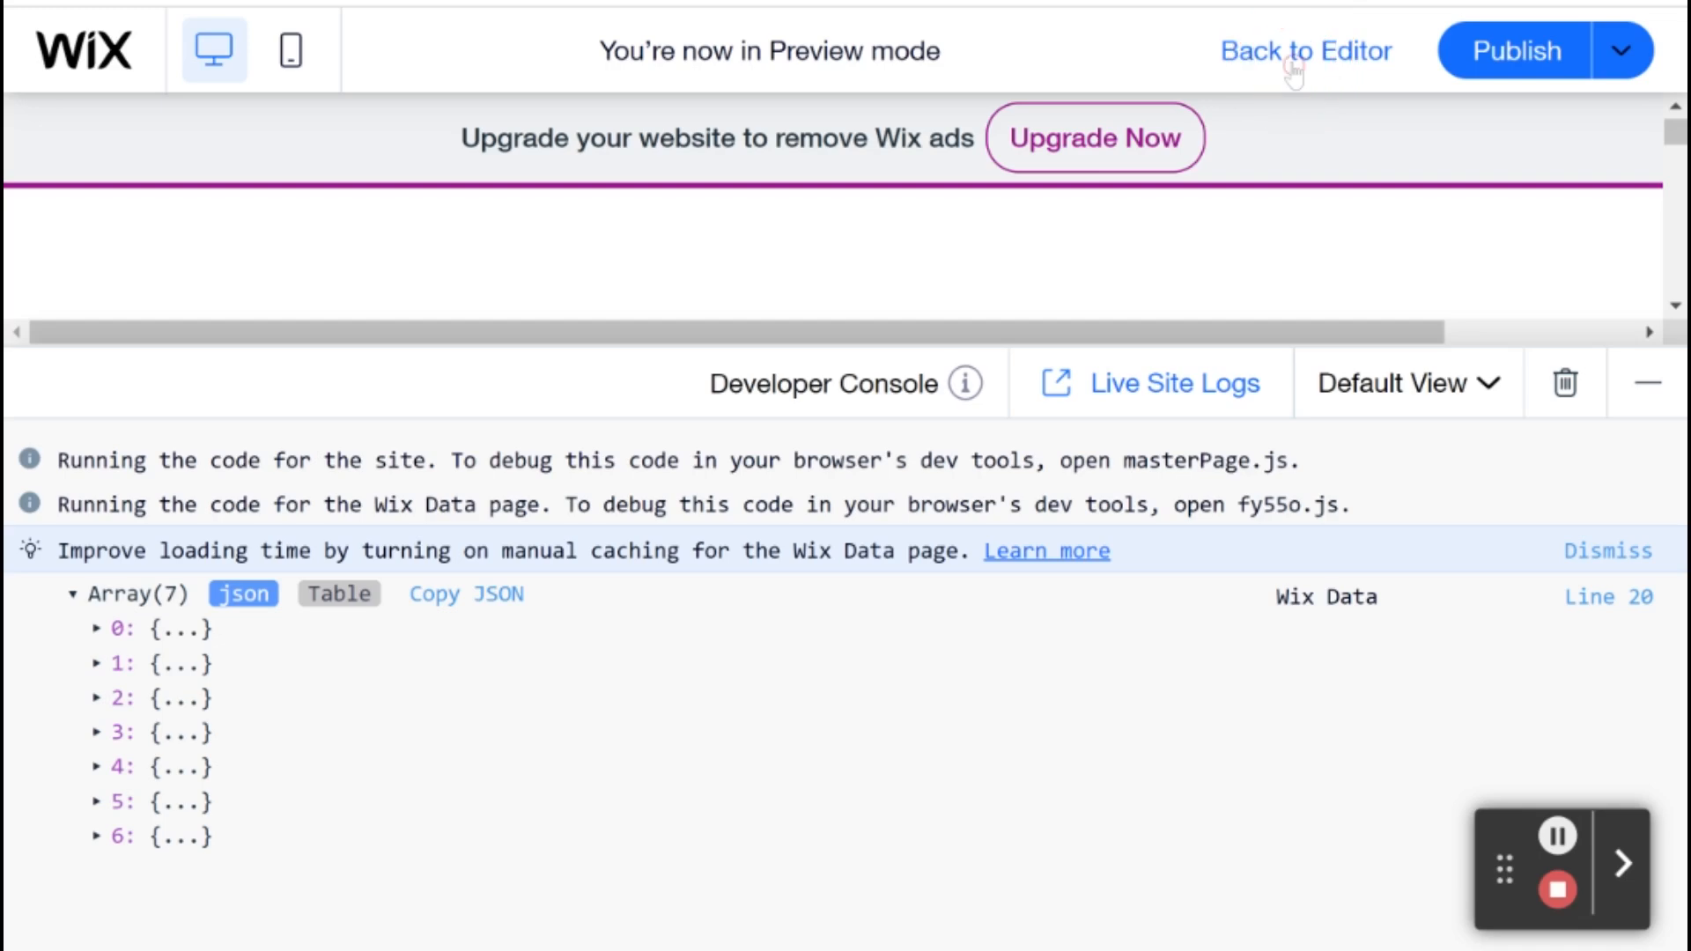
- Return to the editor and replace .and( with .or( in the query
click(1303, 51)
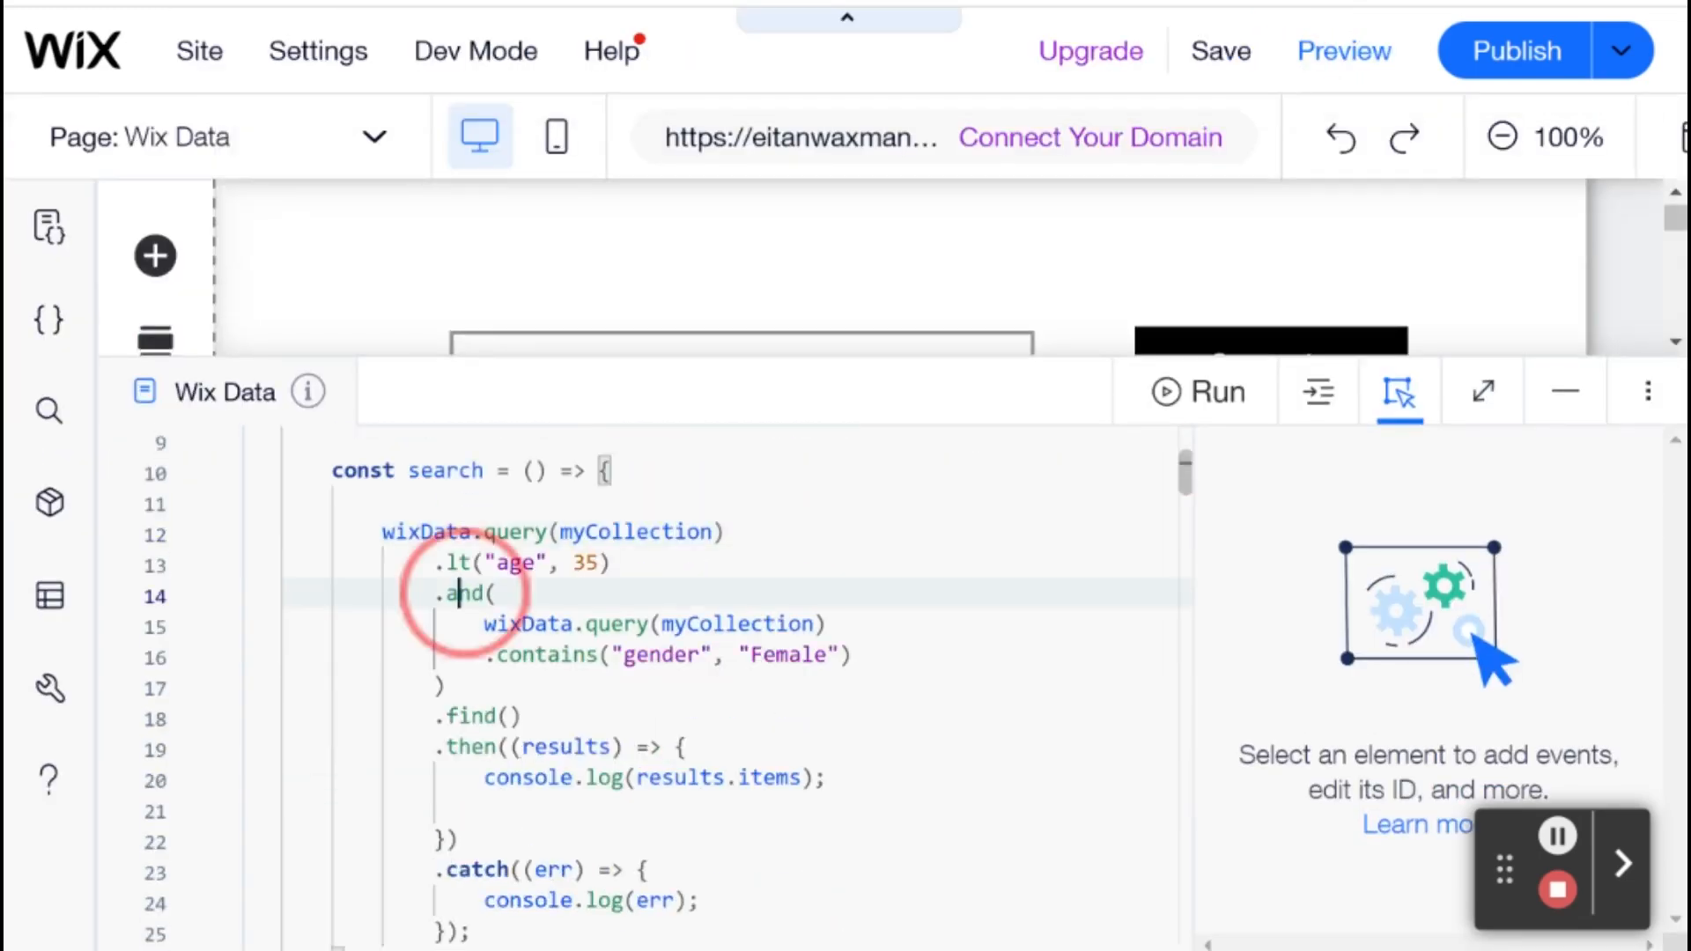
text(or()
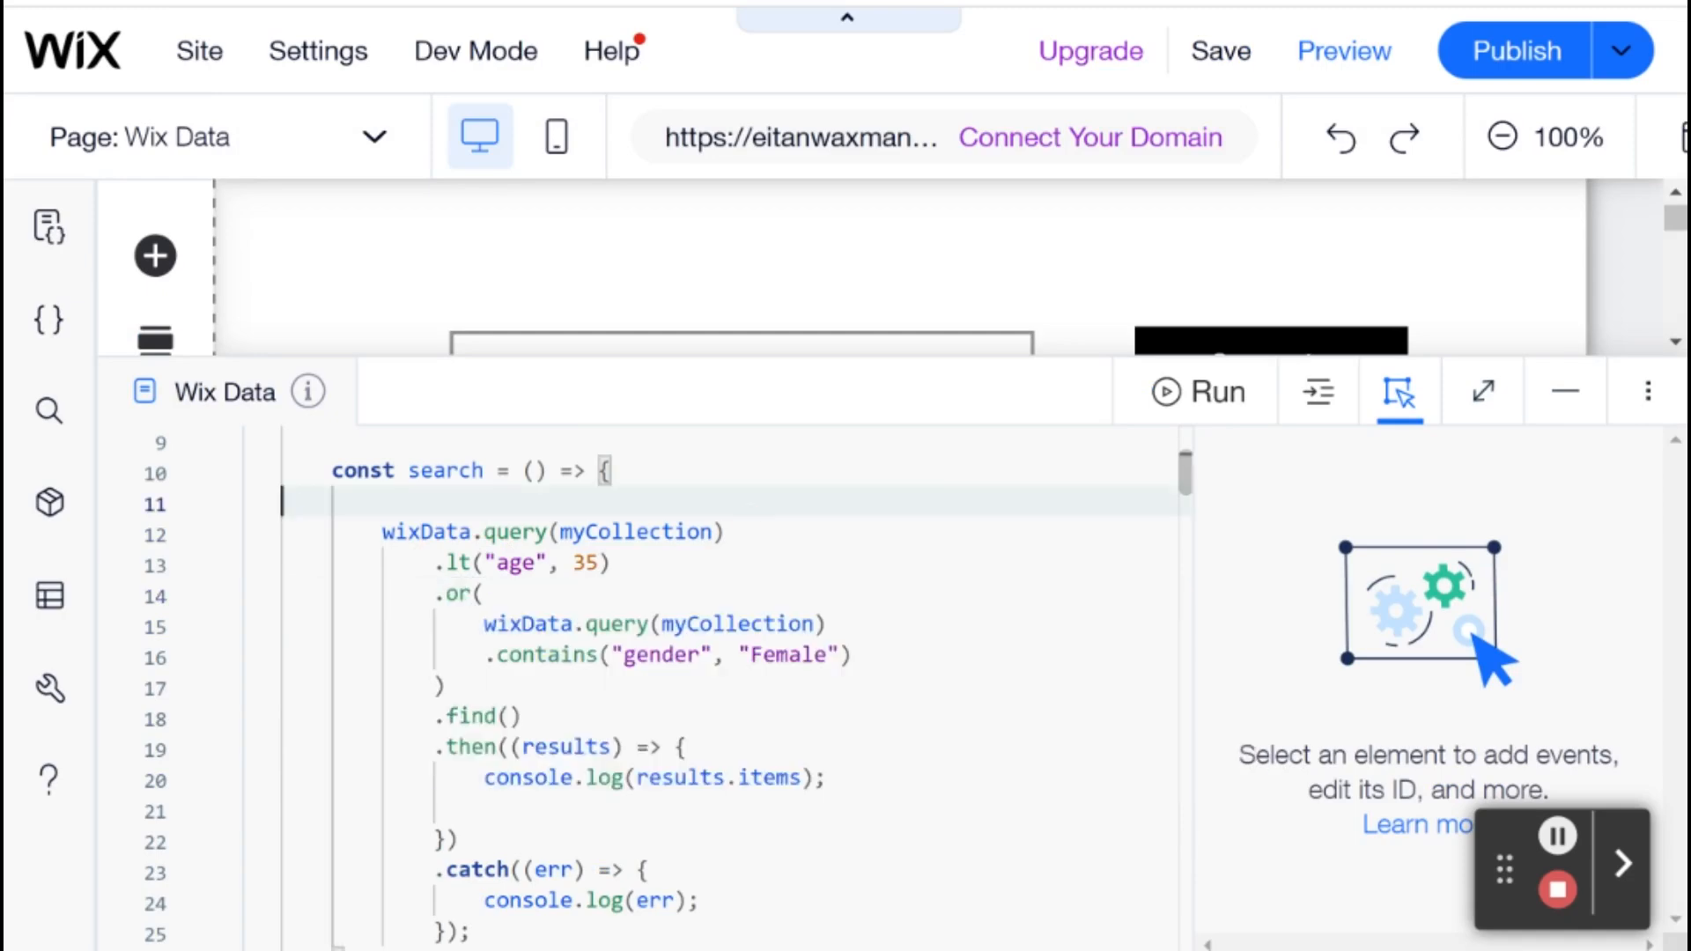
double_click(516, 563)
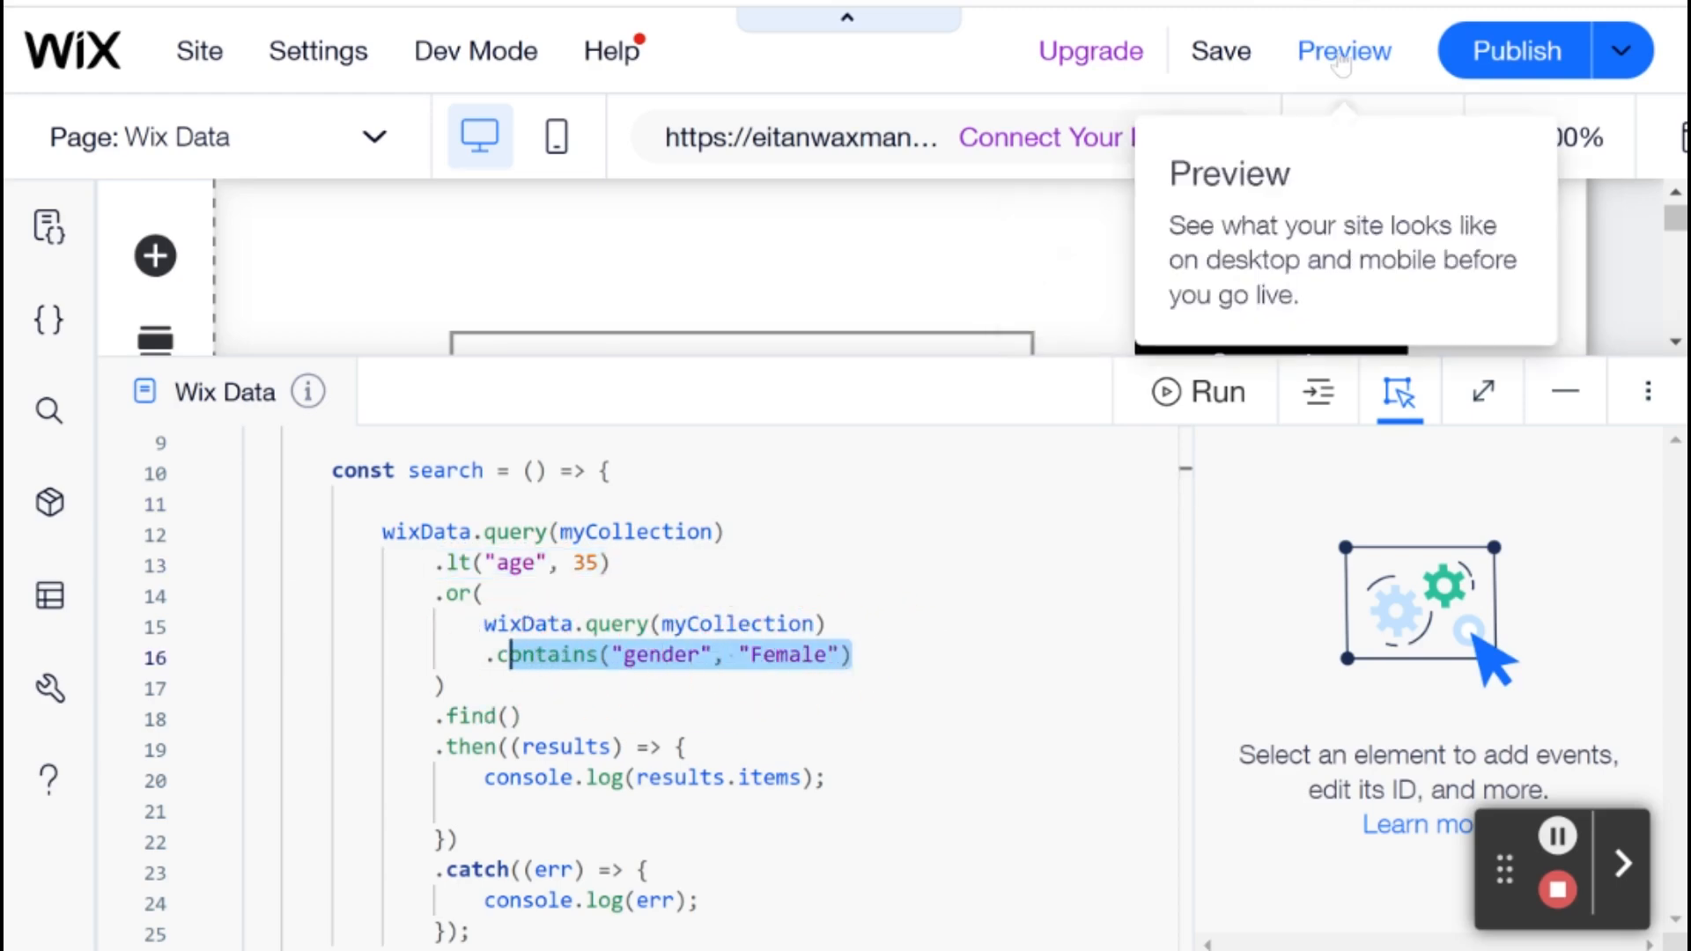
- Preview the site and view the Array(50) logged by the or query
click(1342, 51)
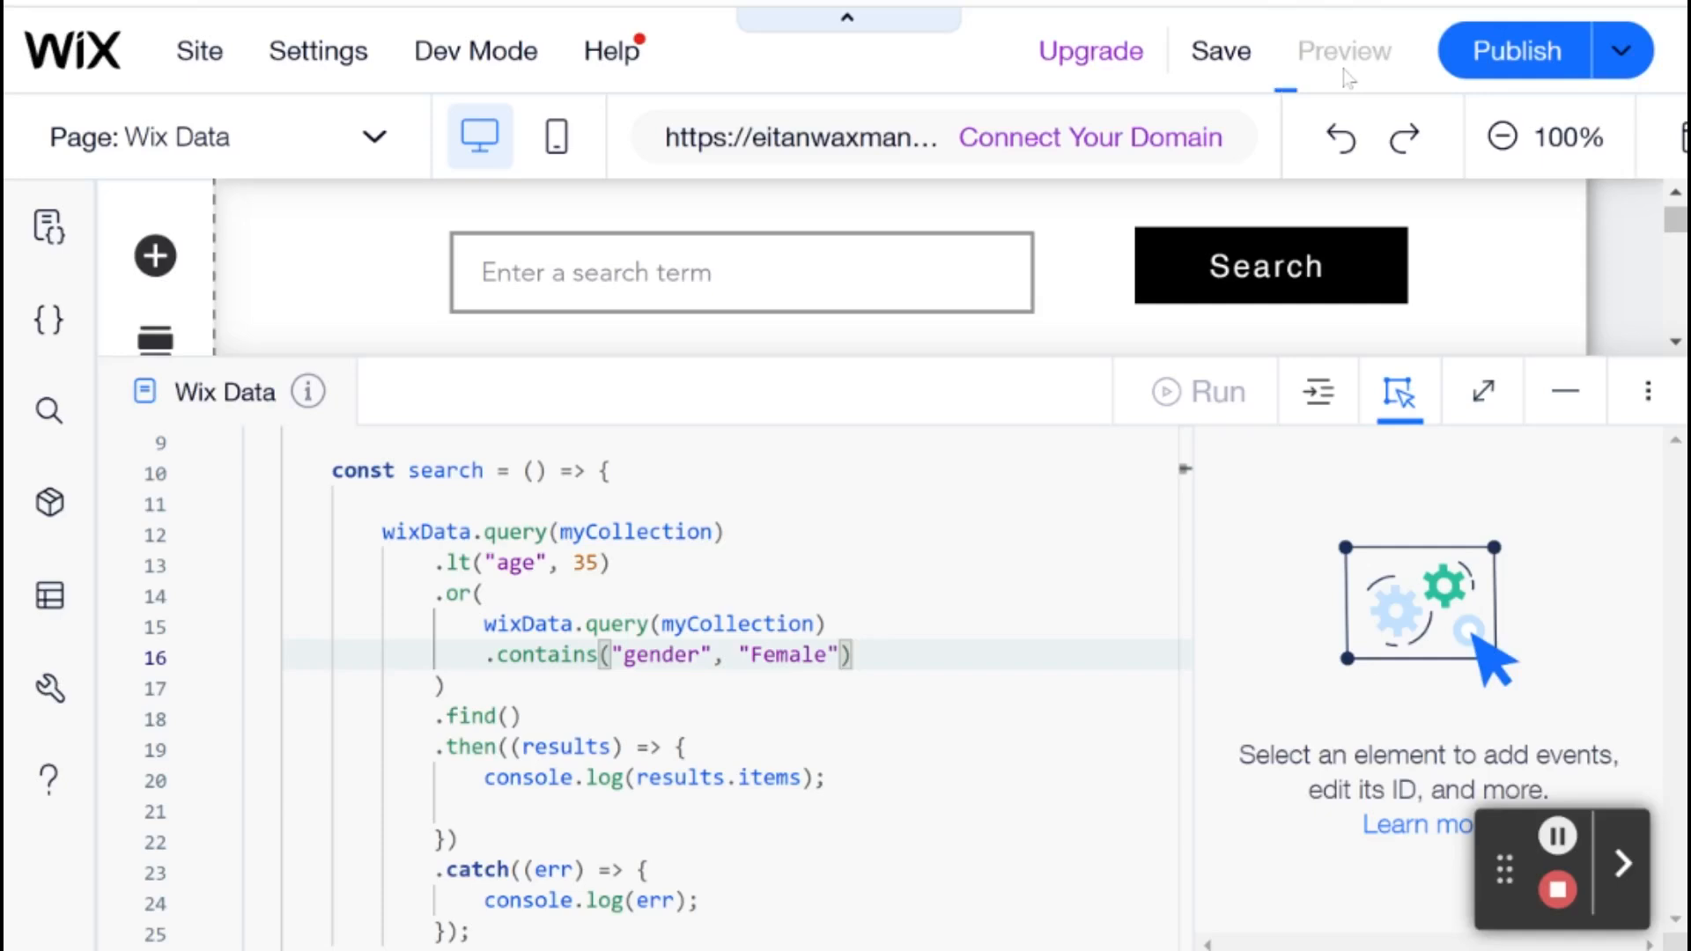
click(1342, 49)
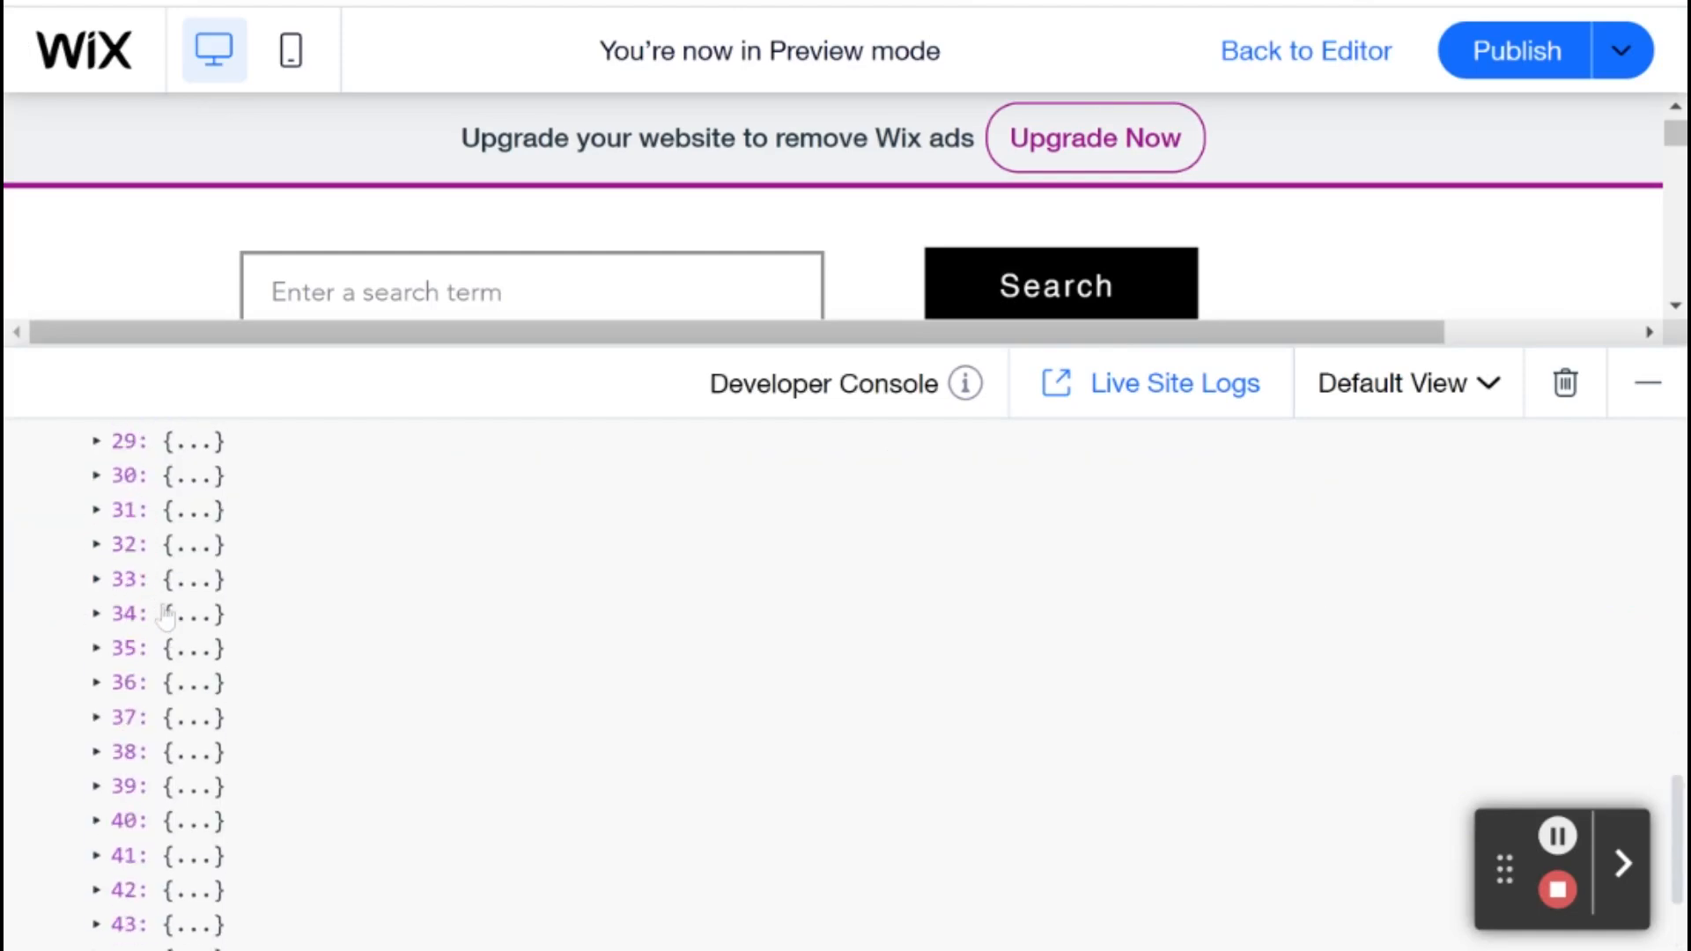
scroll(down, 3)
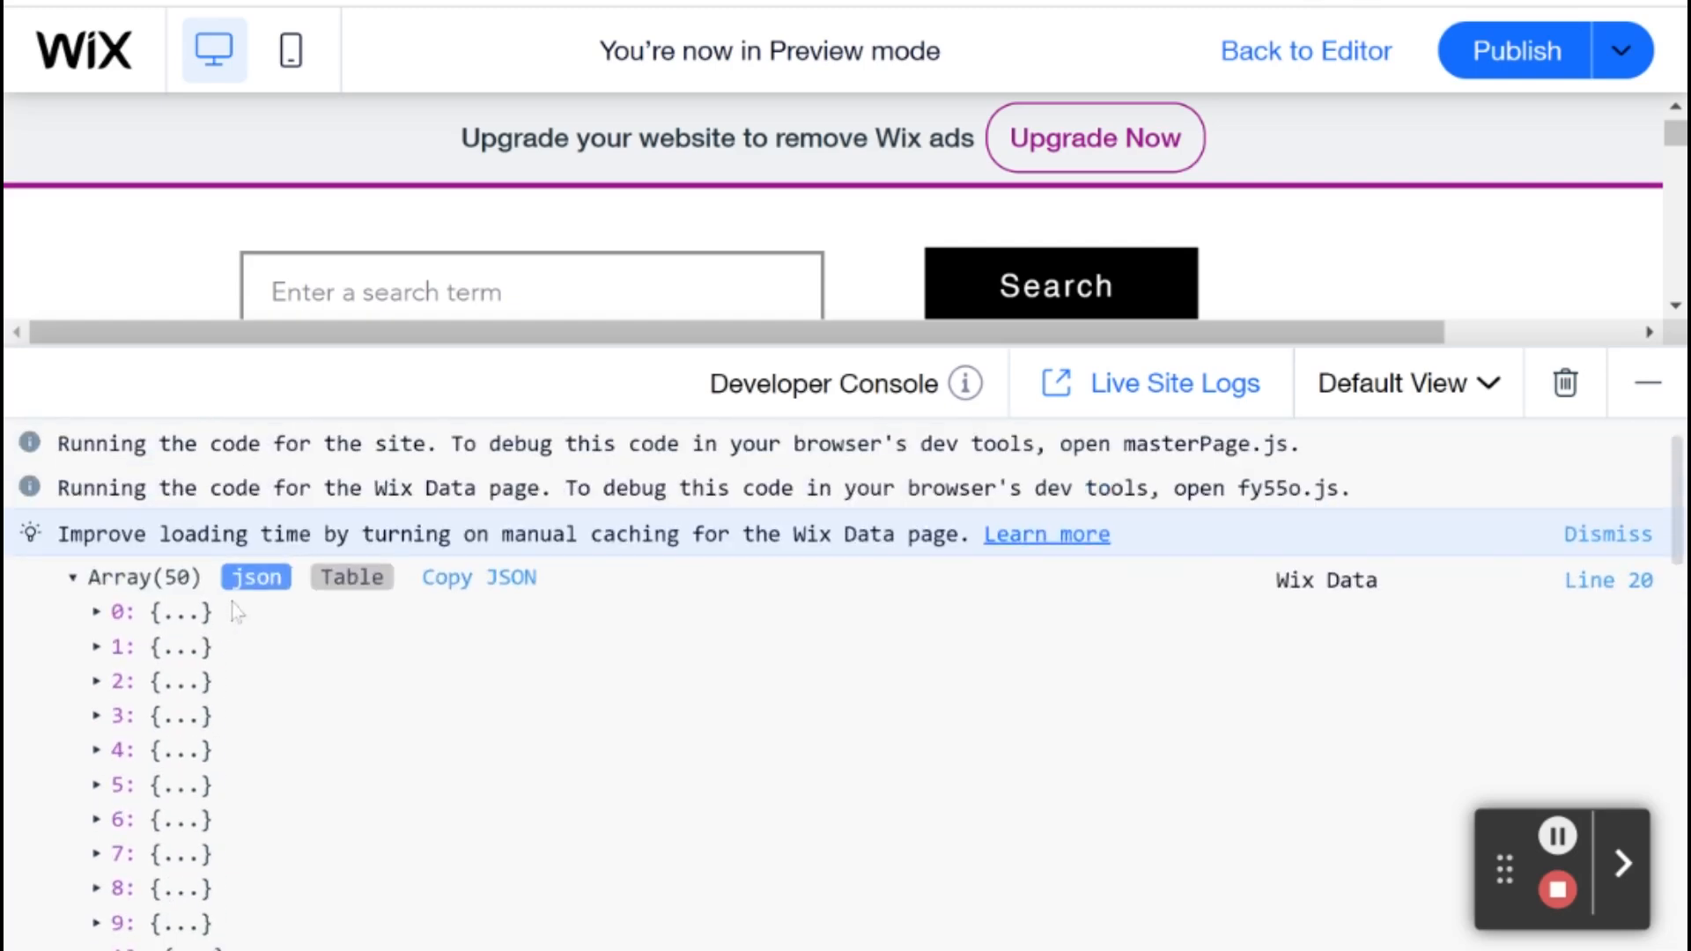
mouse_move(236, 611)
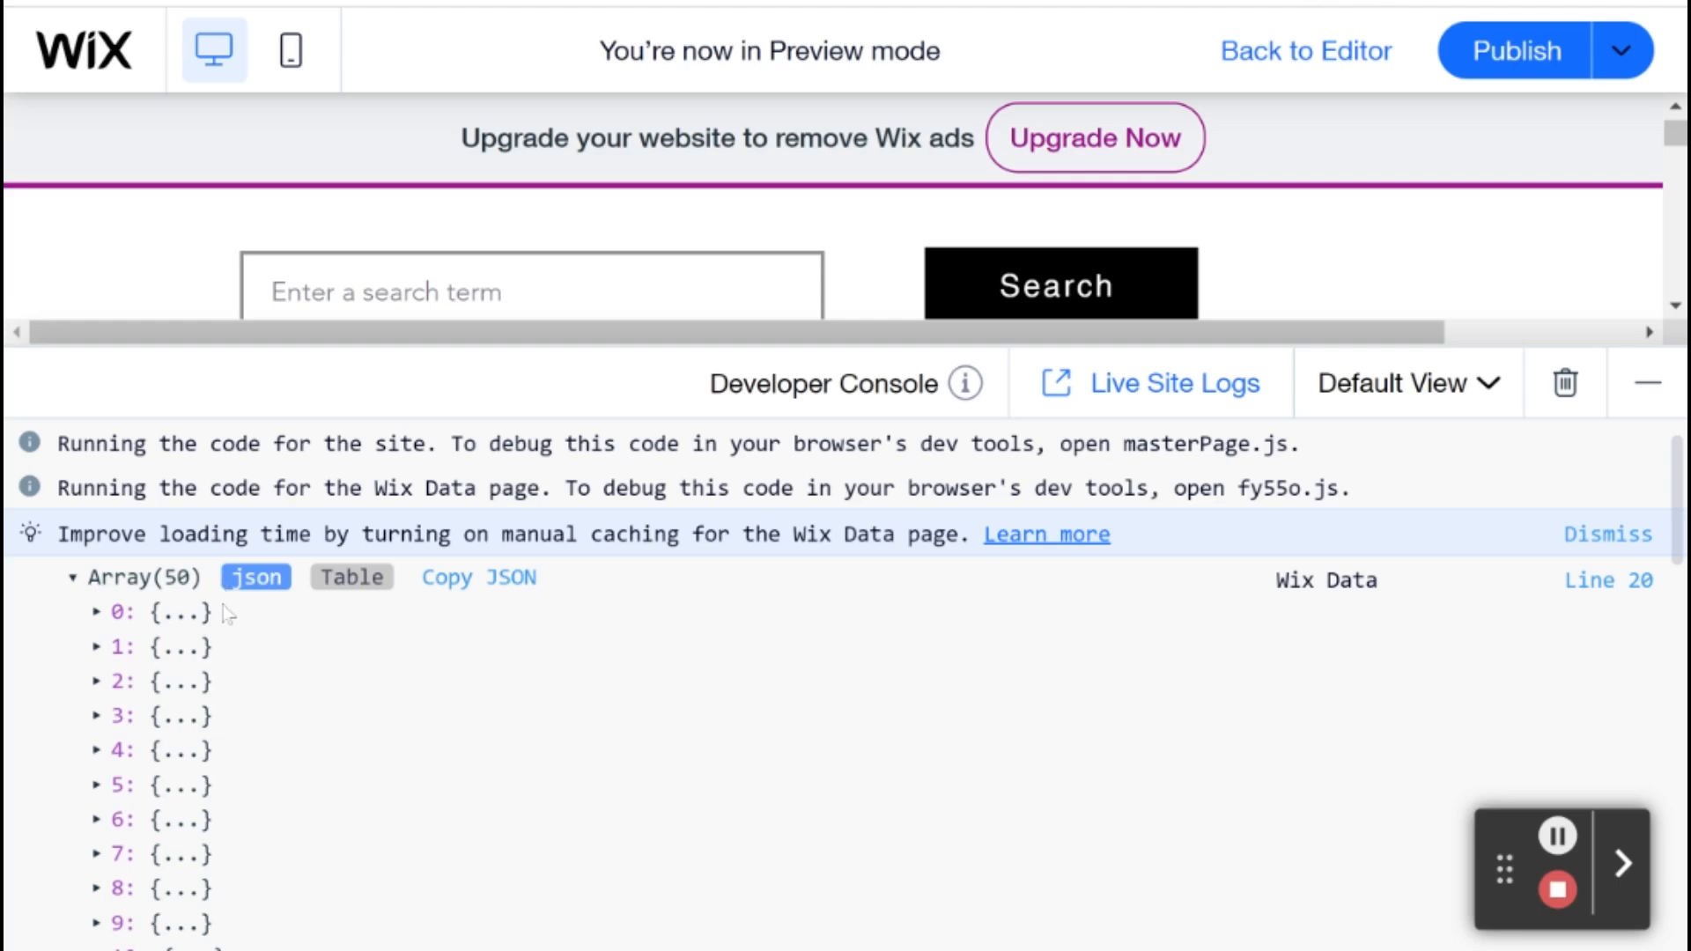
mouse_move(226, 655)
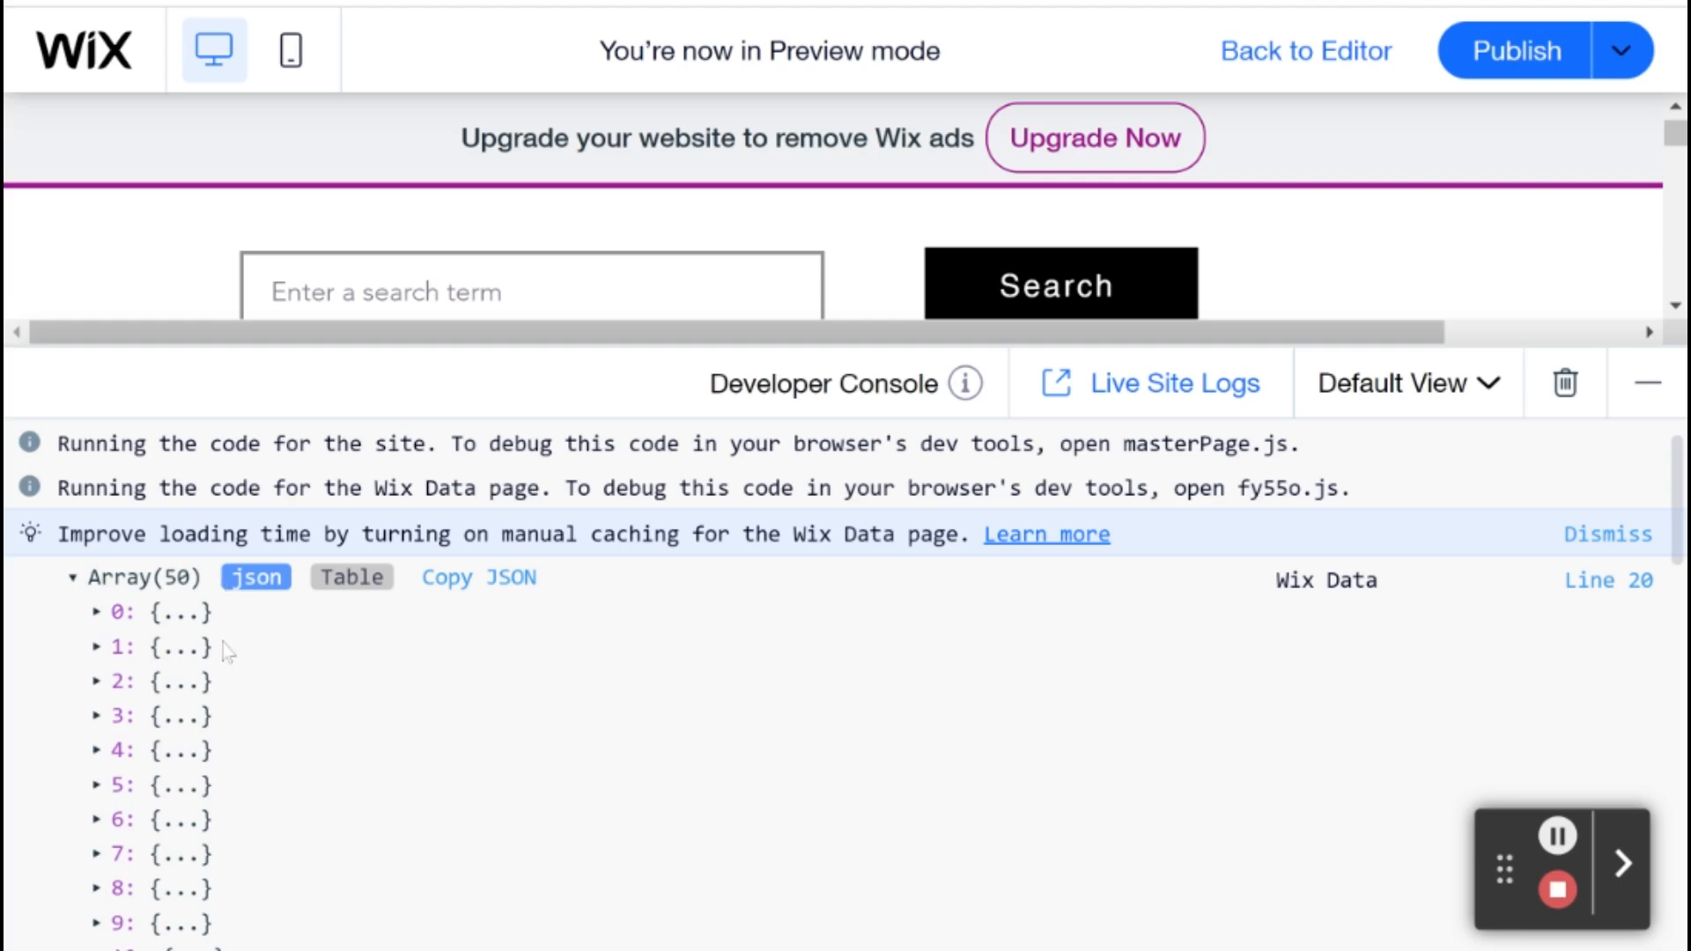
- Expand a logged record and scroll through details such as item 37
click(122, 647)
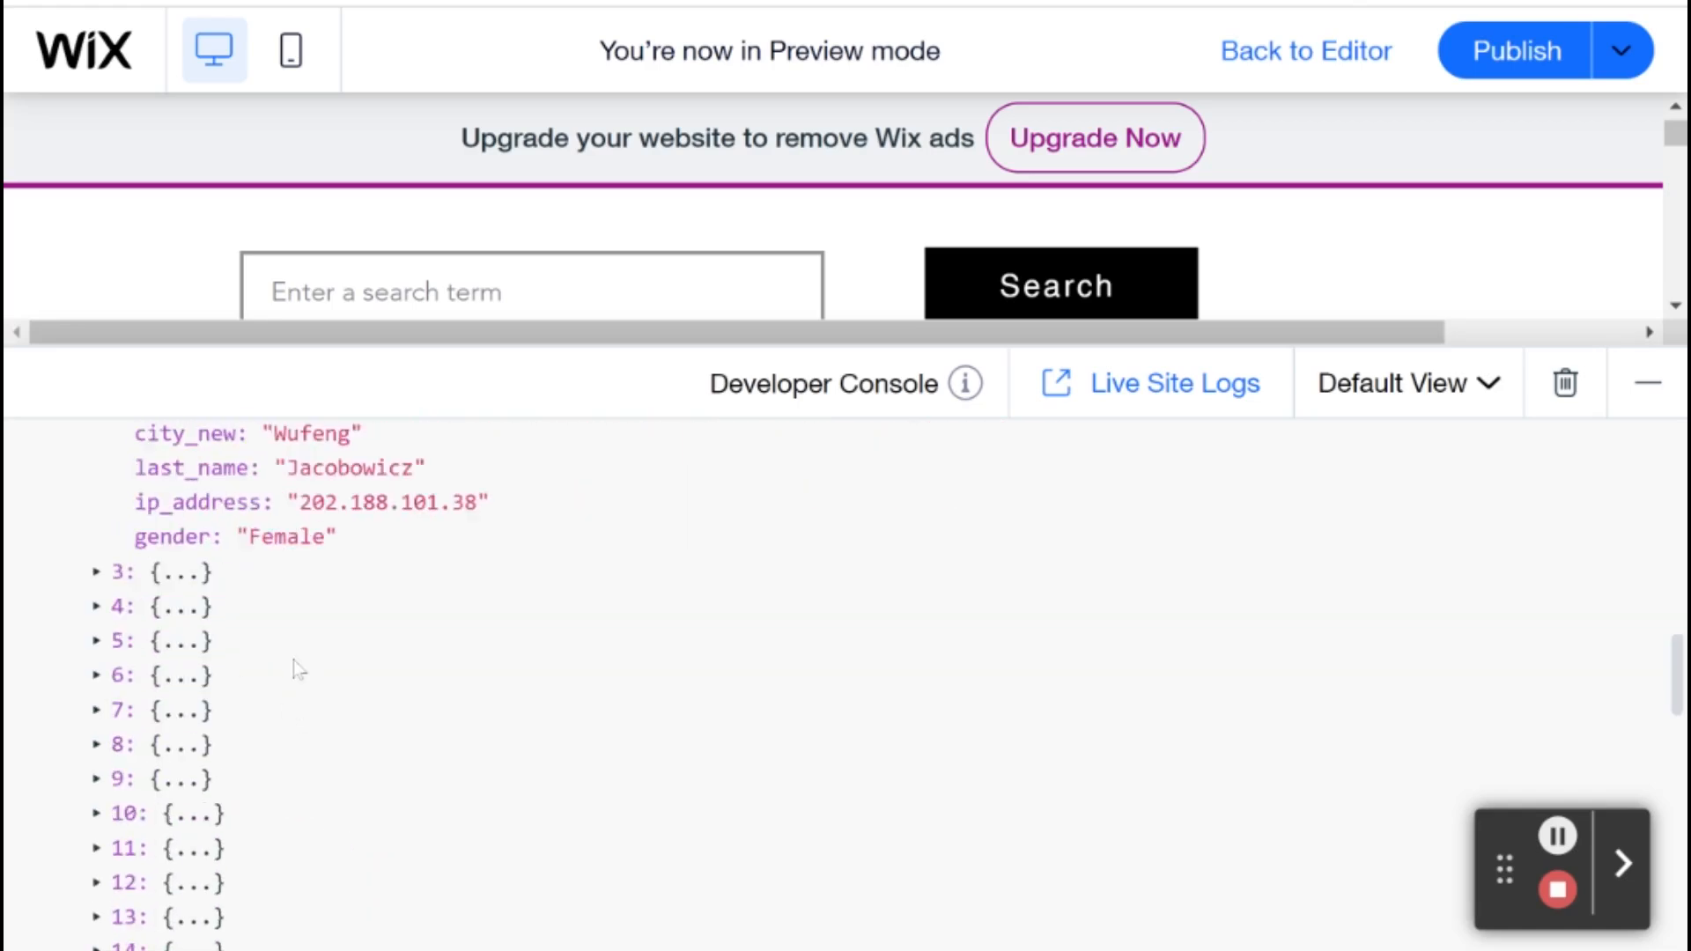
scroll(down, 3)
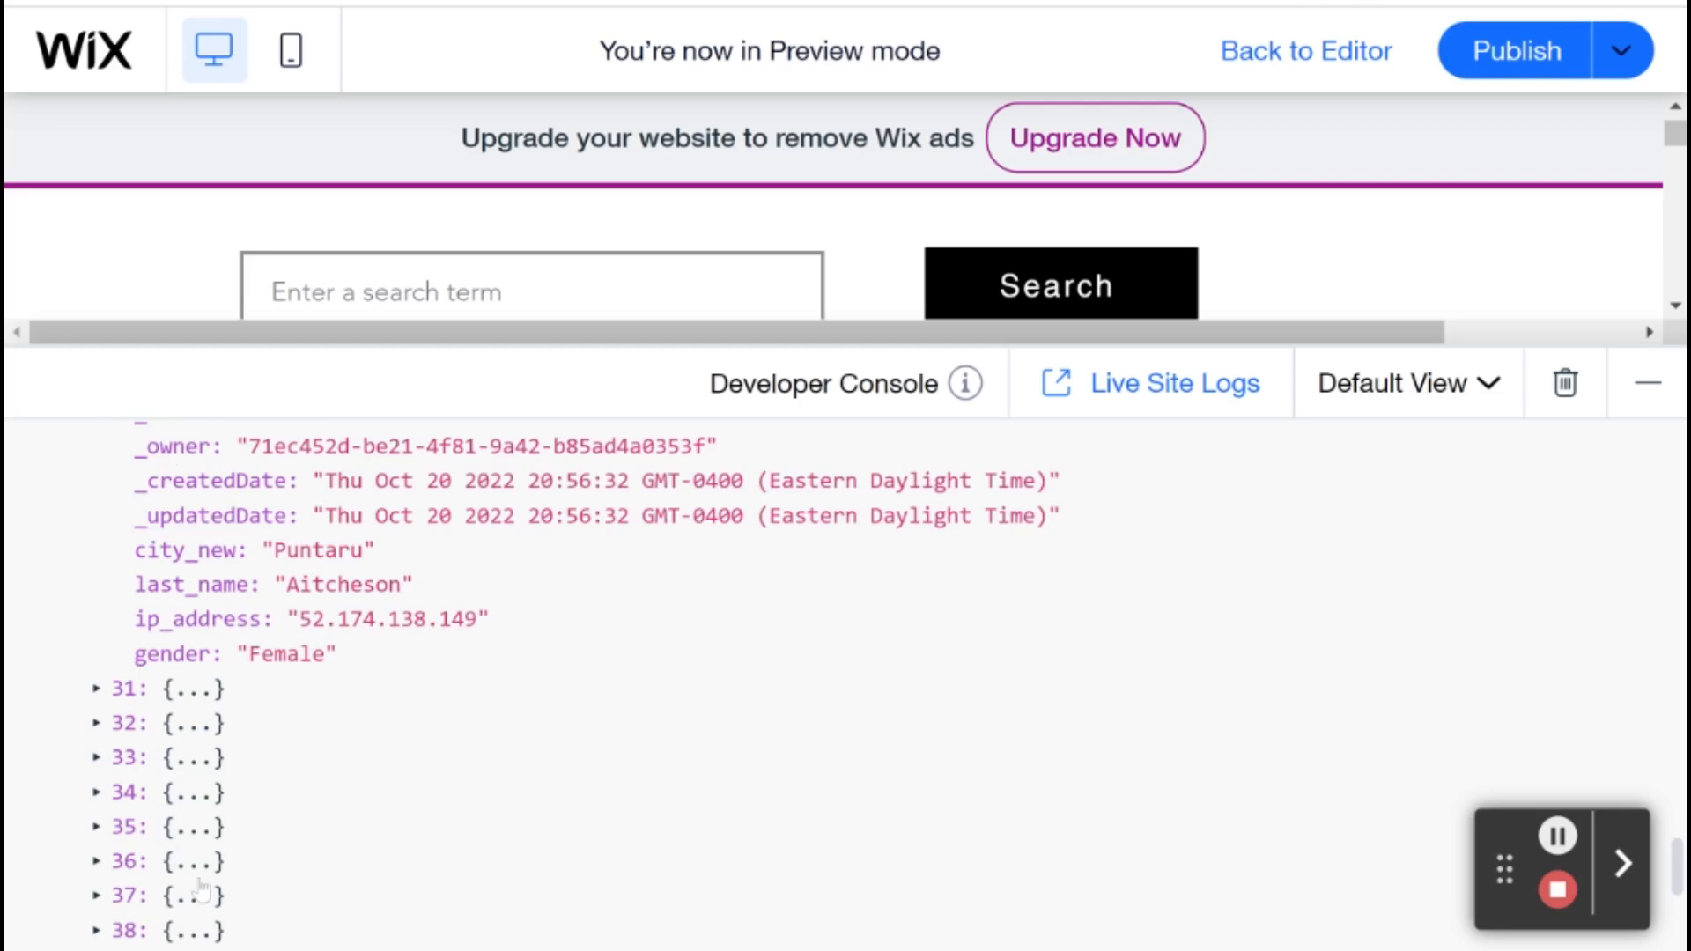
scroll(down, 3)
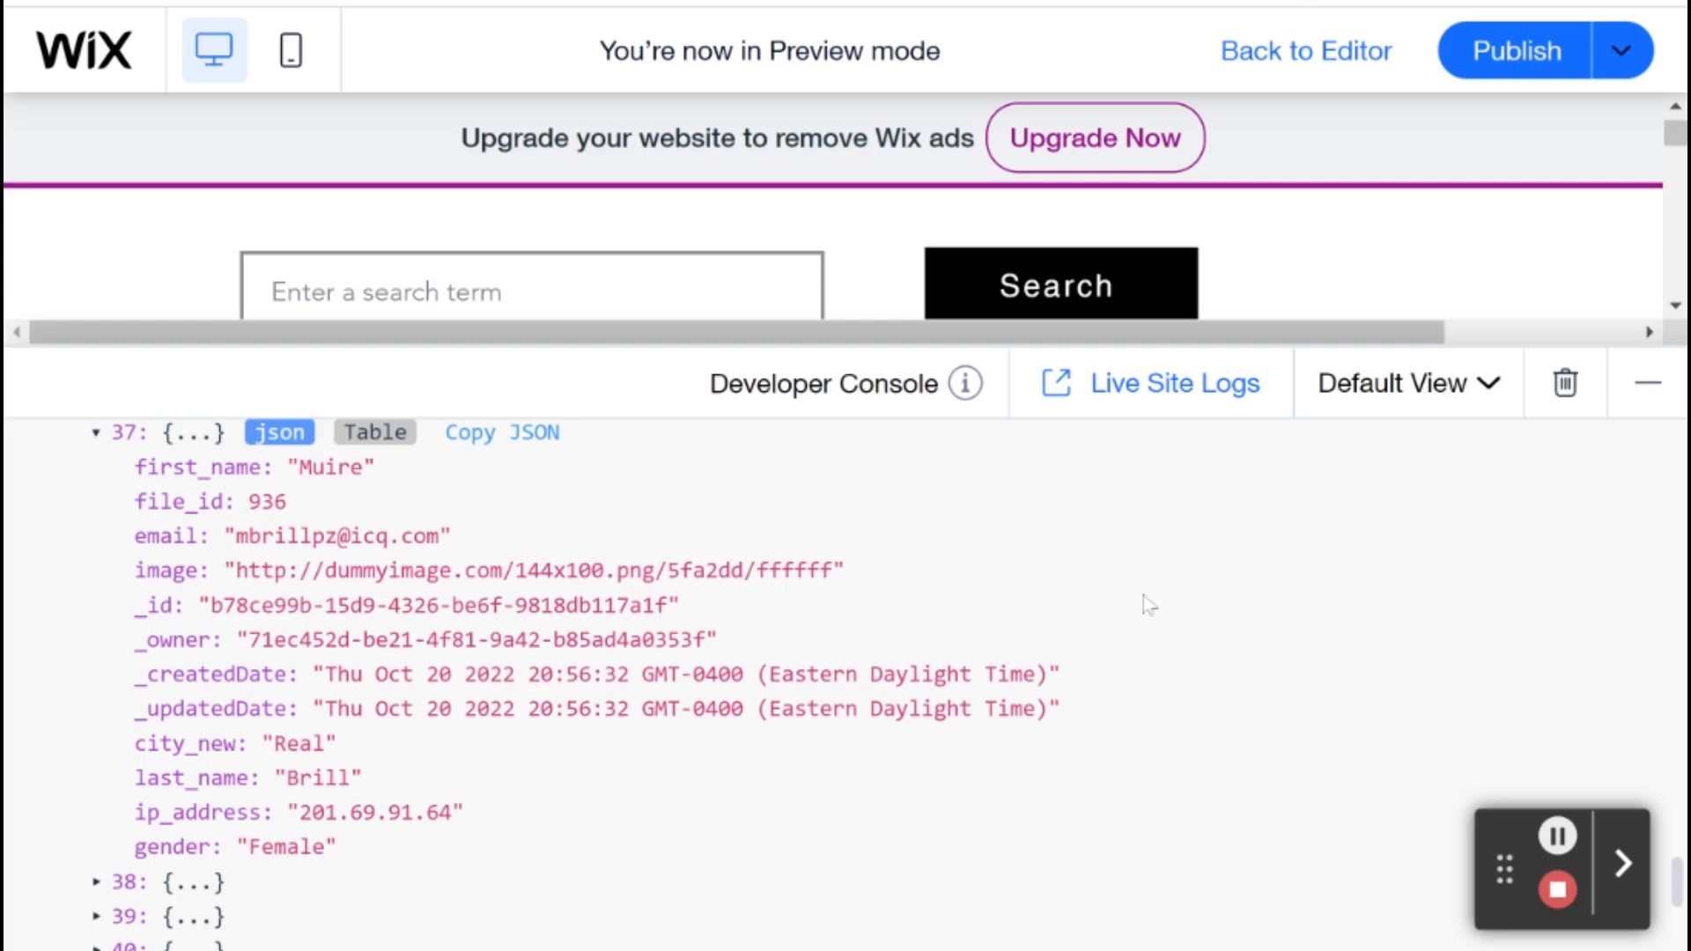
mouse_move(1333, 68)
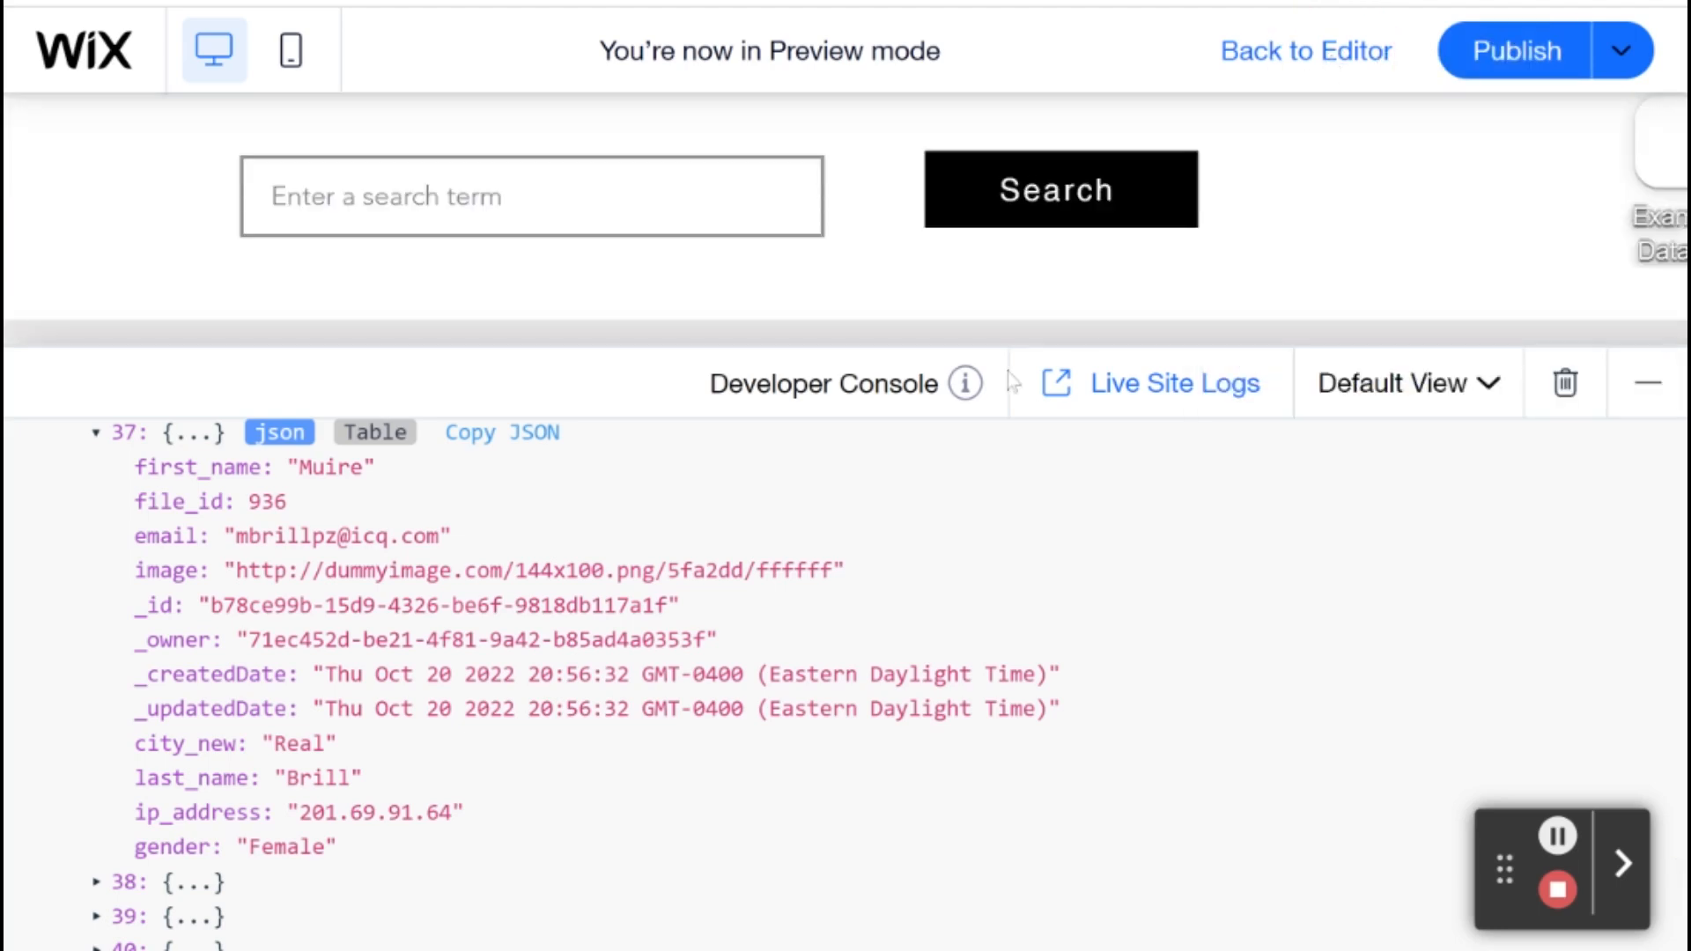
- Delete the nested and/or query so .contains("gender", "Female") chains directly after .lt("age", 35)
click(1305, 51)
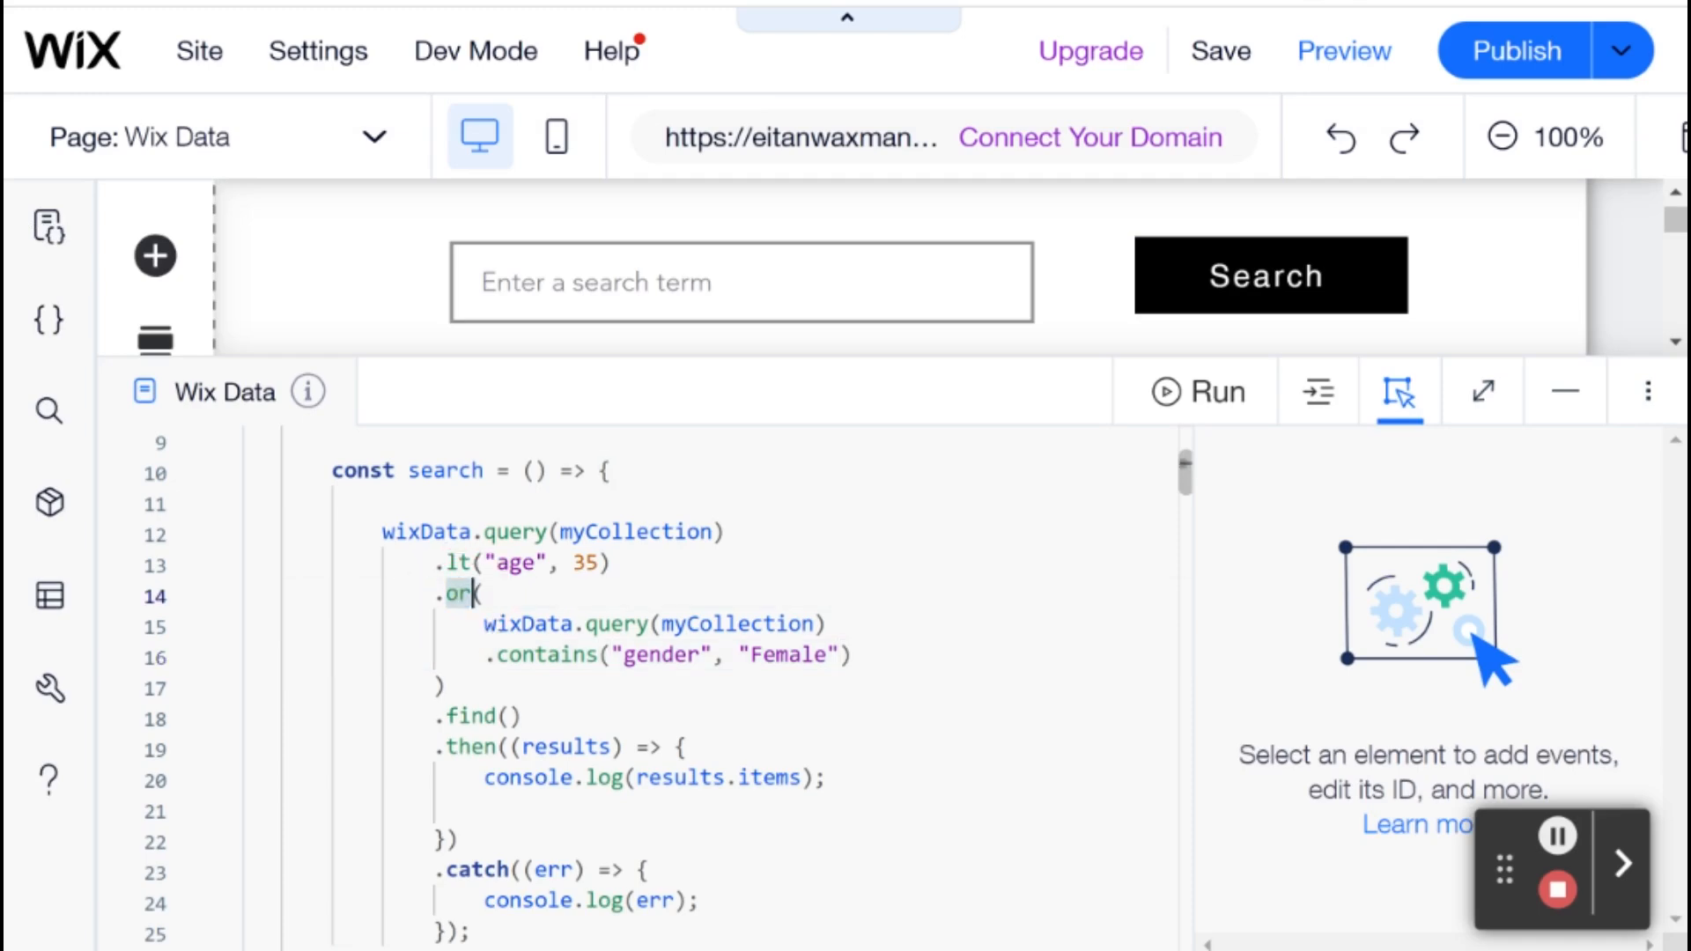
text(and)
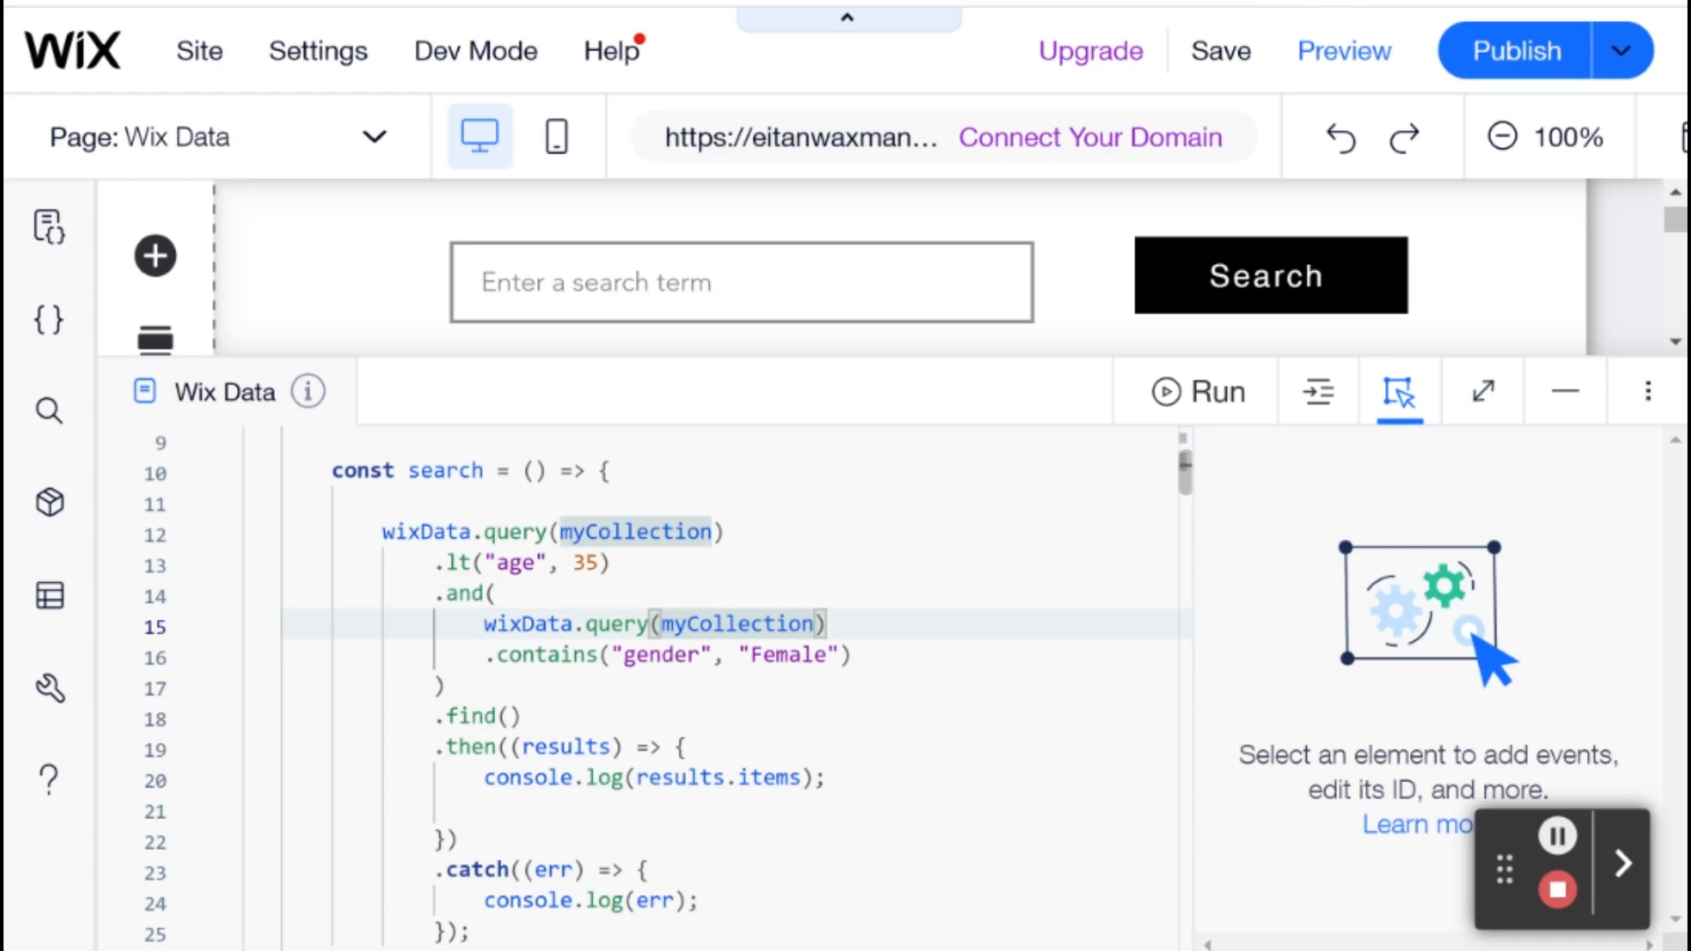
drag(437, 592, 824, 624)
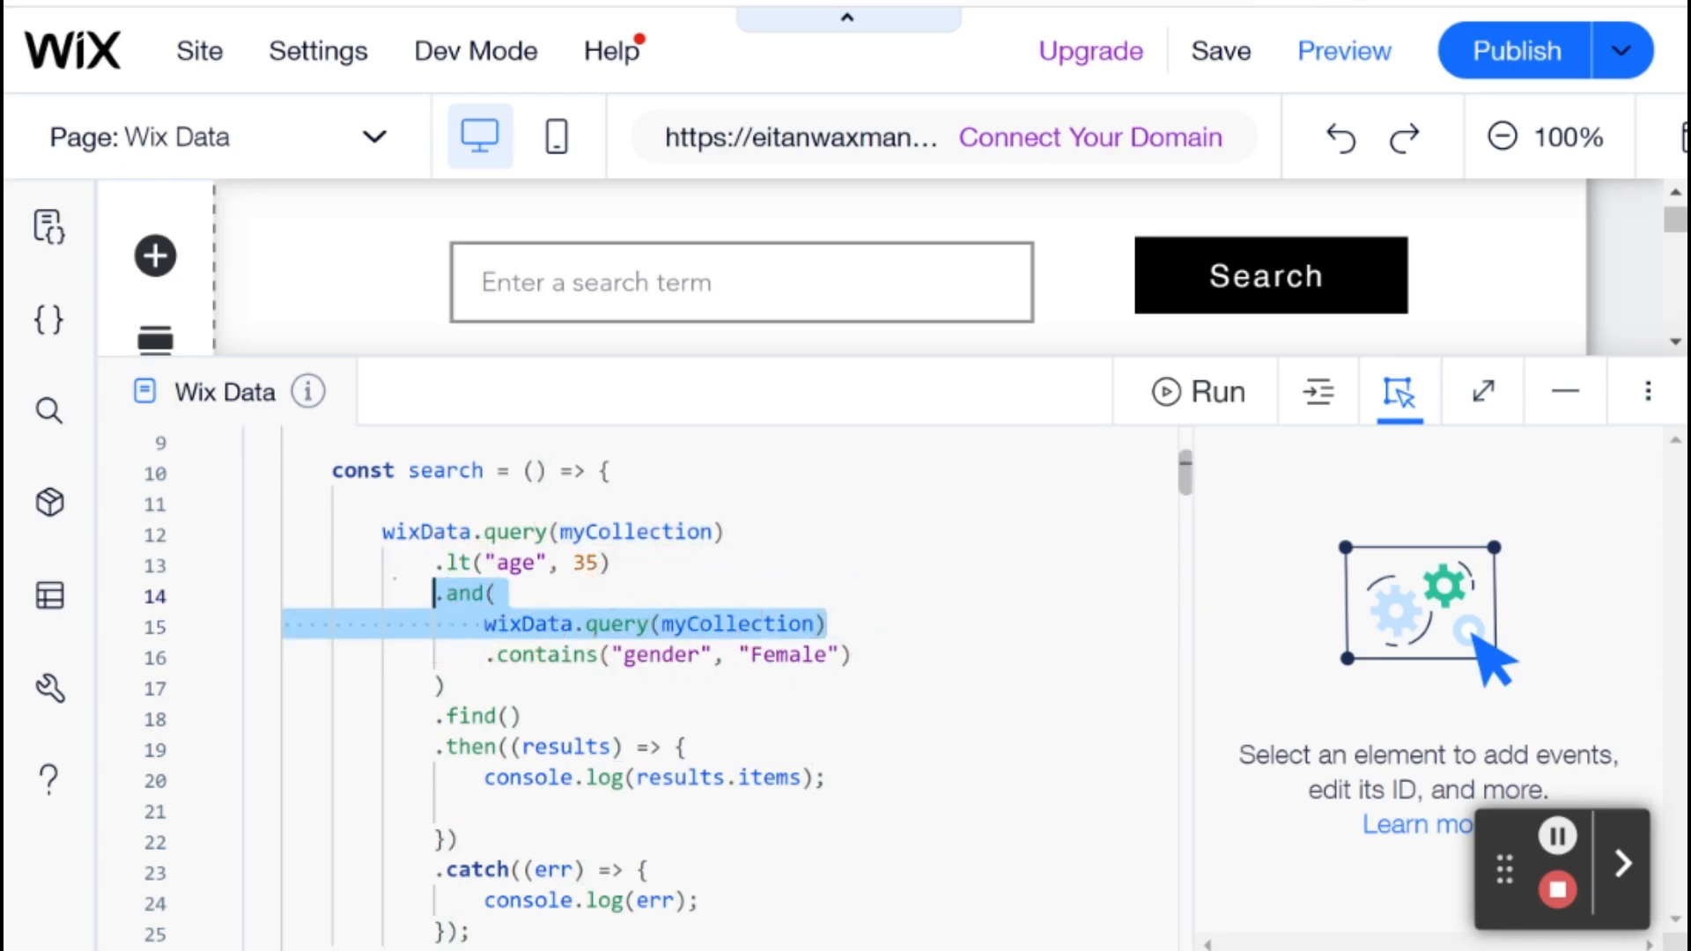
key(Delete)
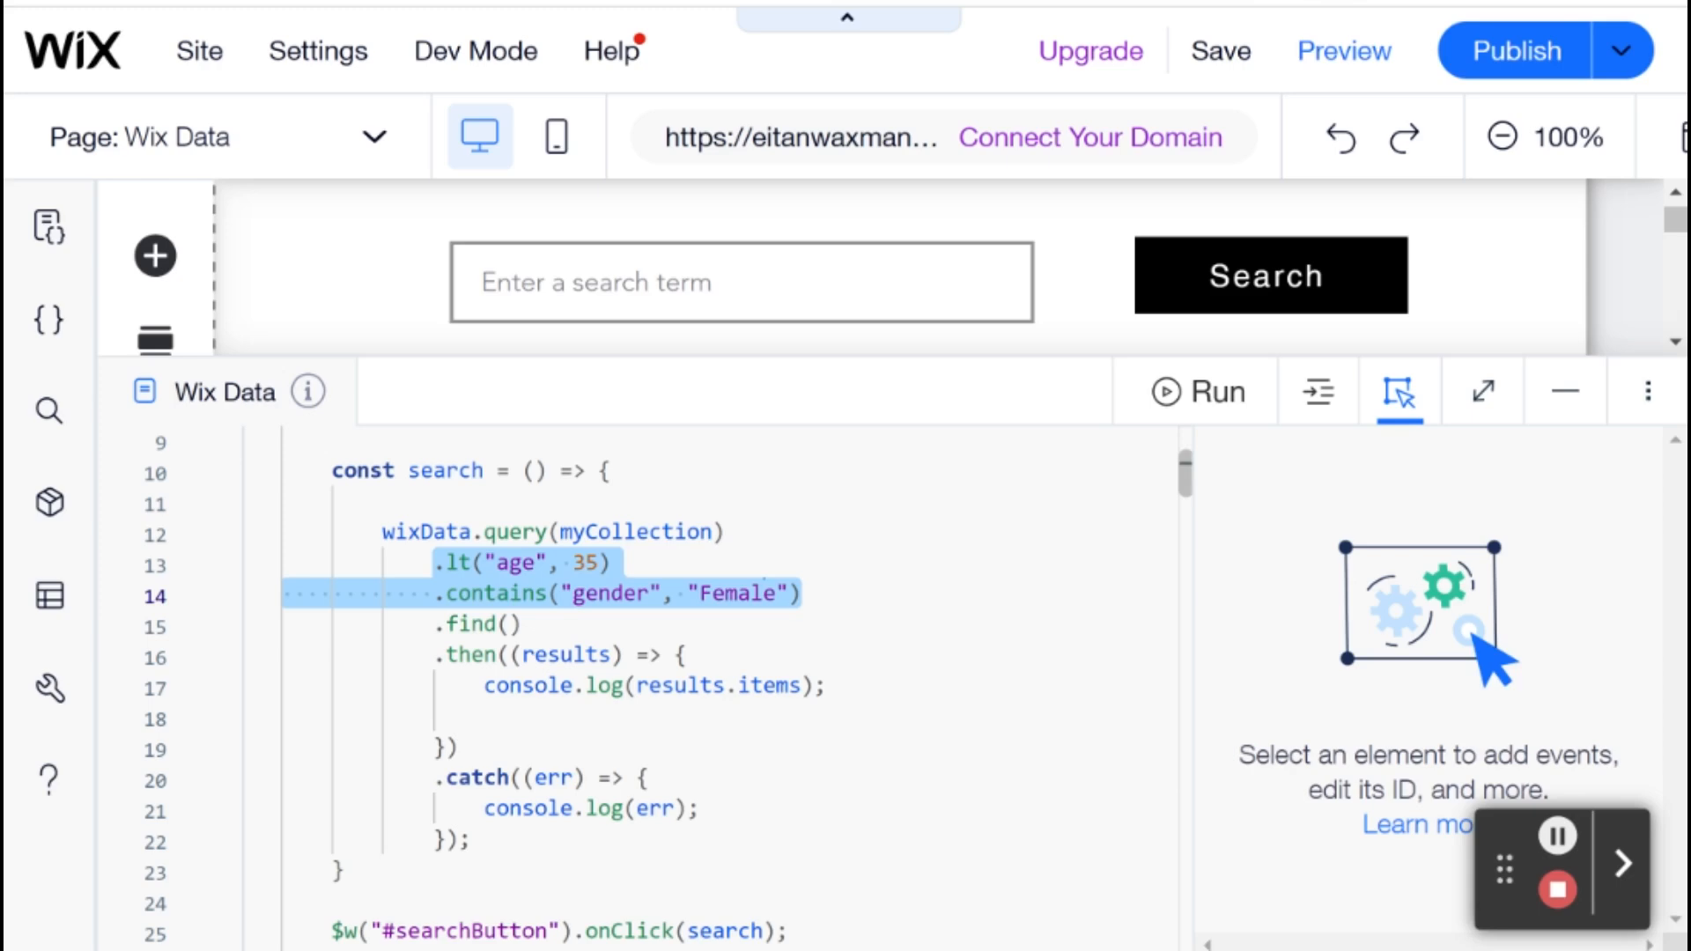
click(803, 594)
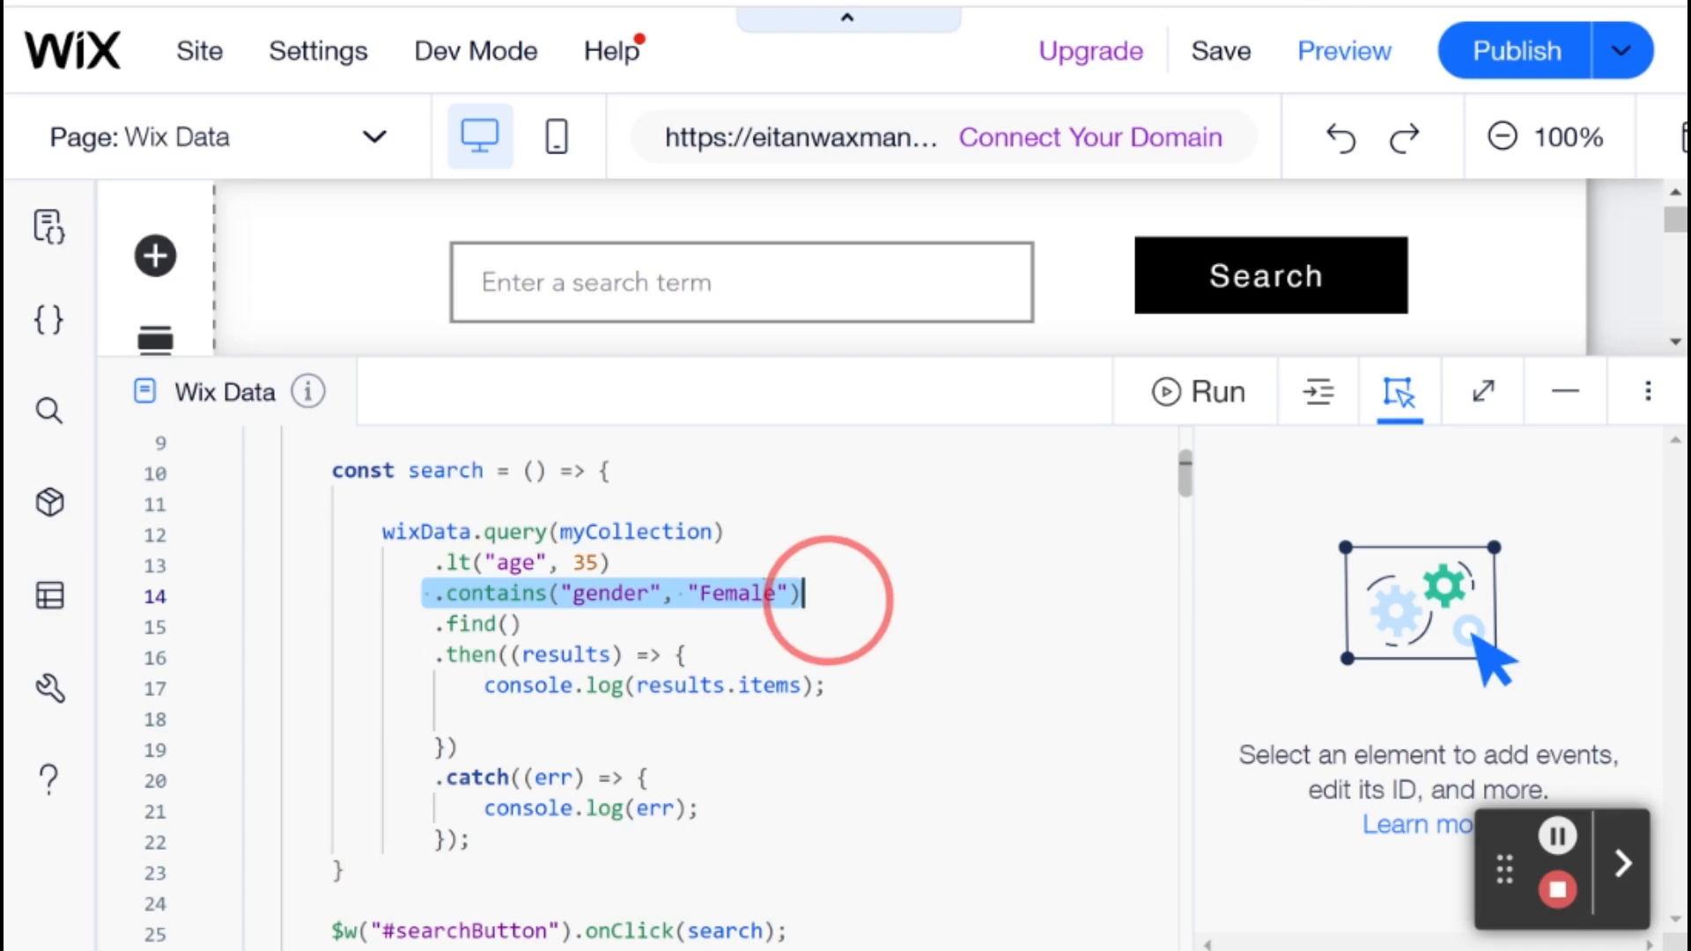
mouse_move(1343, 49)
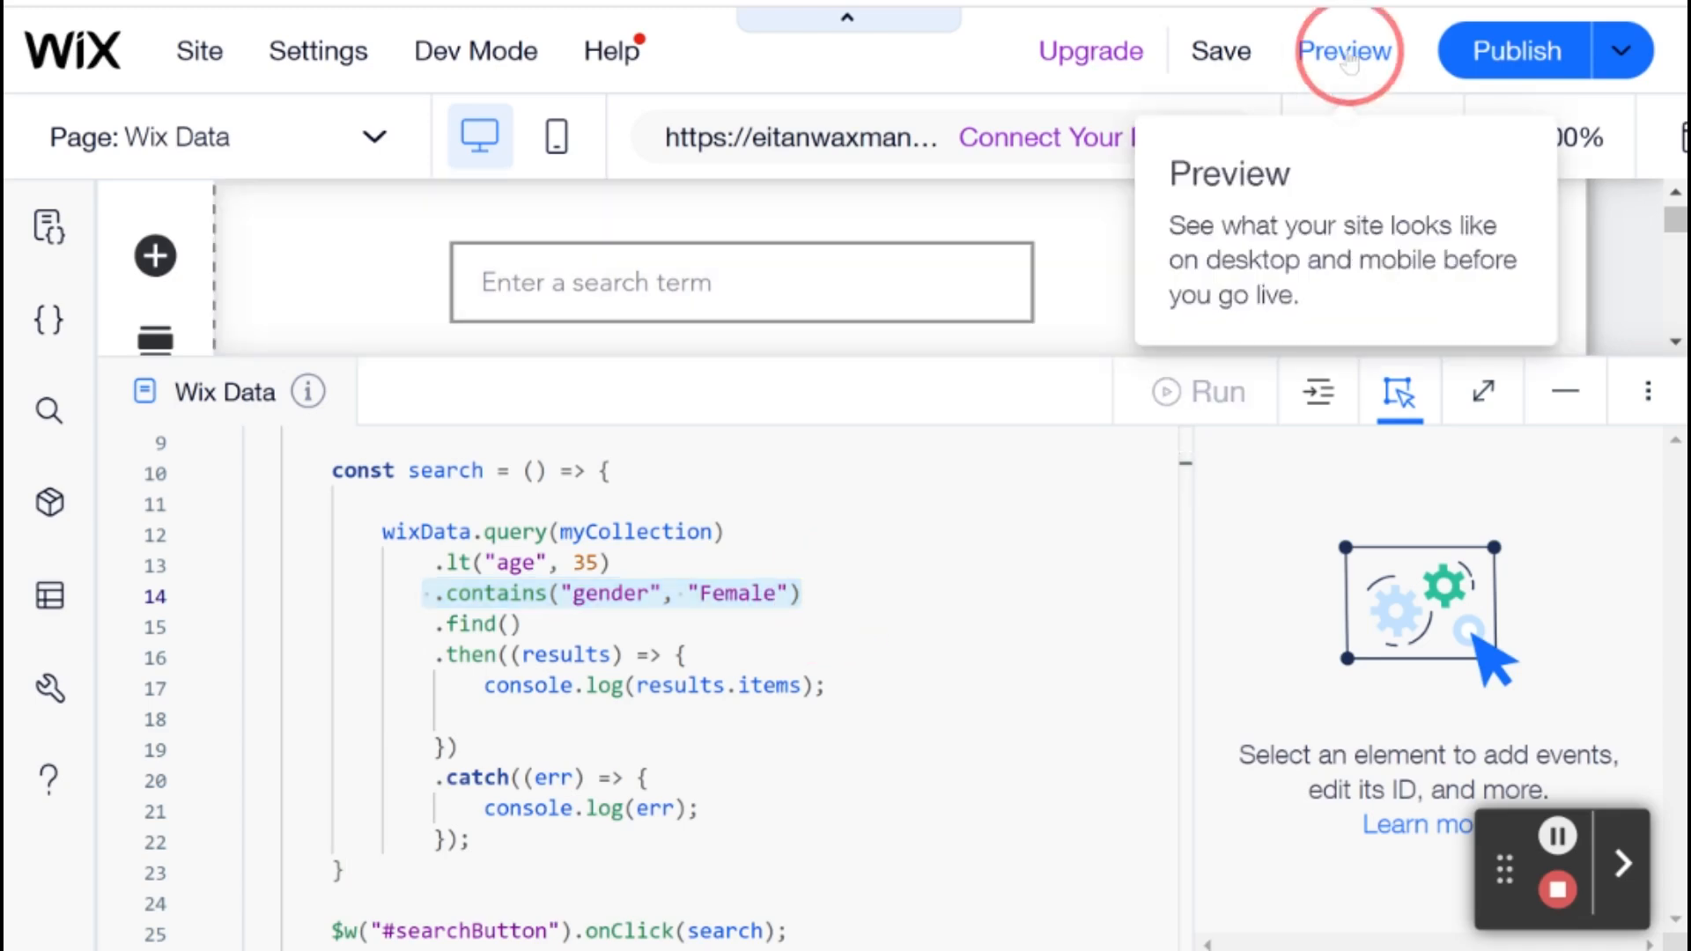
- Preview the chained query, expand the logged Array(7), and return to the editor
click(1344, 51)
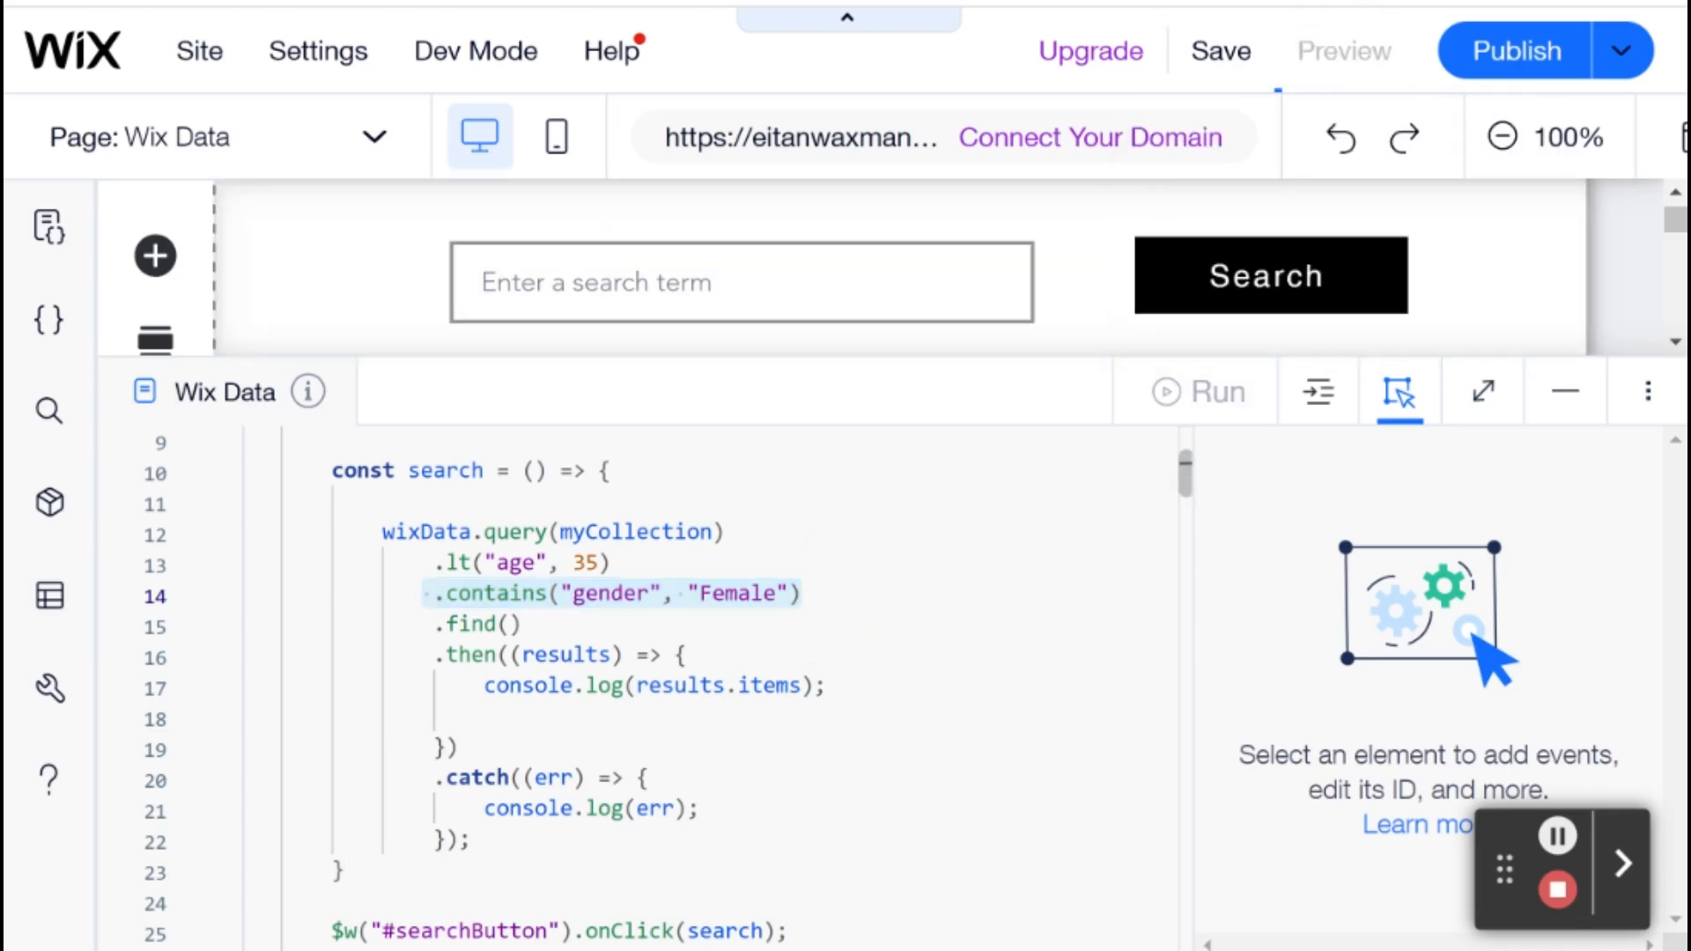
click(1342, 51)
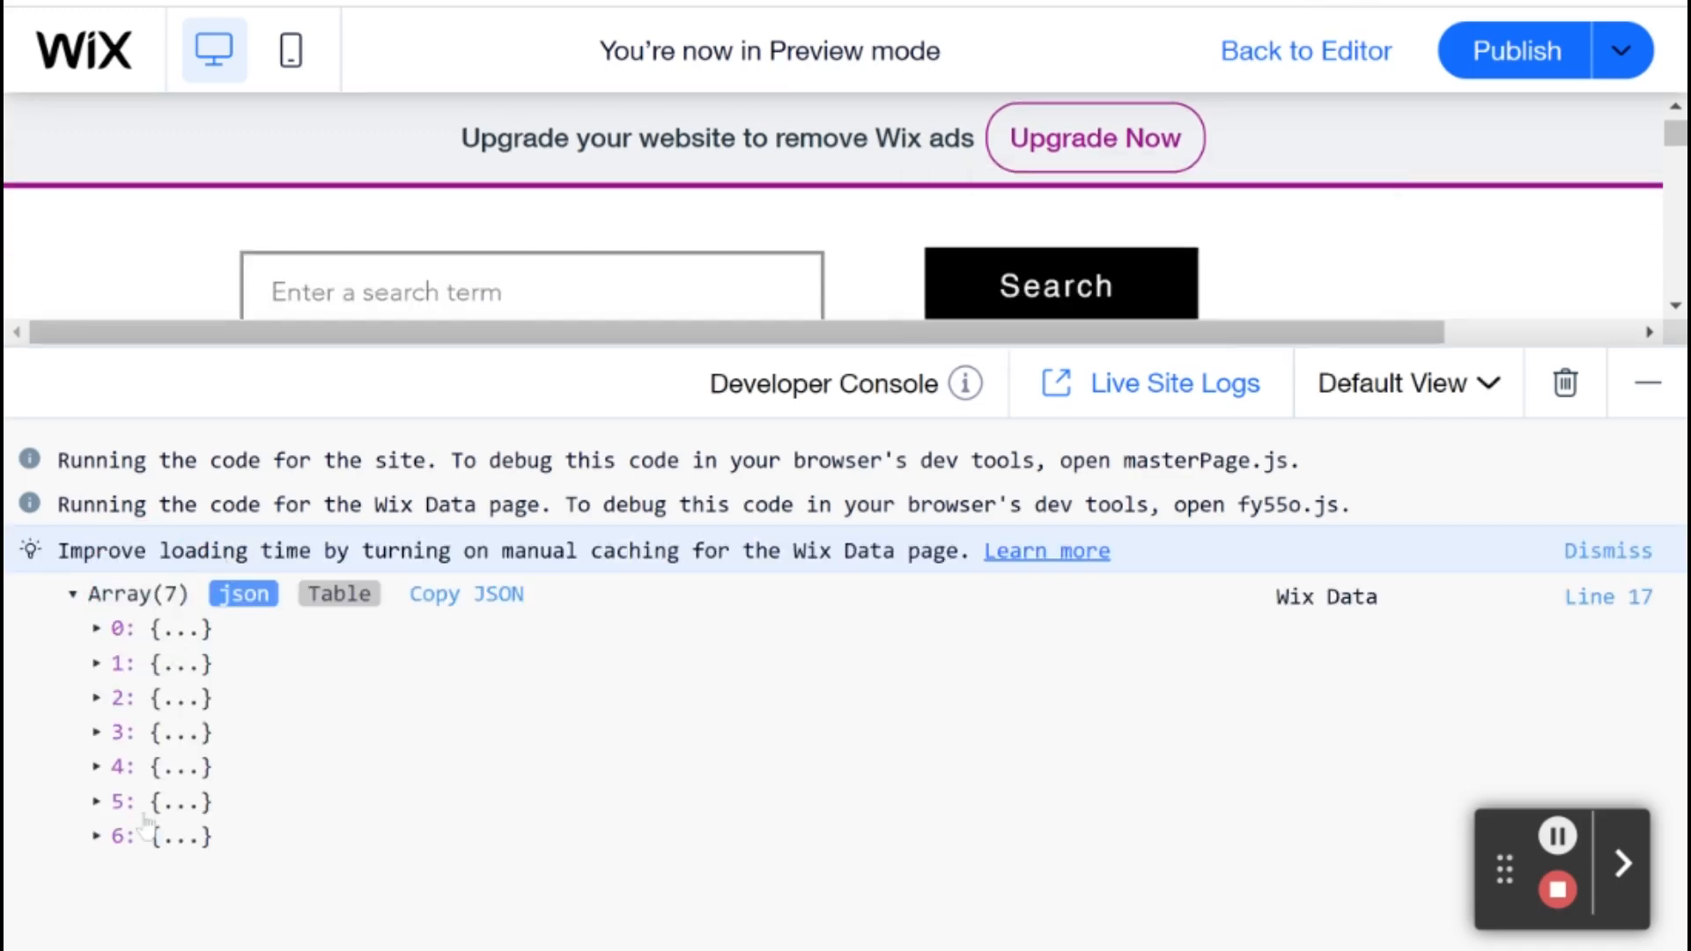
click(103, 629)
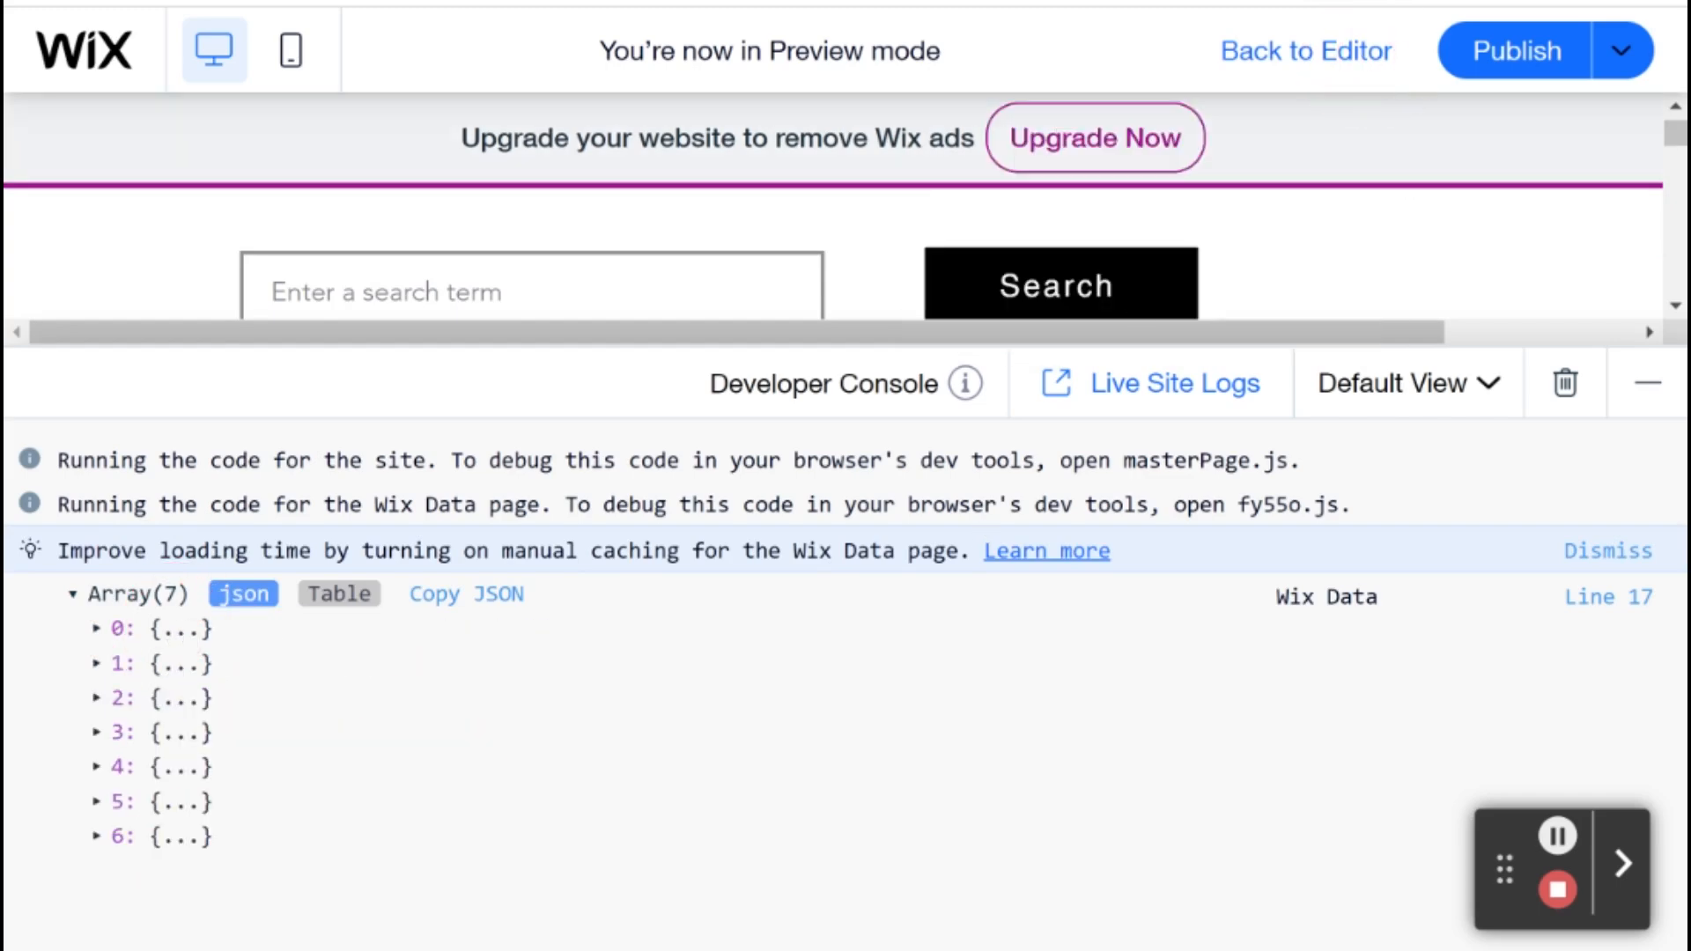
click(1305, 51)
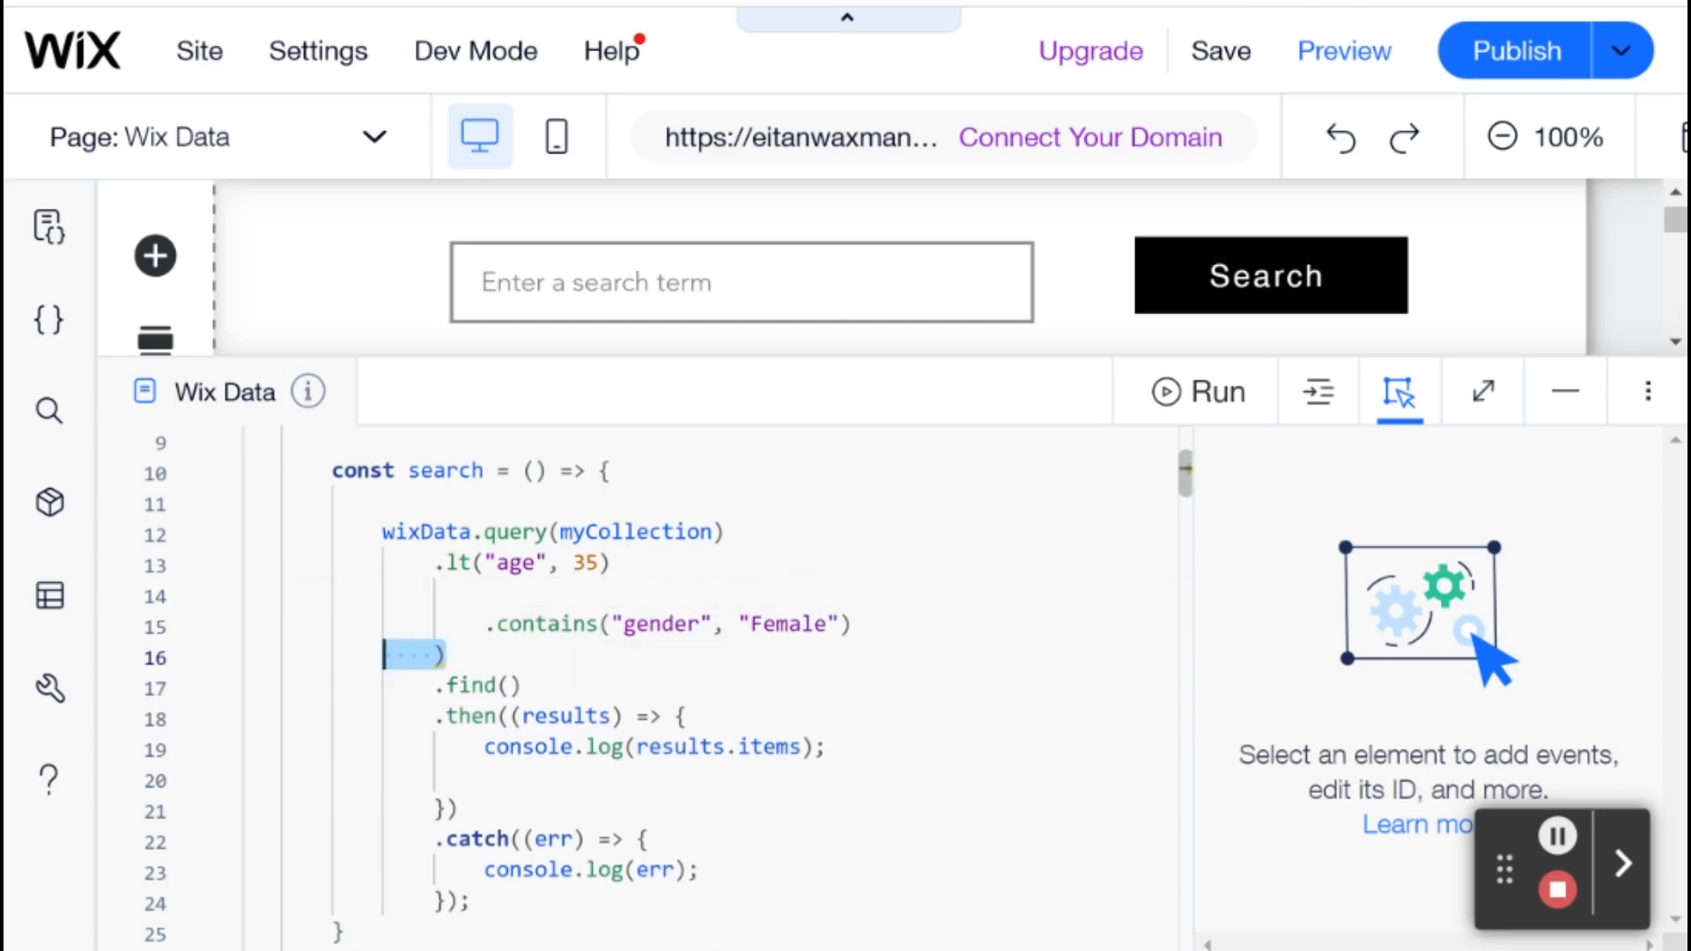
- Restore .or(wixData.query(myCollection)...) around the gender condition with a blank line above the query
text(.or()
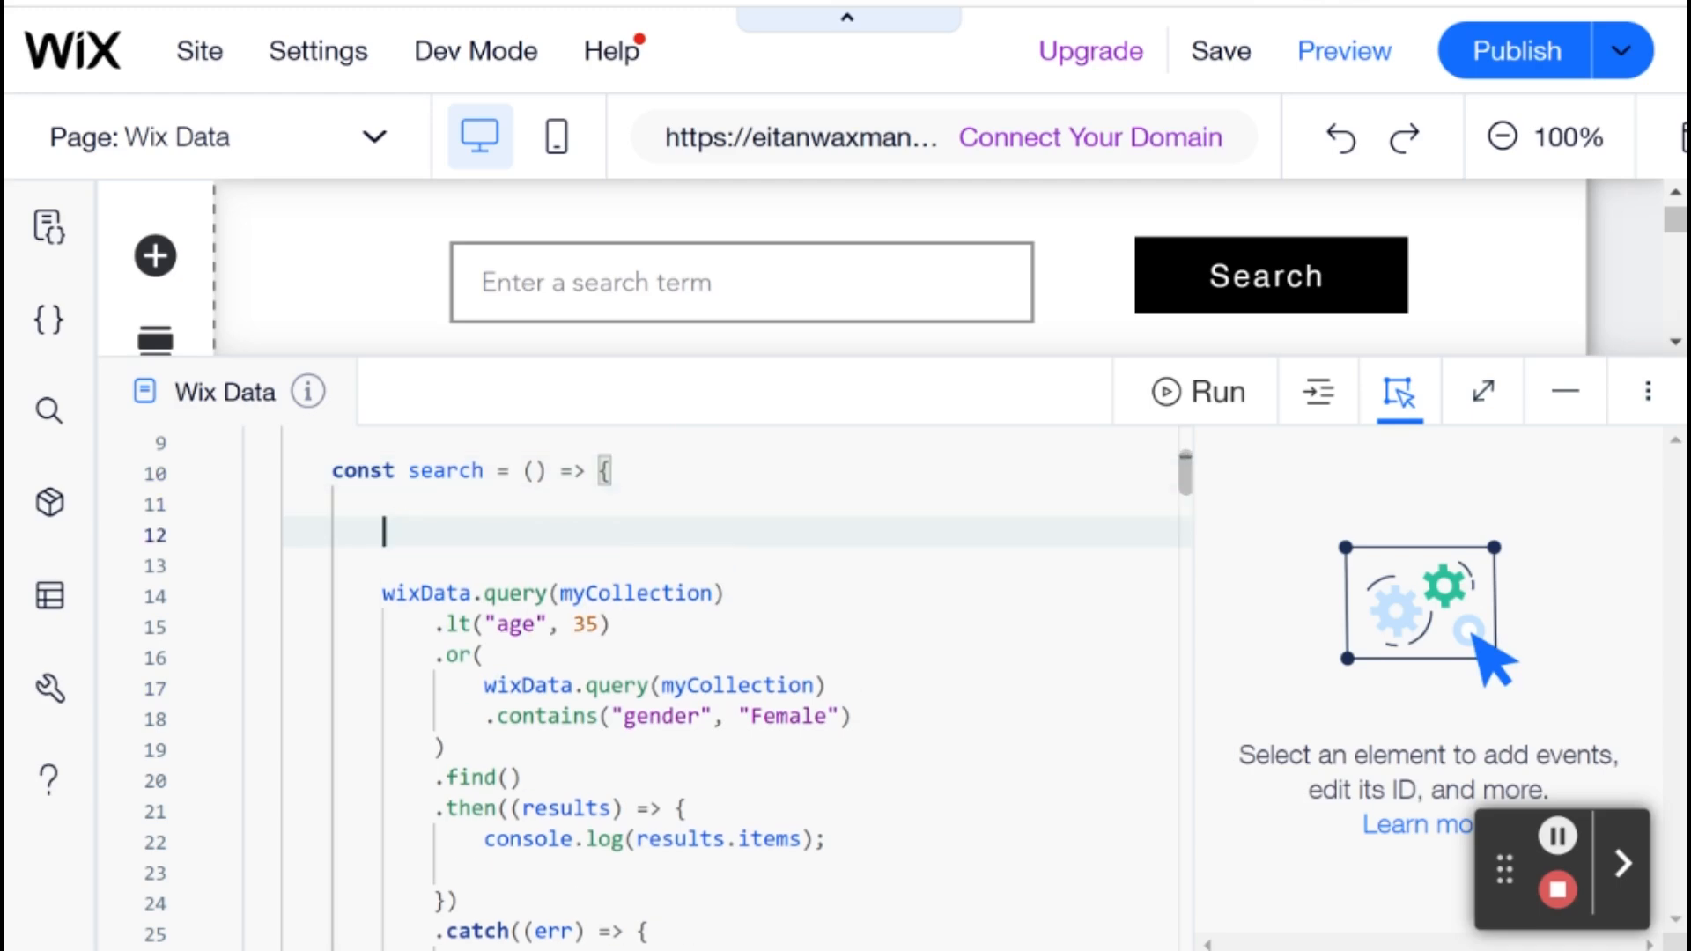
scroll(down, 3)
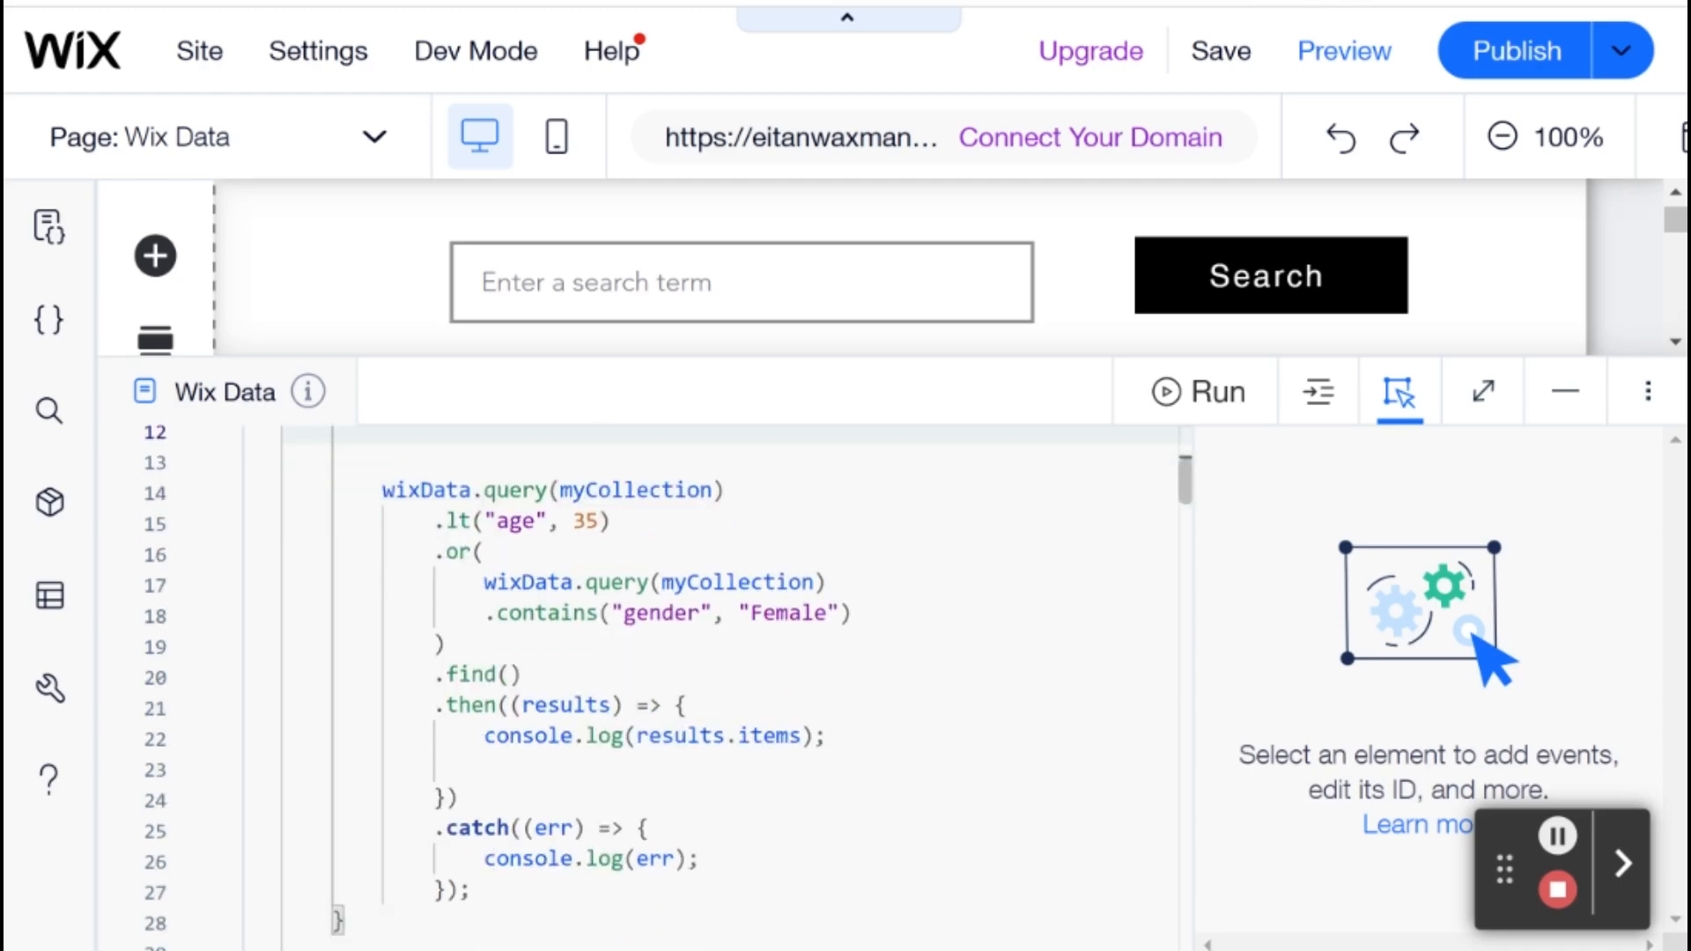
scroll(up, 3)
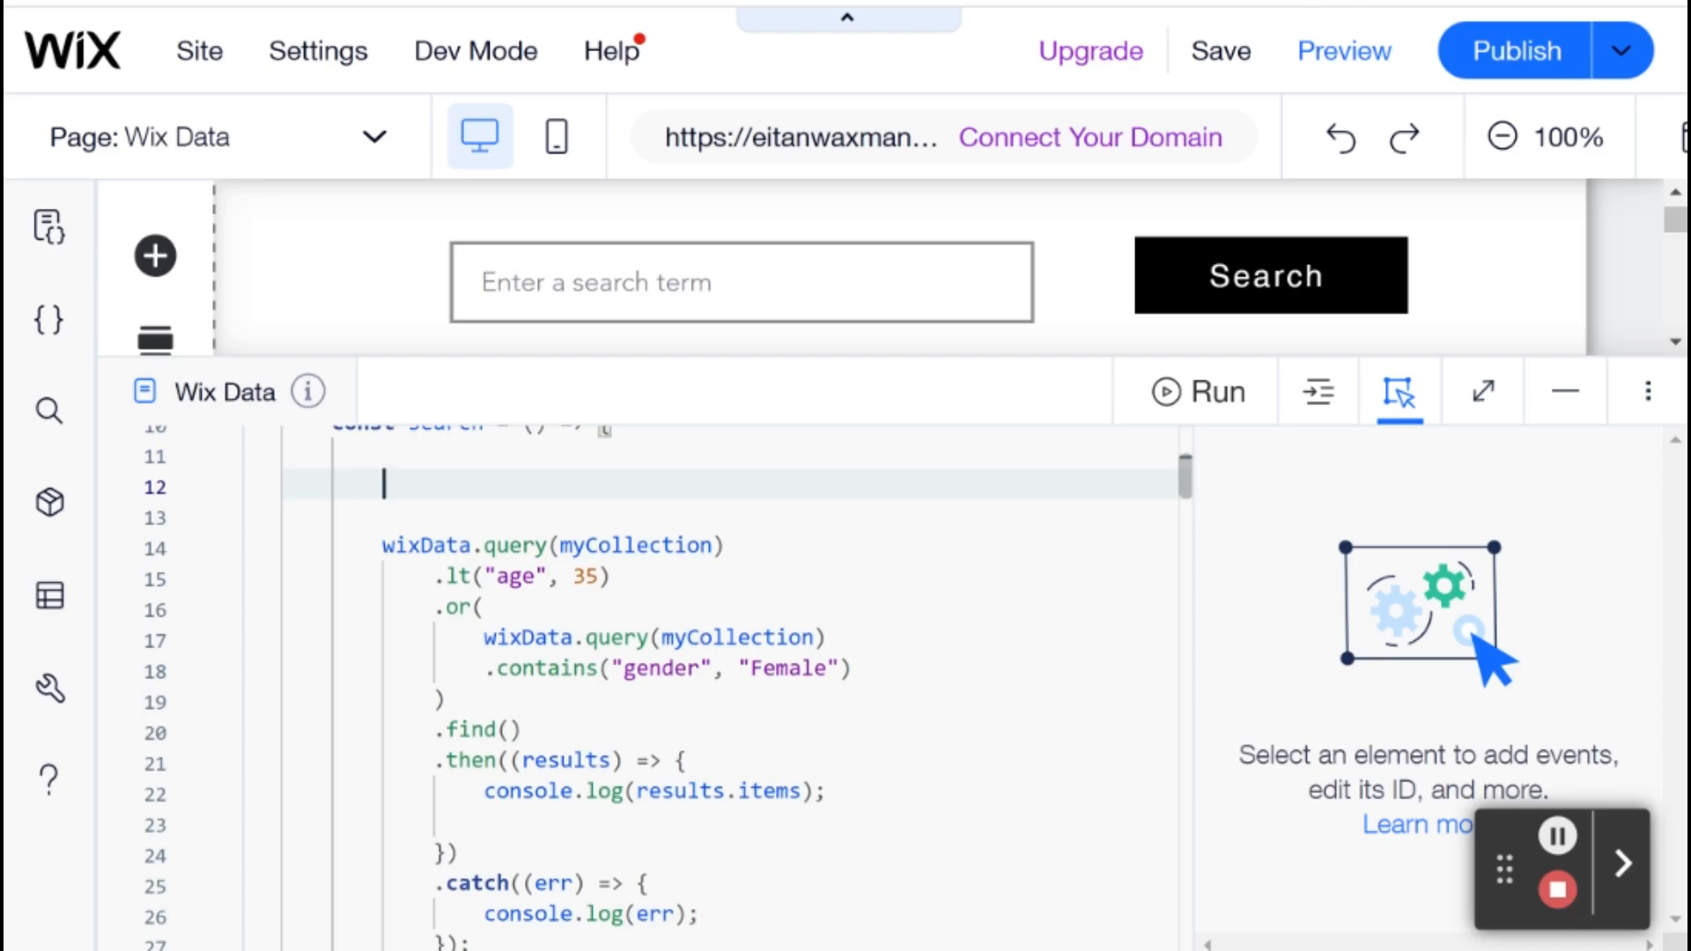
- Define const ageQuery holding the .lt("age", 35) query
text(const)
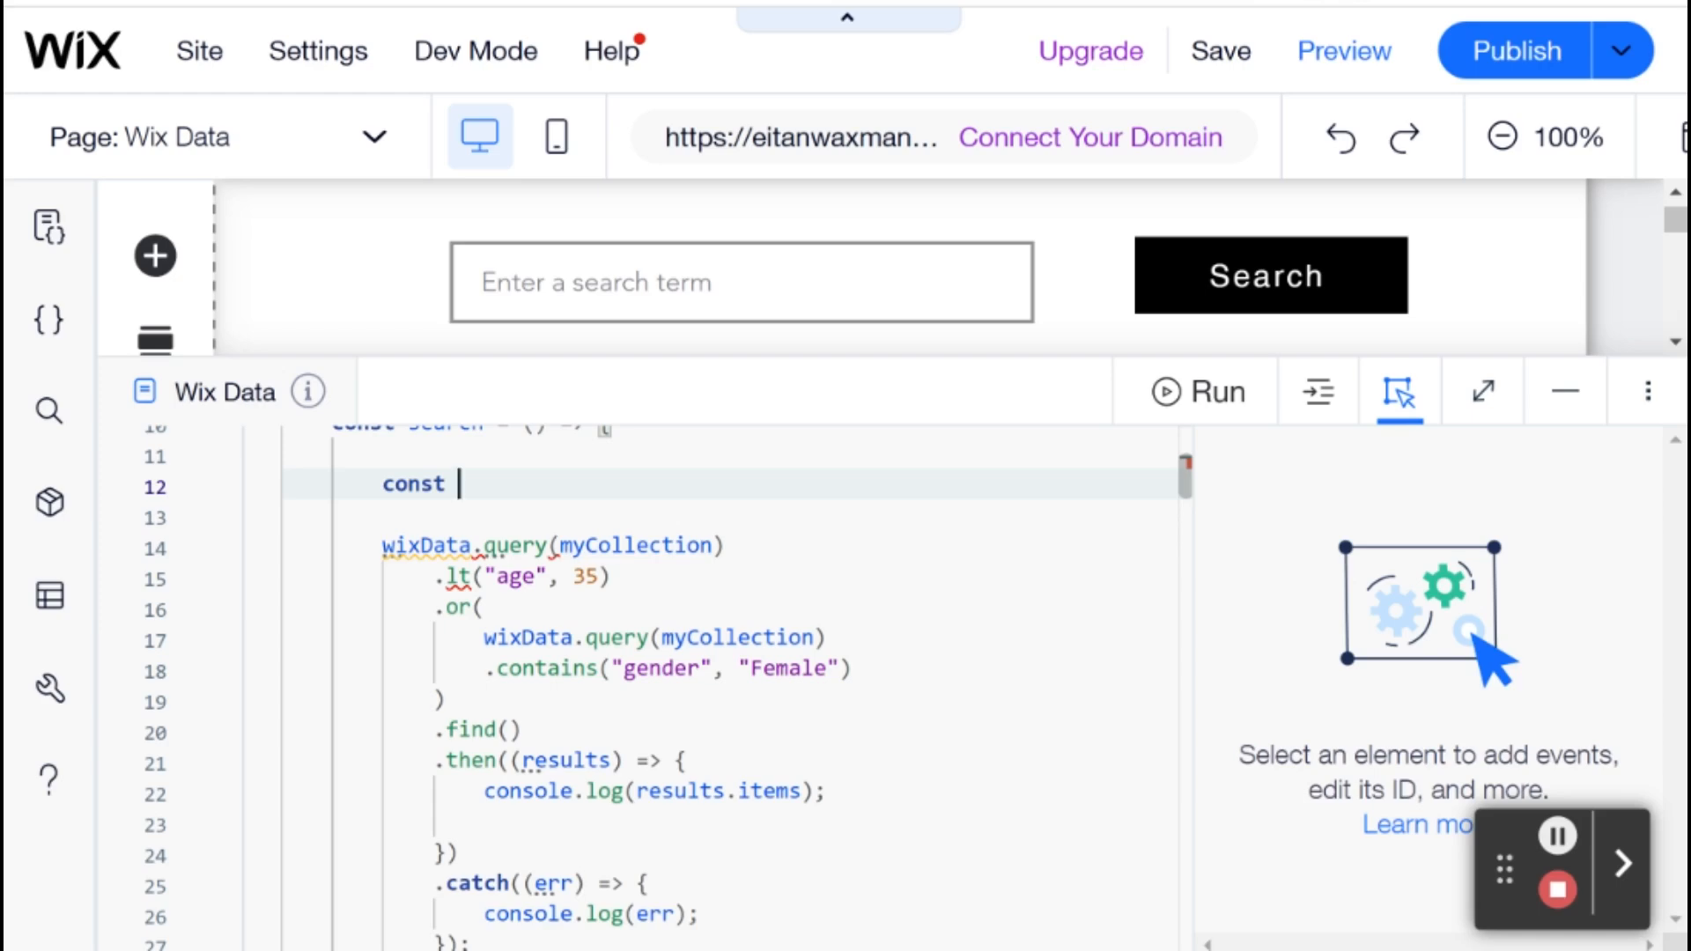
text(ageQu)
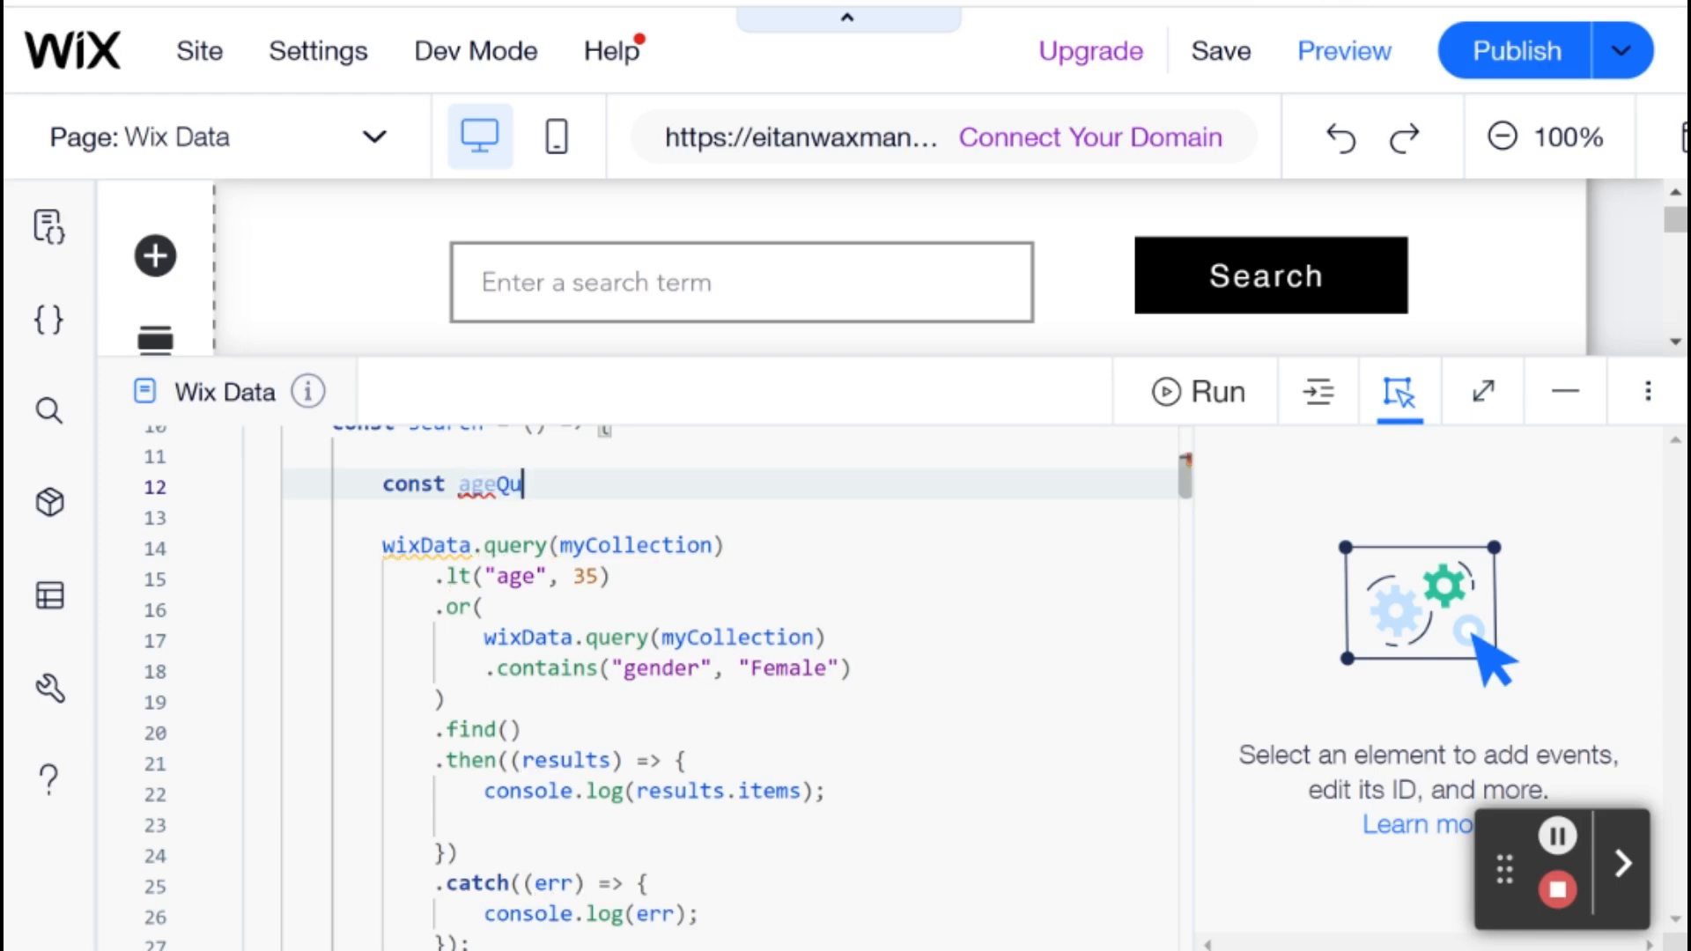
text(ery)
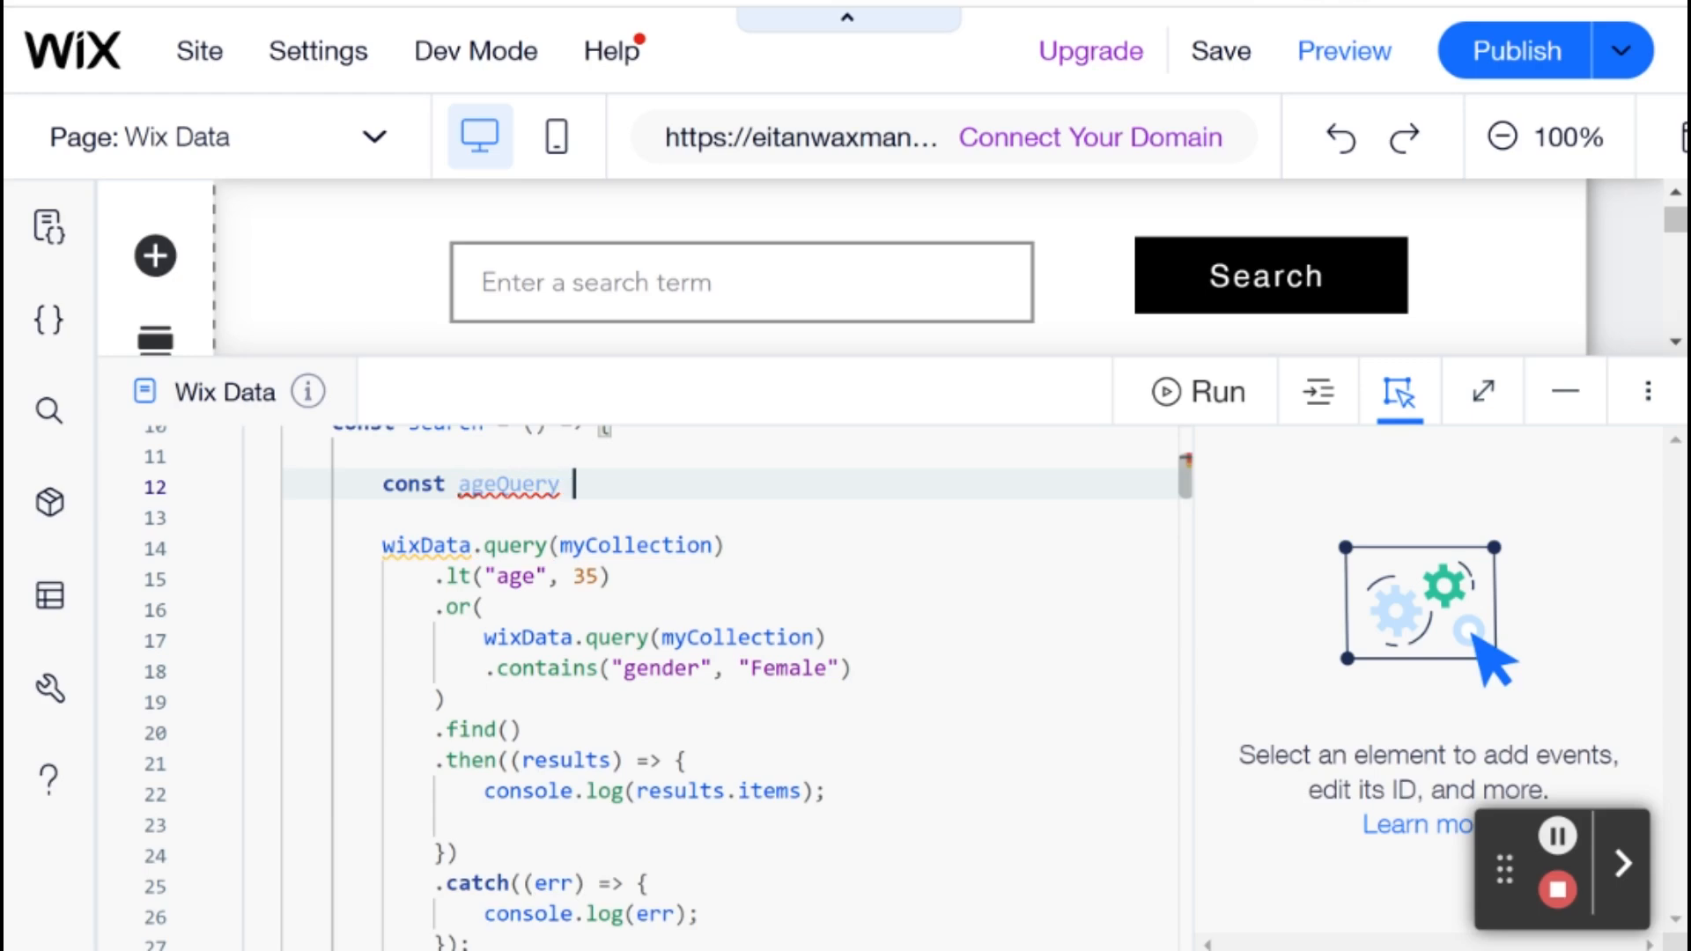
text(=)
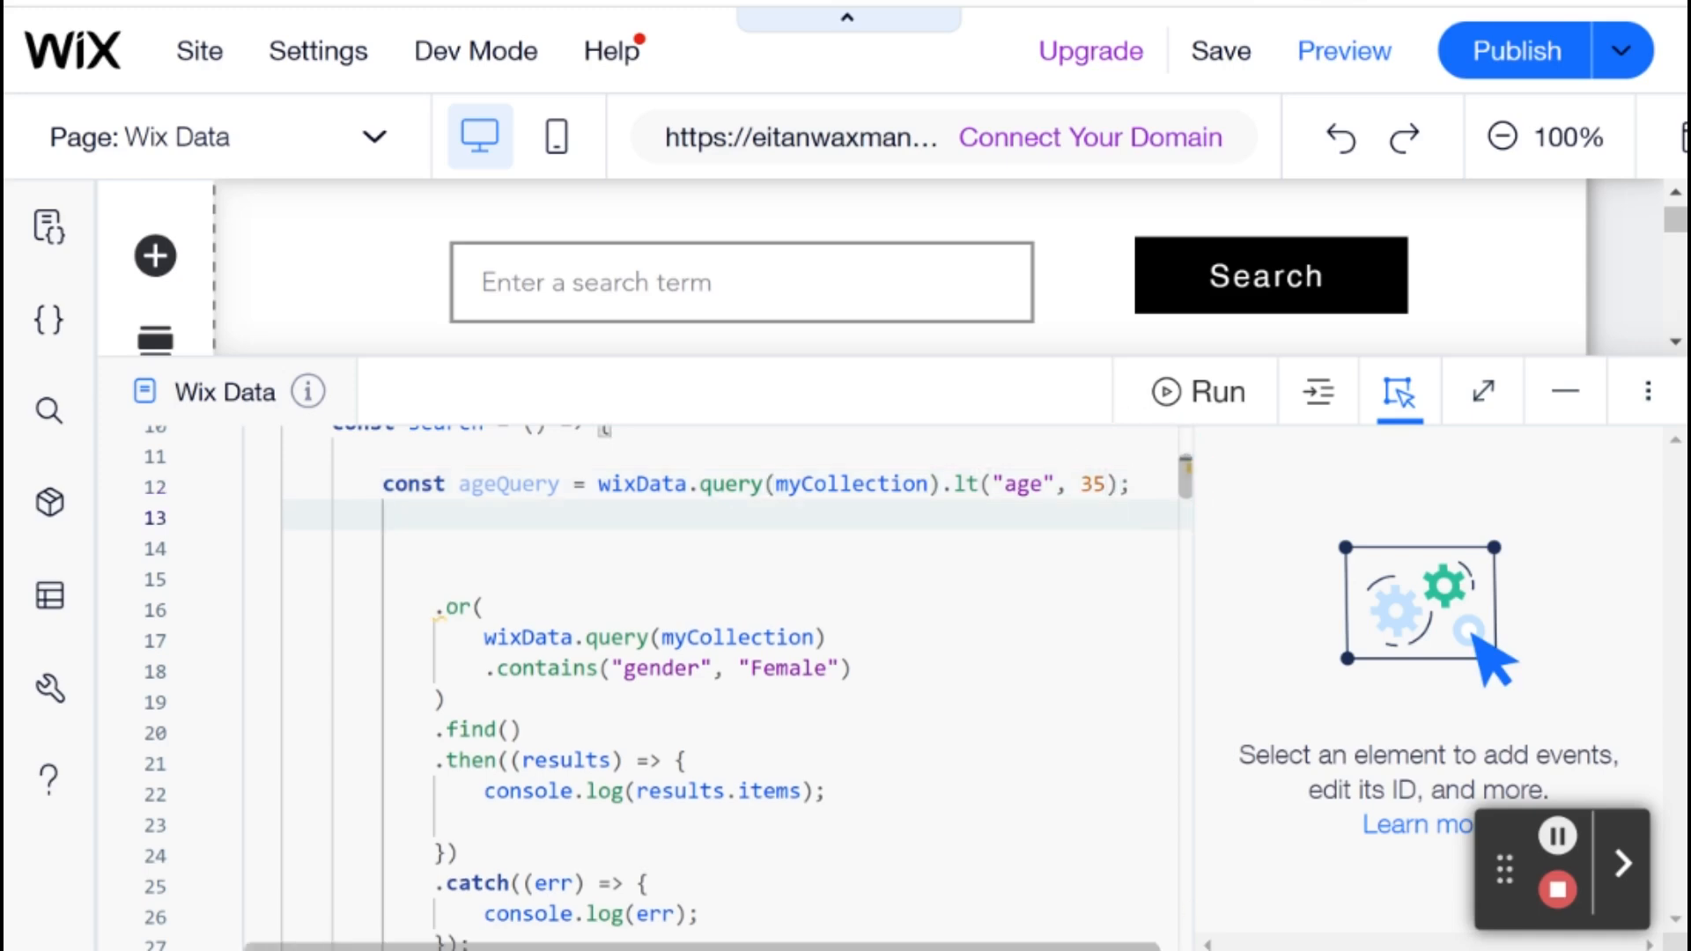
- Define const genderQuery for the Female condition and combine them as ageQuery.or(genderQuery)
text(const ge)
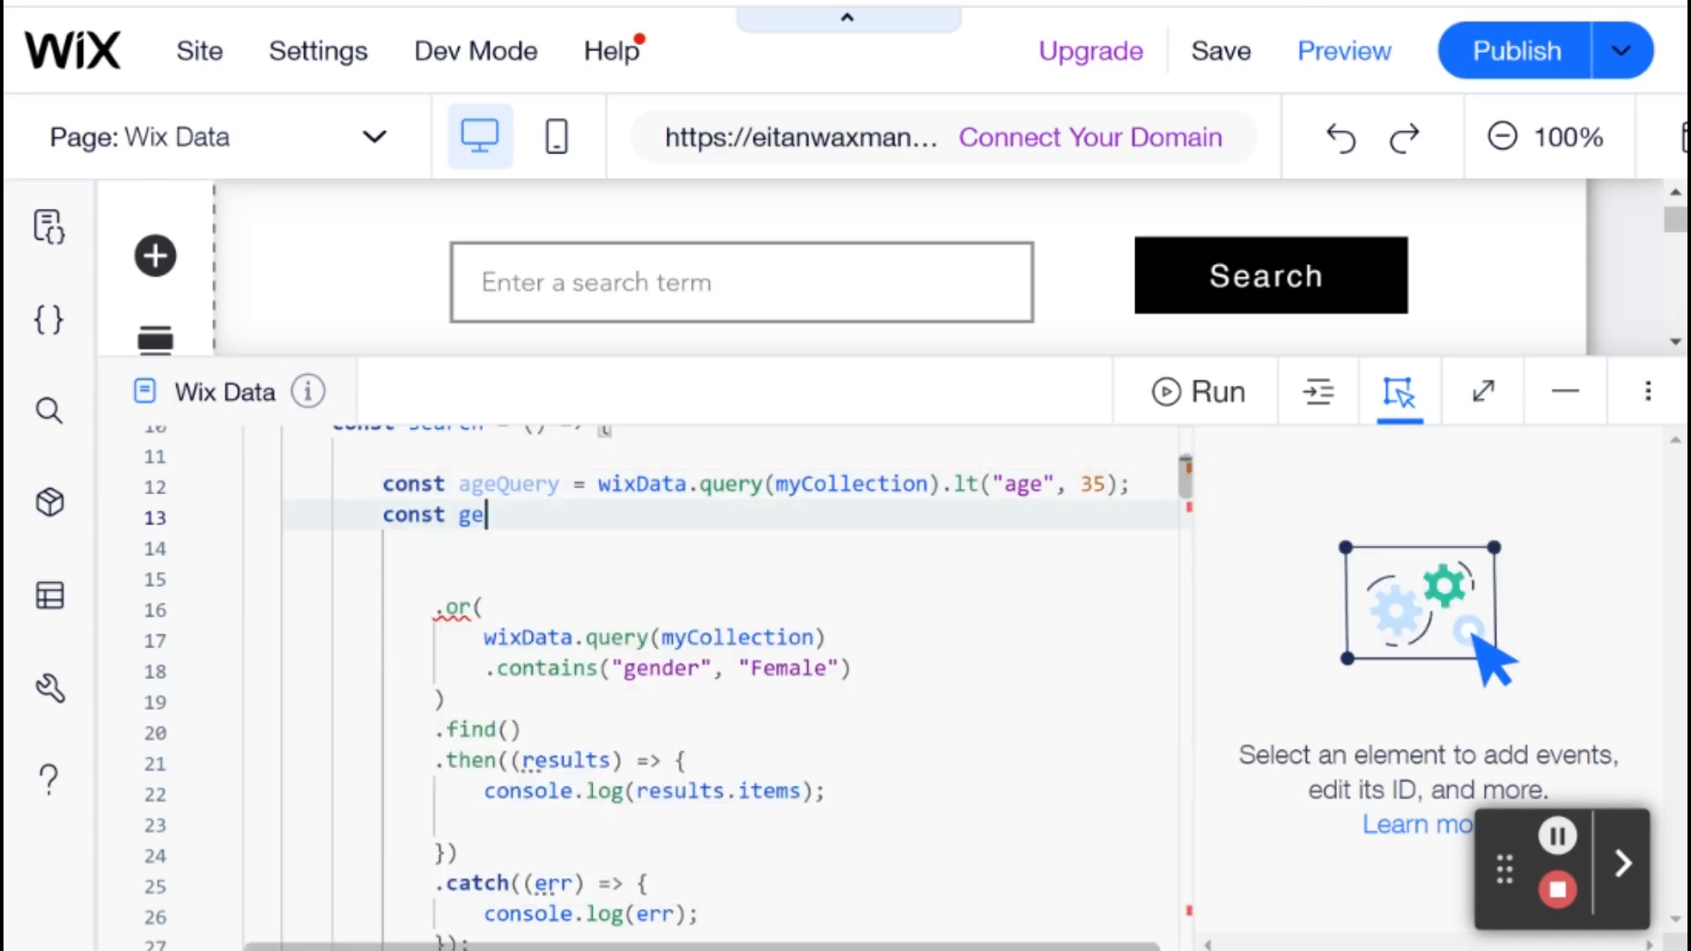
text(nderQuery =   wixData.query(myCollection).contains("gend)
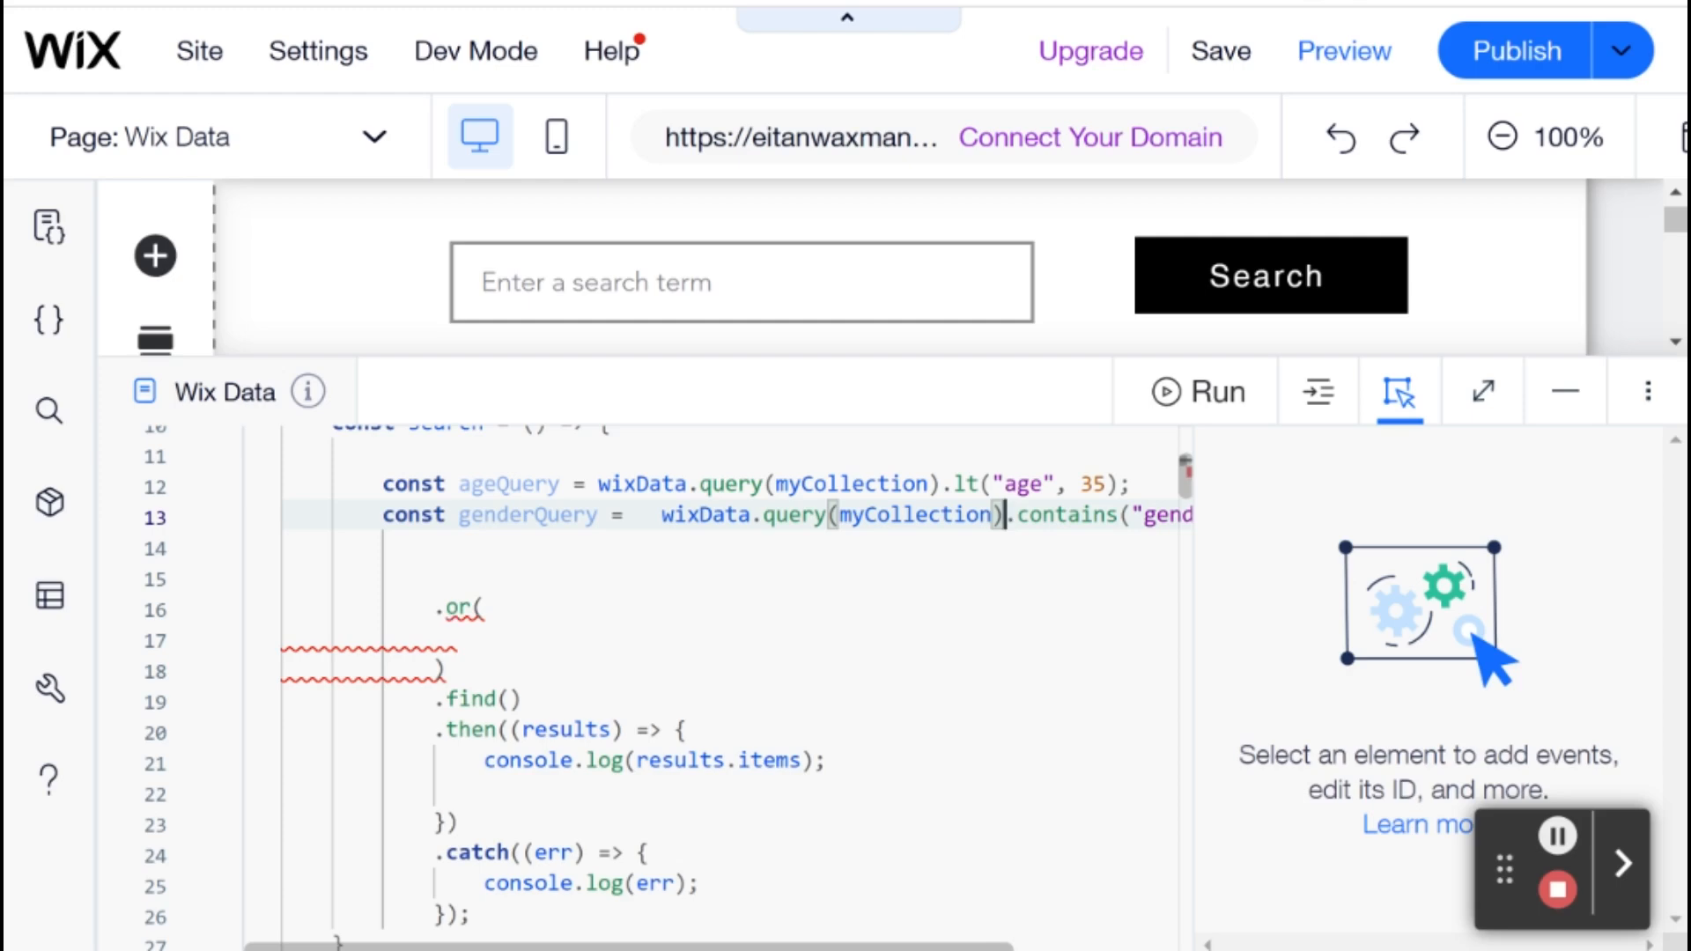
text(age)
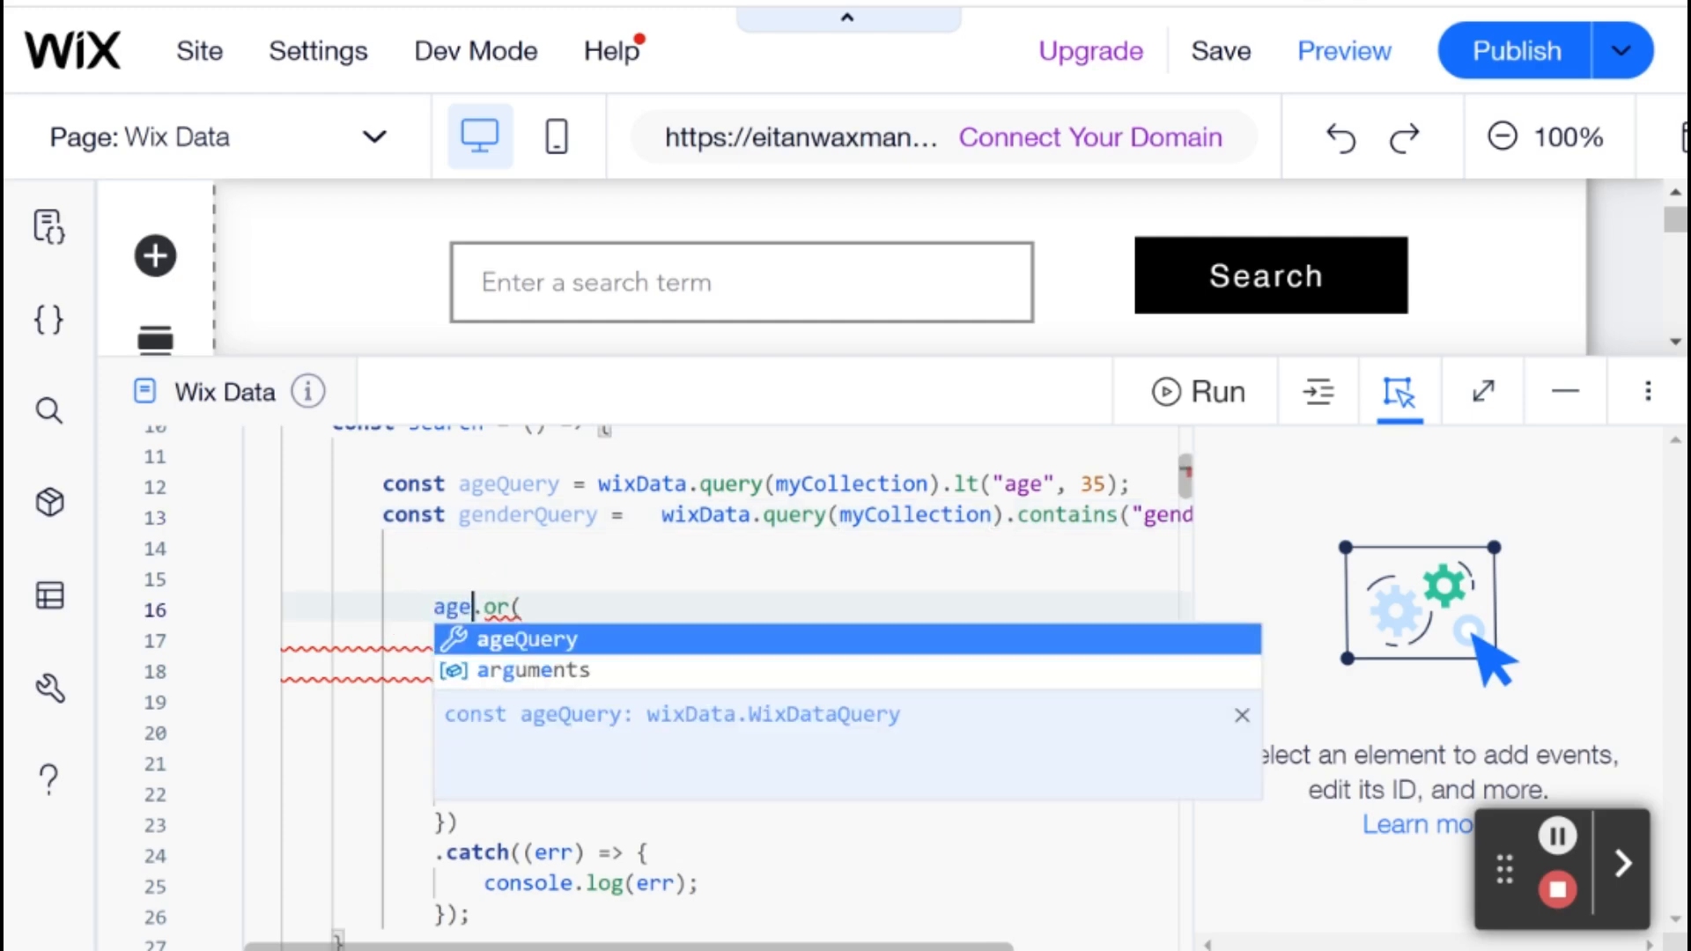
key(Tab)
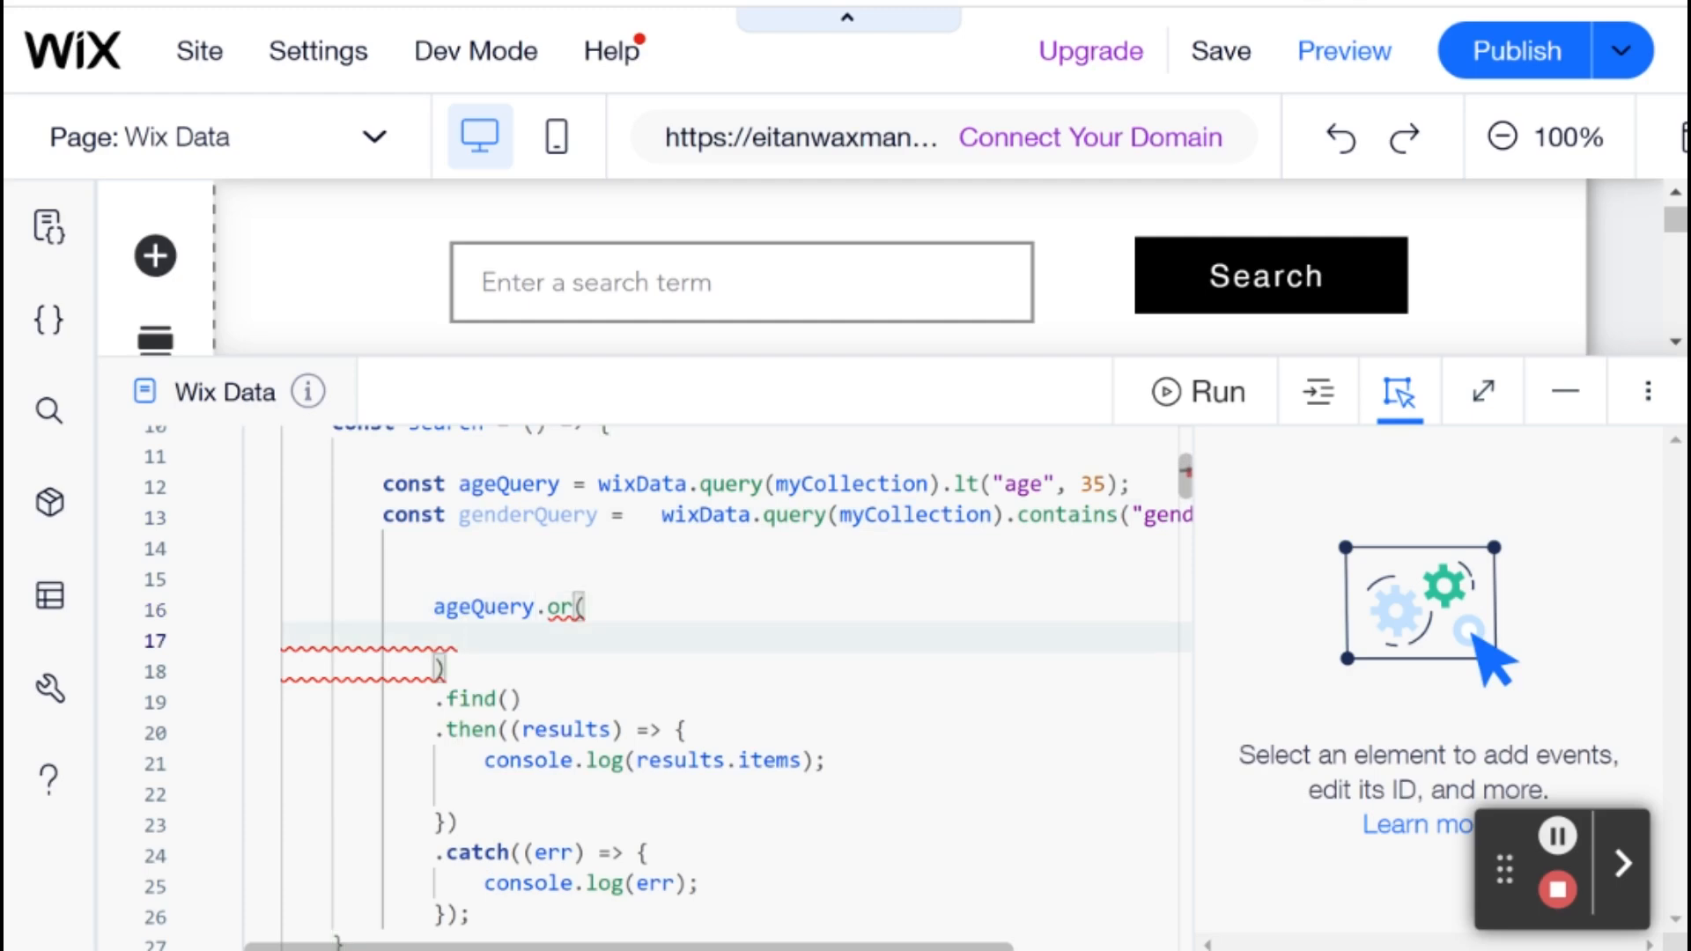
text(genderQuery))
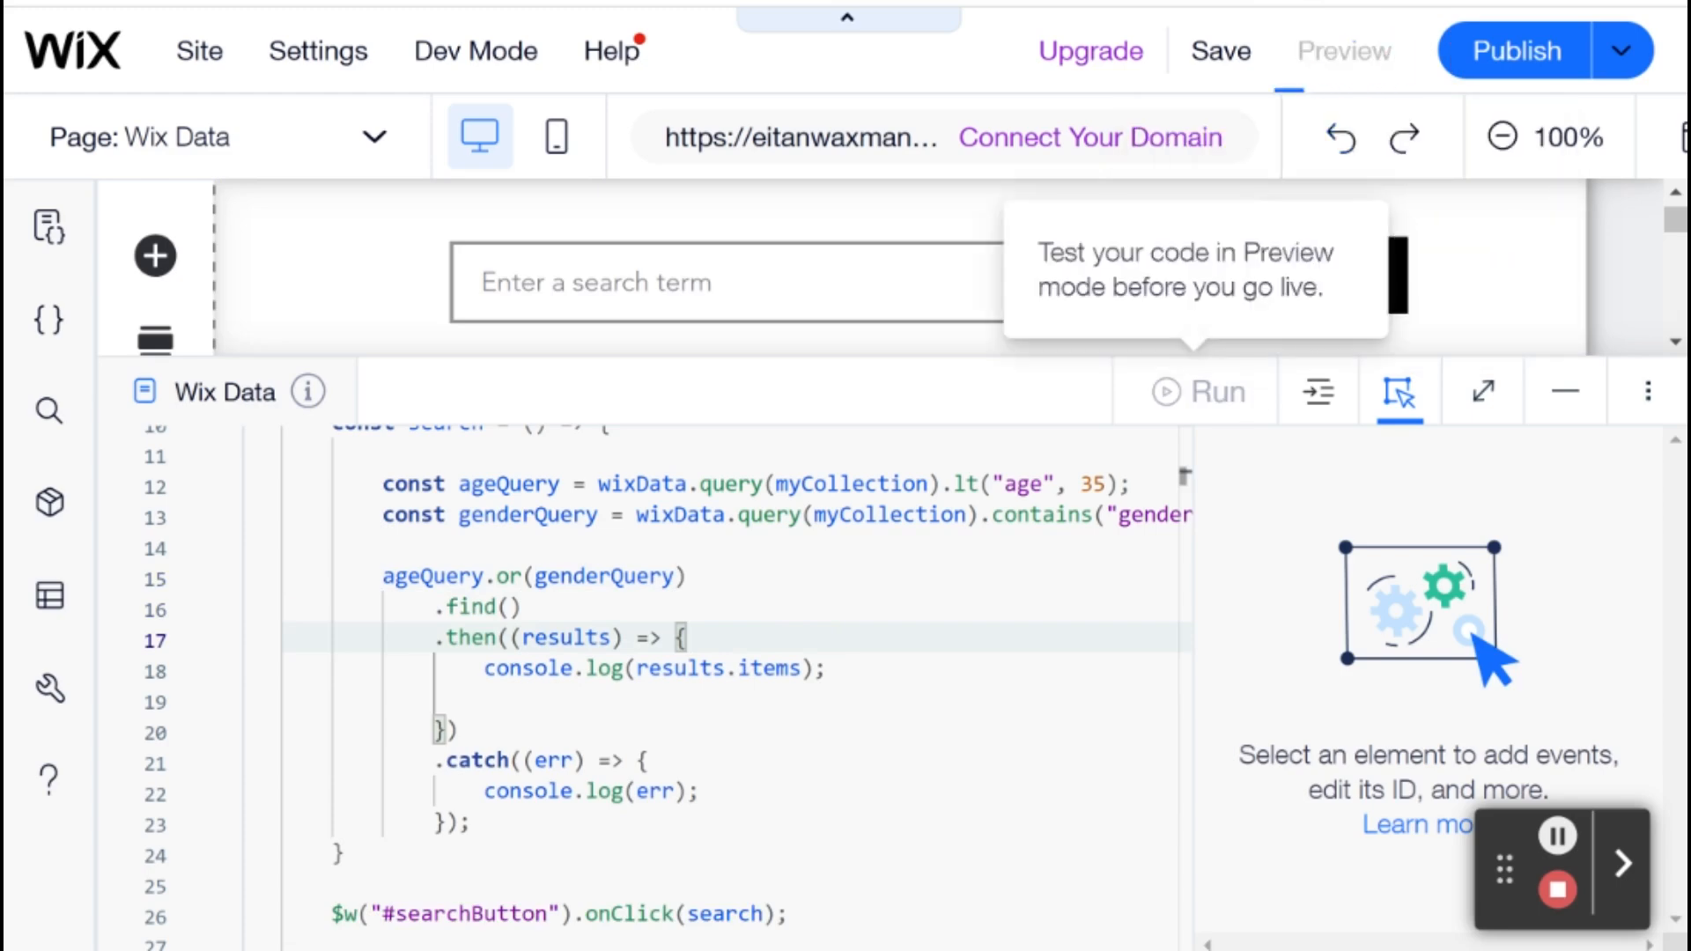
click(1344, 51)
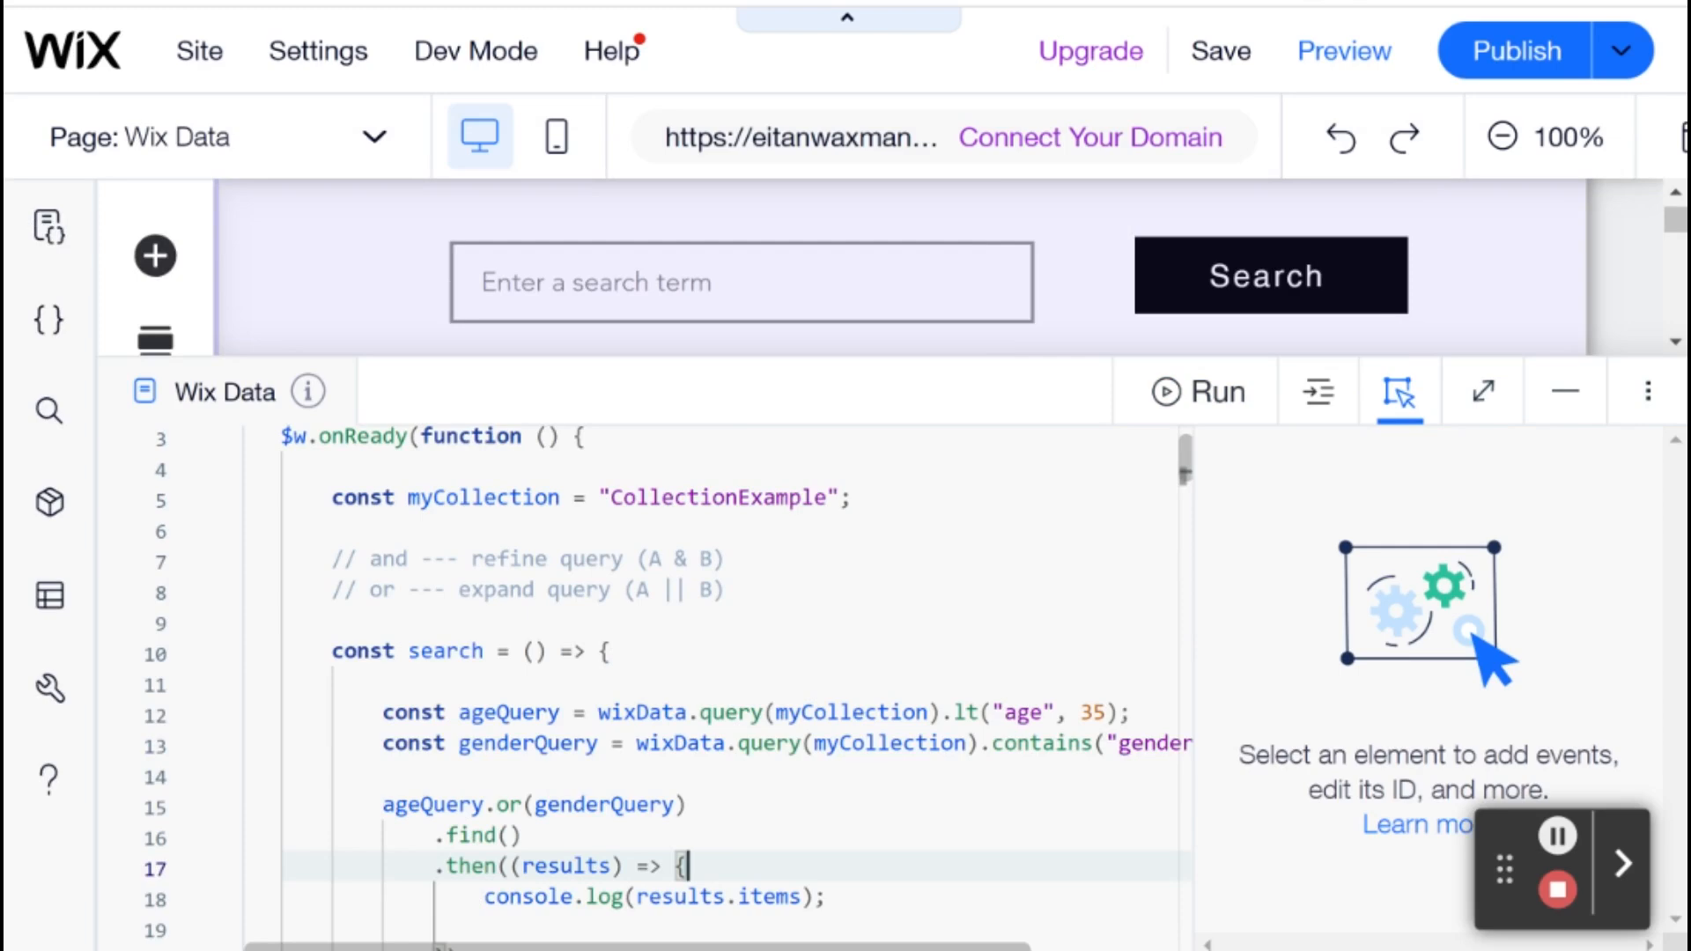
scroll(down, 3)
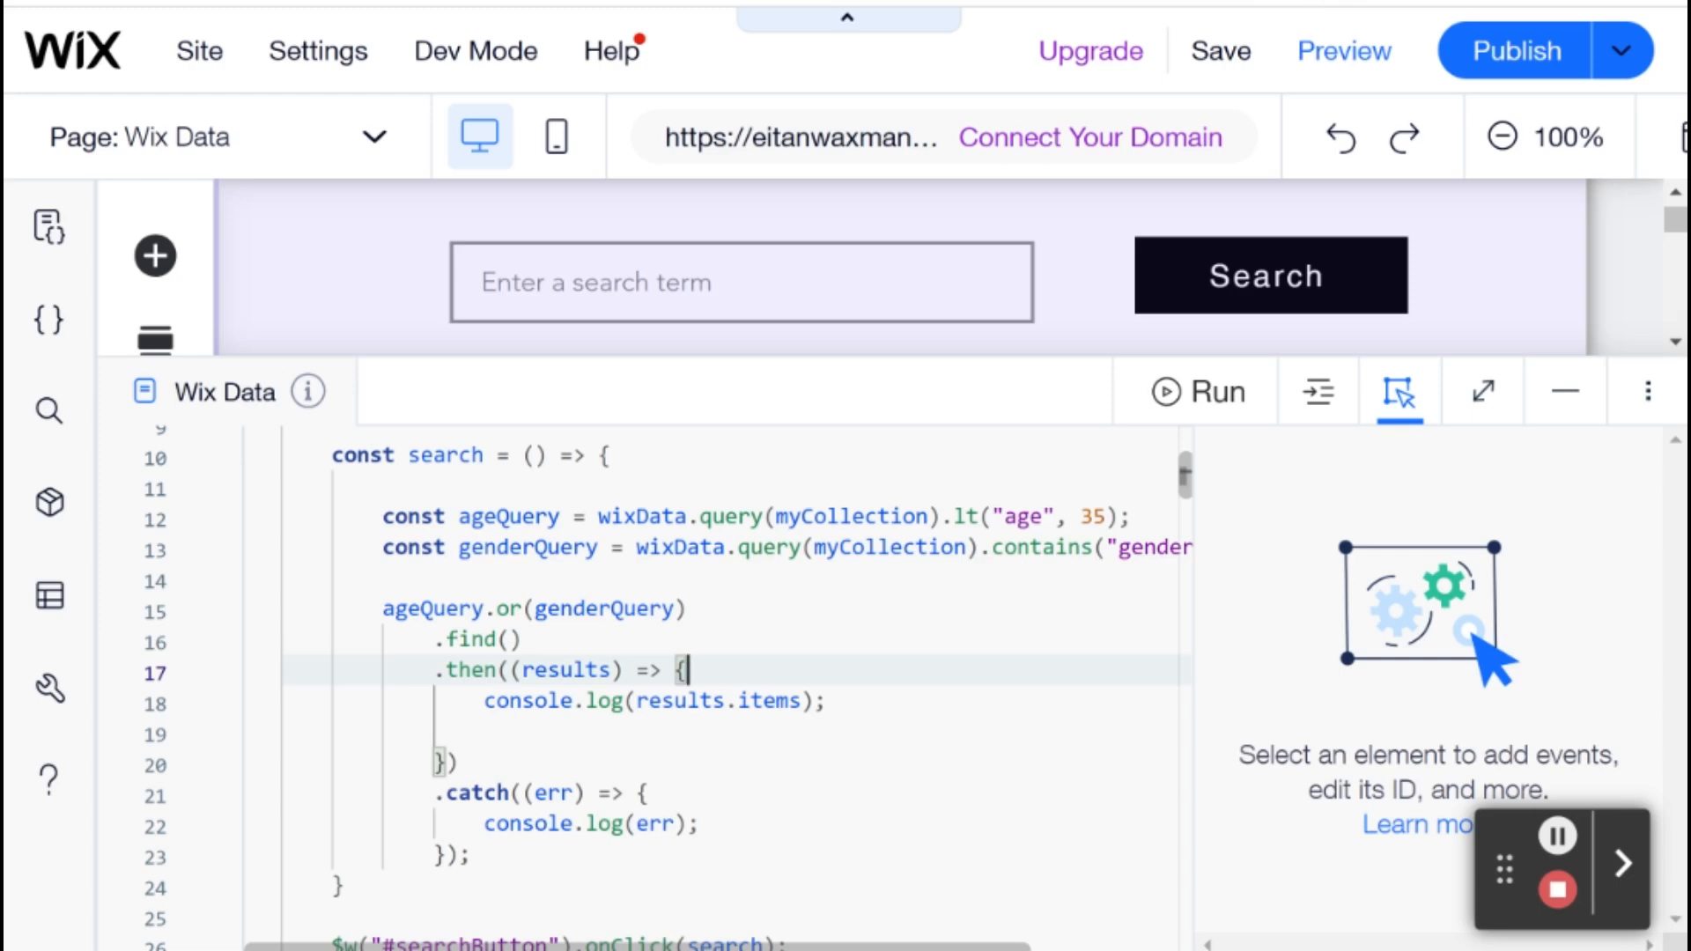
mouse_move(1383, 912)
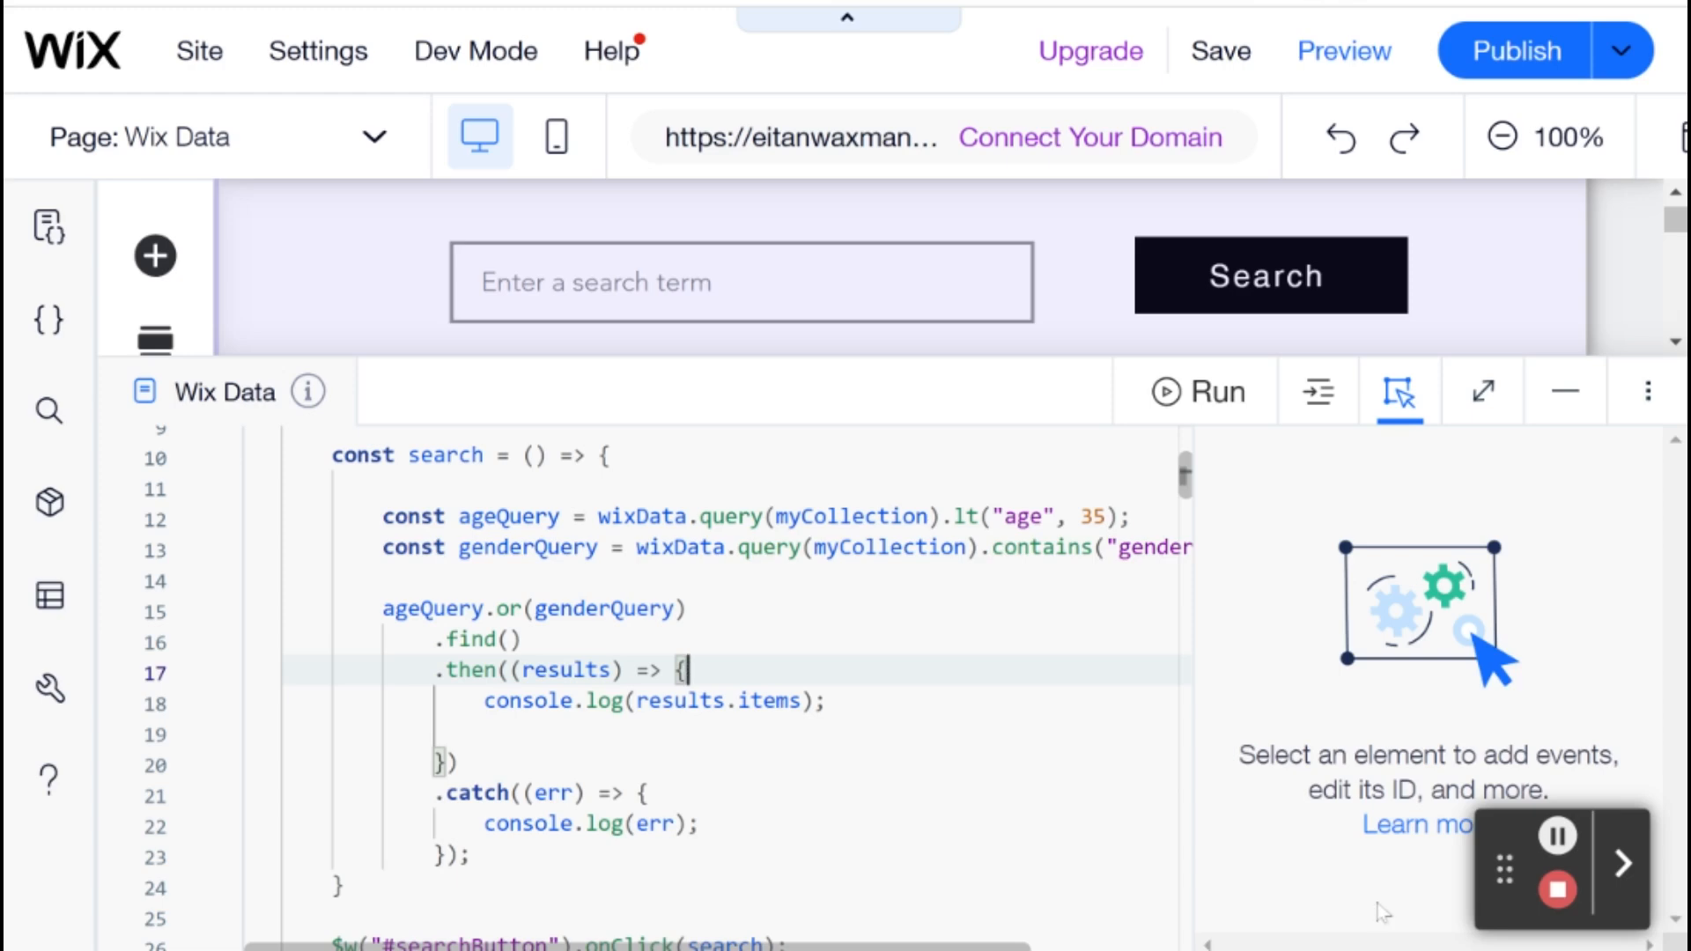